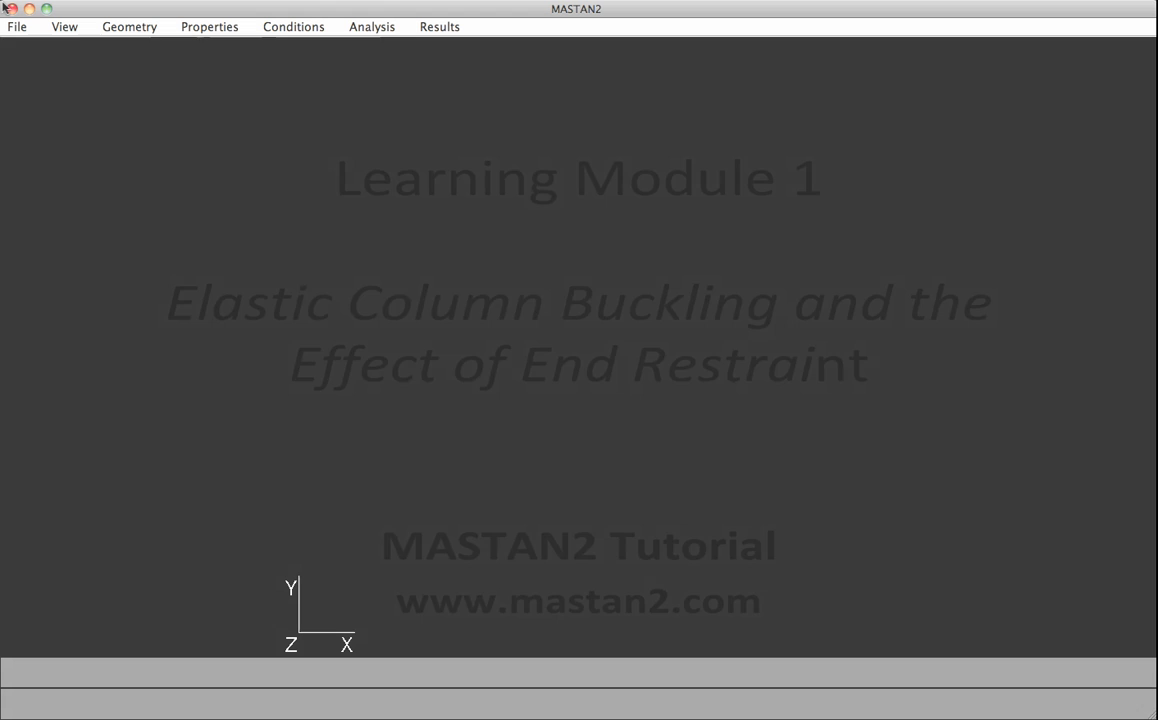
# Bring up the Geometry menu to start building the column model
pyautogui.click(128, 26)
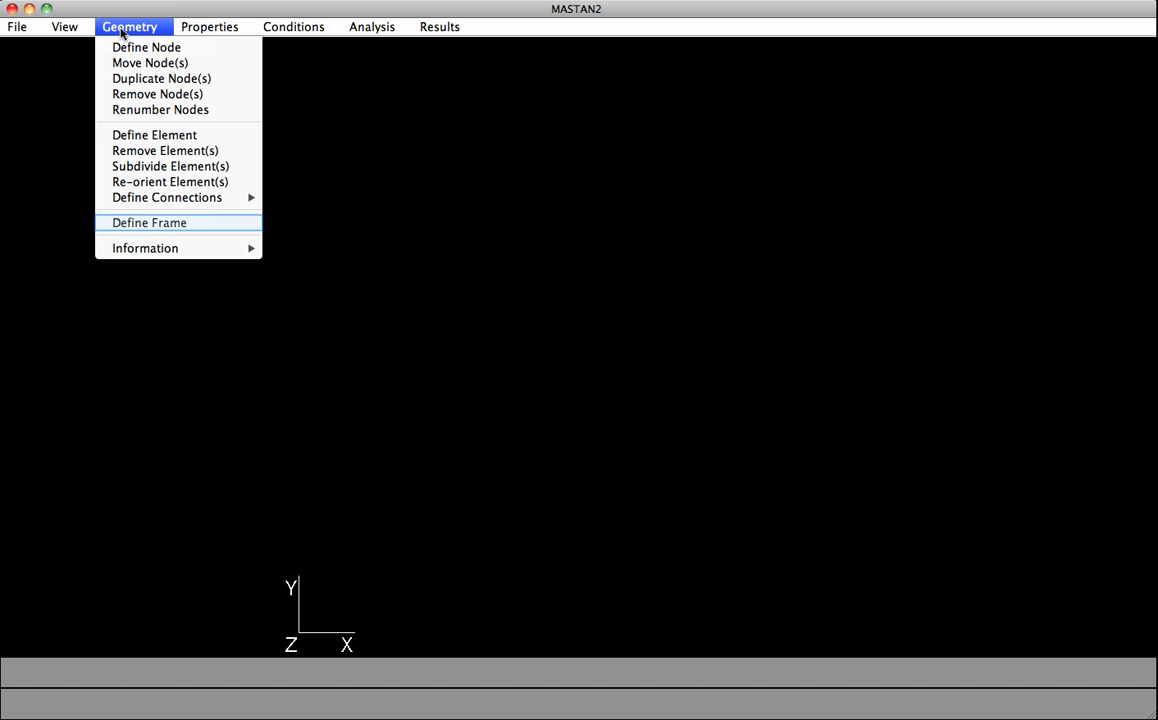
# Generate a frame of 5 bays at 120 with one story of height 12*40
pyautogui.click(148, 222)
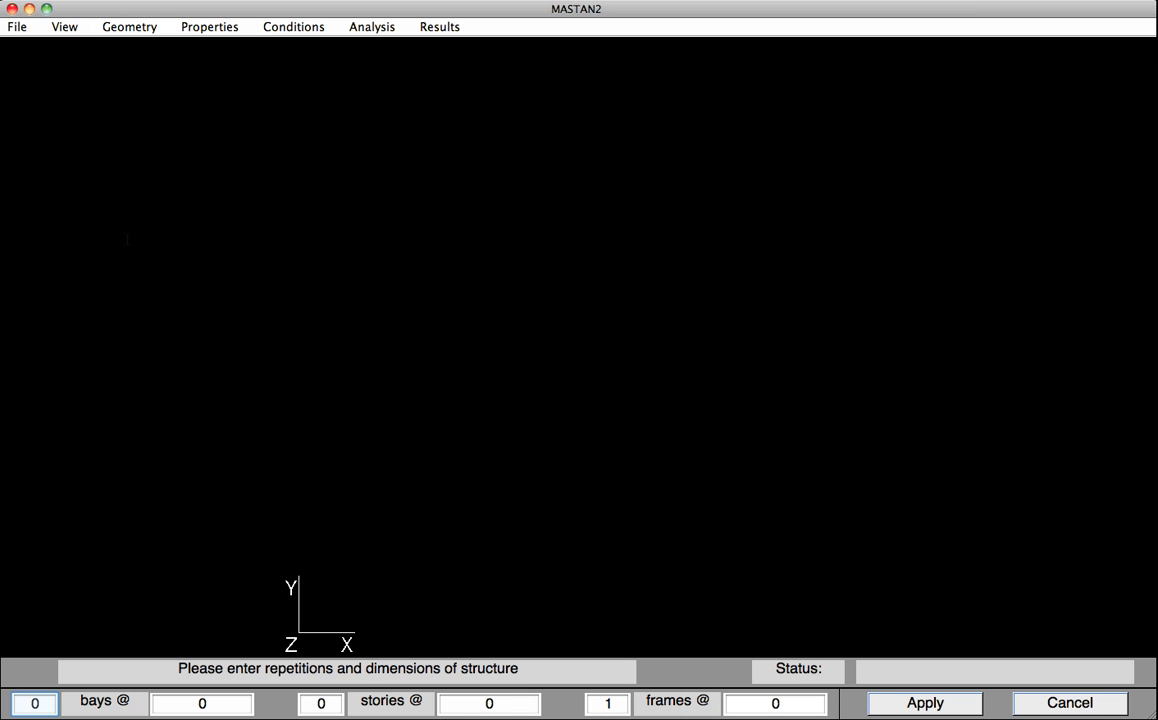
pyautogui.click(36, 704)
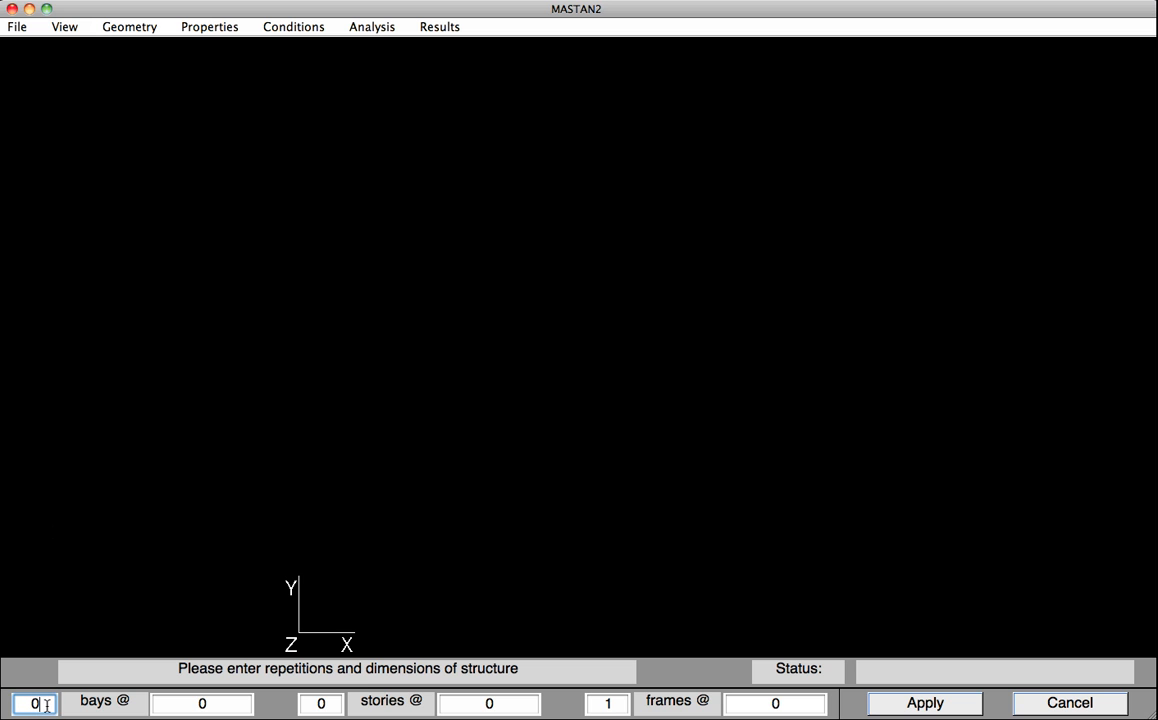
pyautogui.write('12')
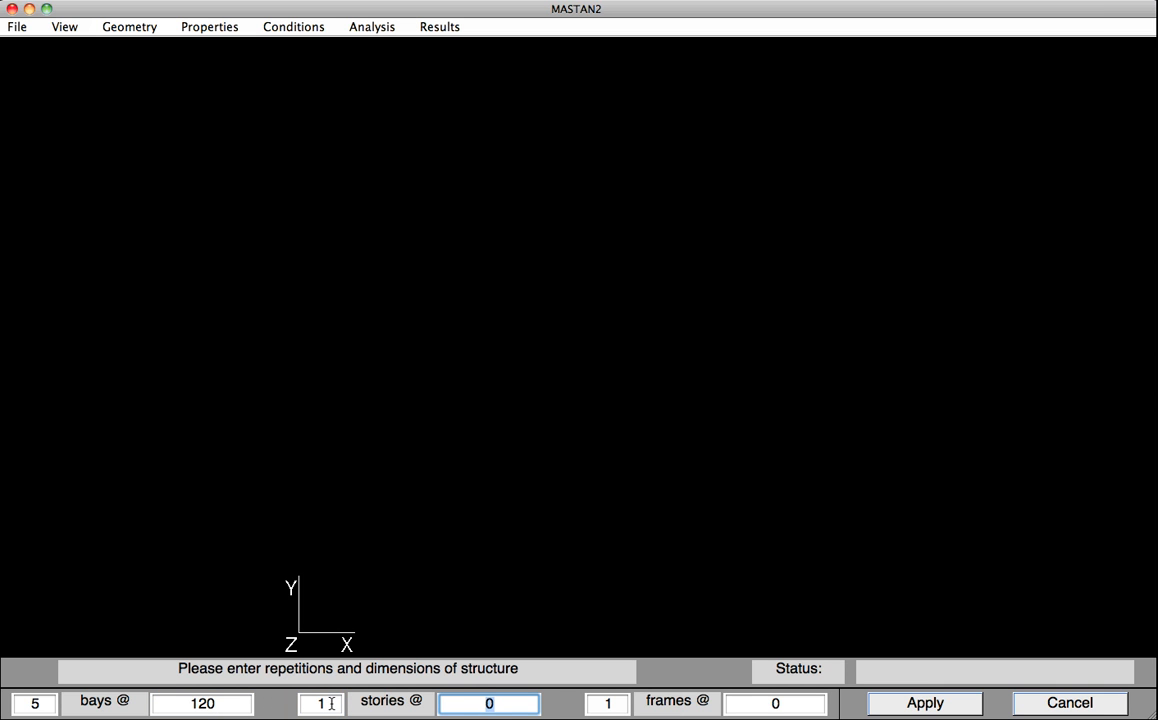
pyautogui.write('12*')
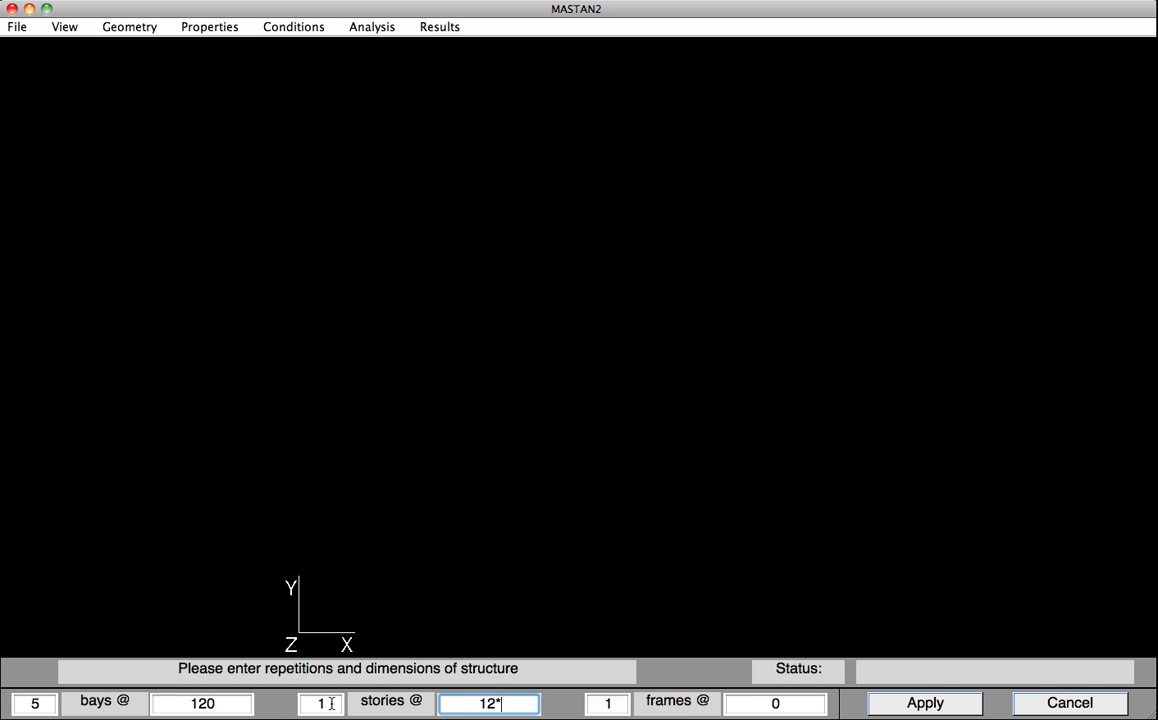
pyautogui.write('40')
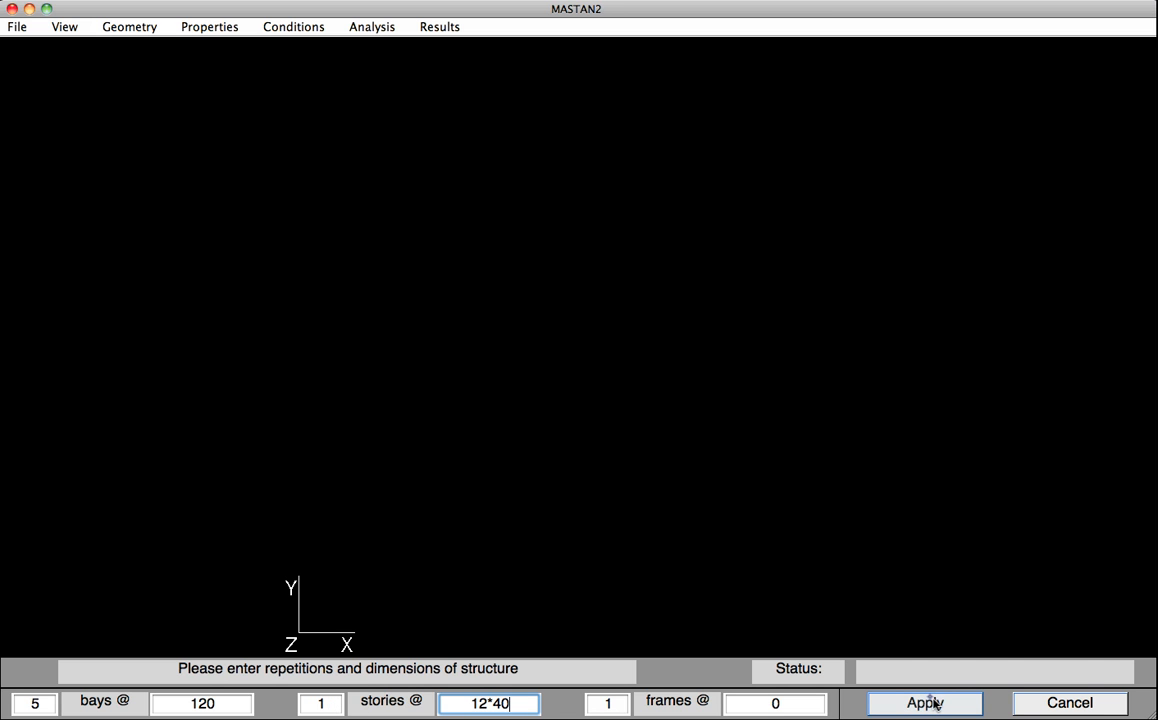
pyautogui.click(924, 702)
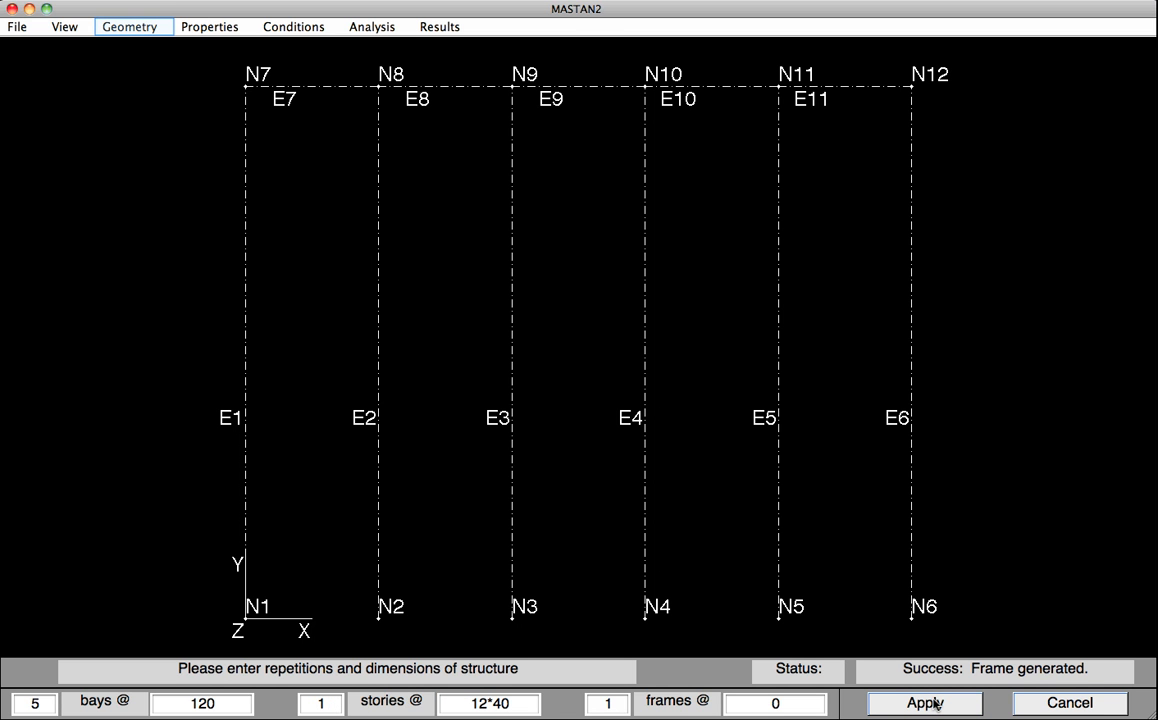
pyautogui.moveTo(168, 276)
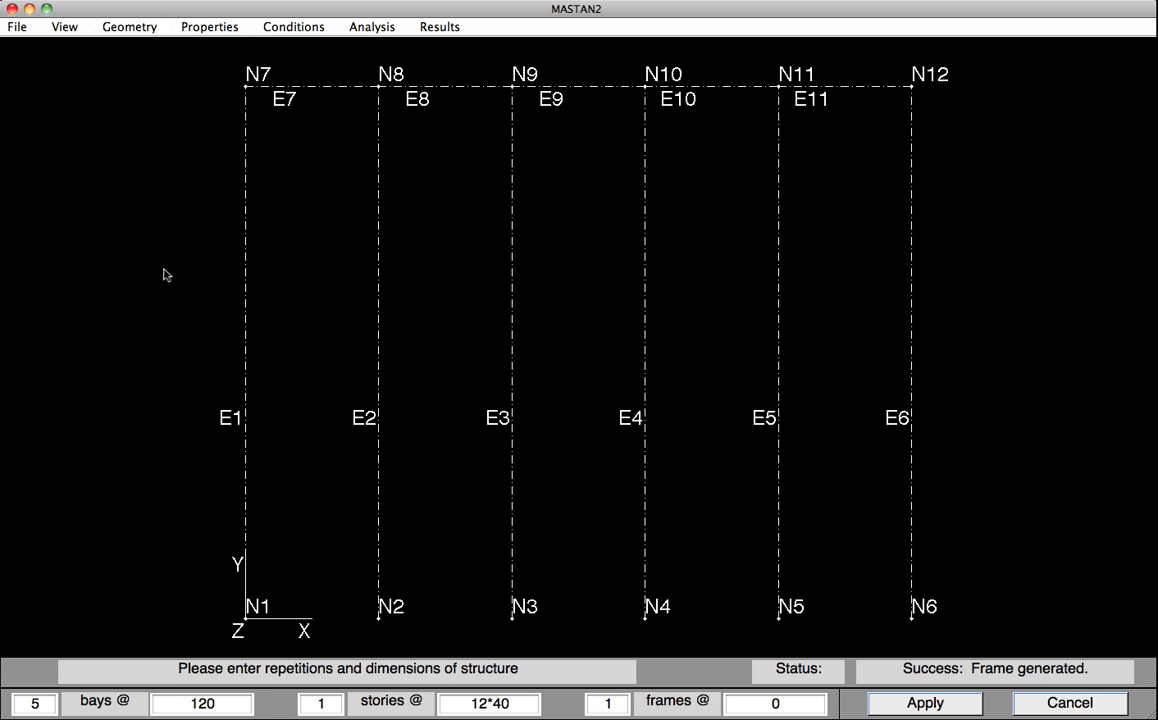
# Remove the top beams E7–E11, leaving six free-standing columns
pyautogui.click(128, 26)
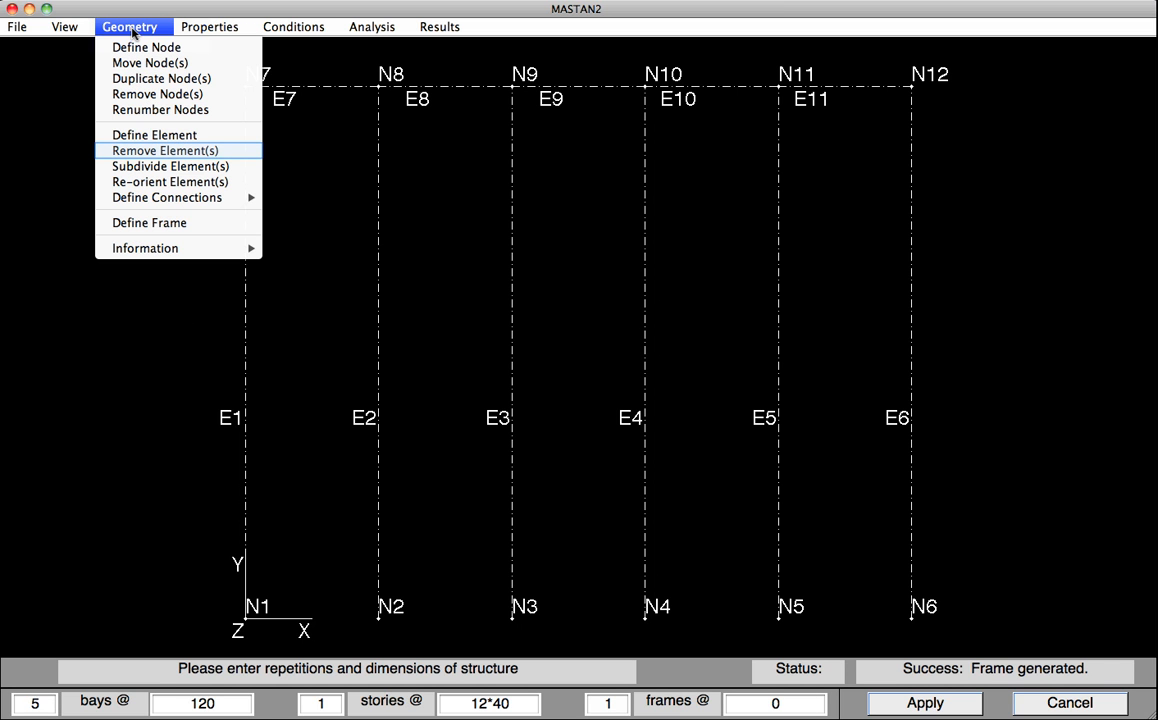
pyautogui.moveTo(164, 150)
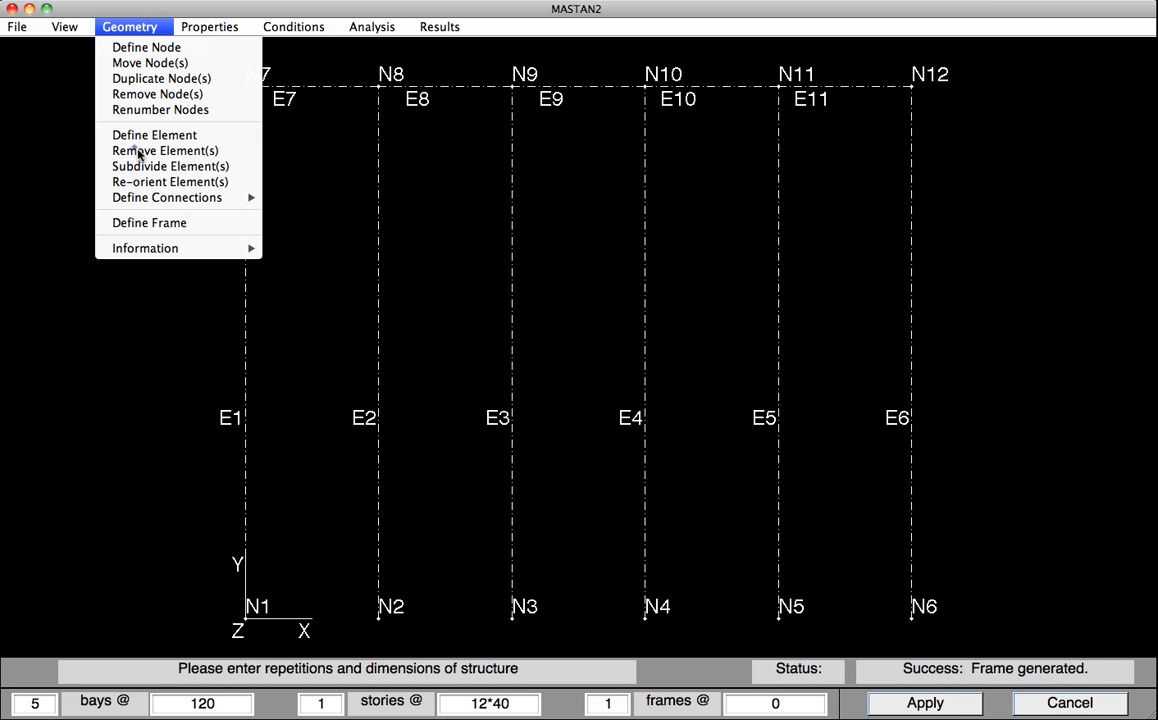
pyautogui.click(164, 150)
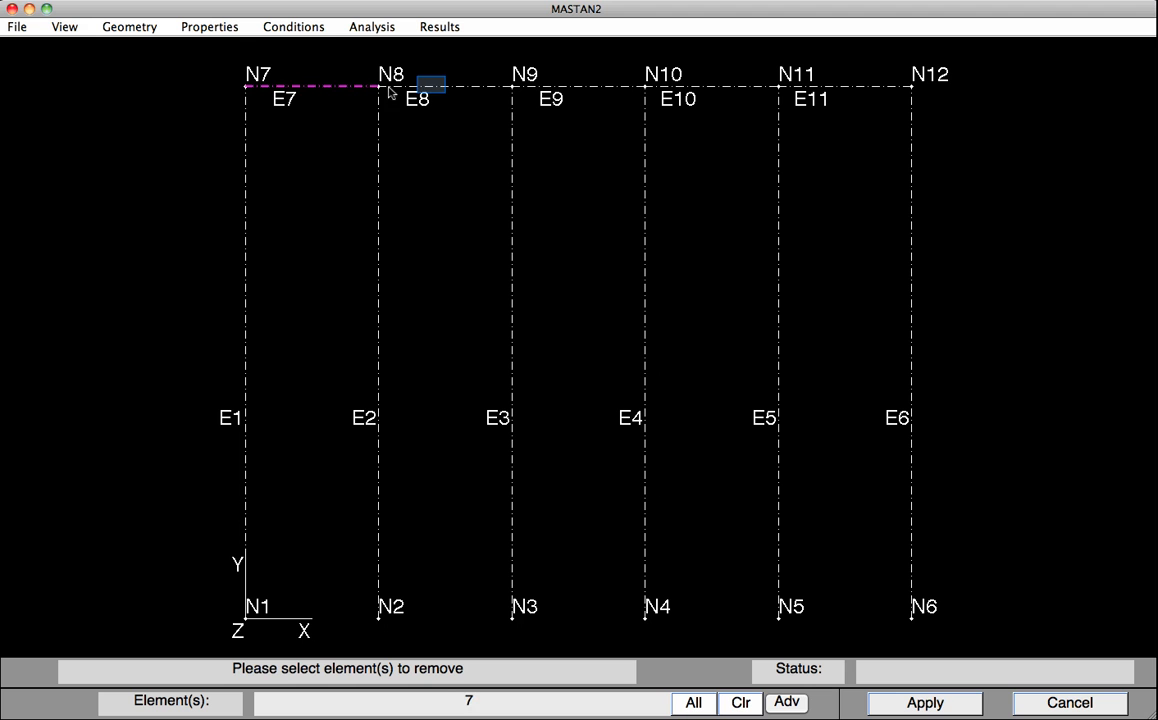
pyautogui.click(444, 86)
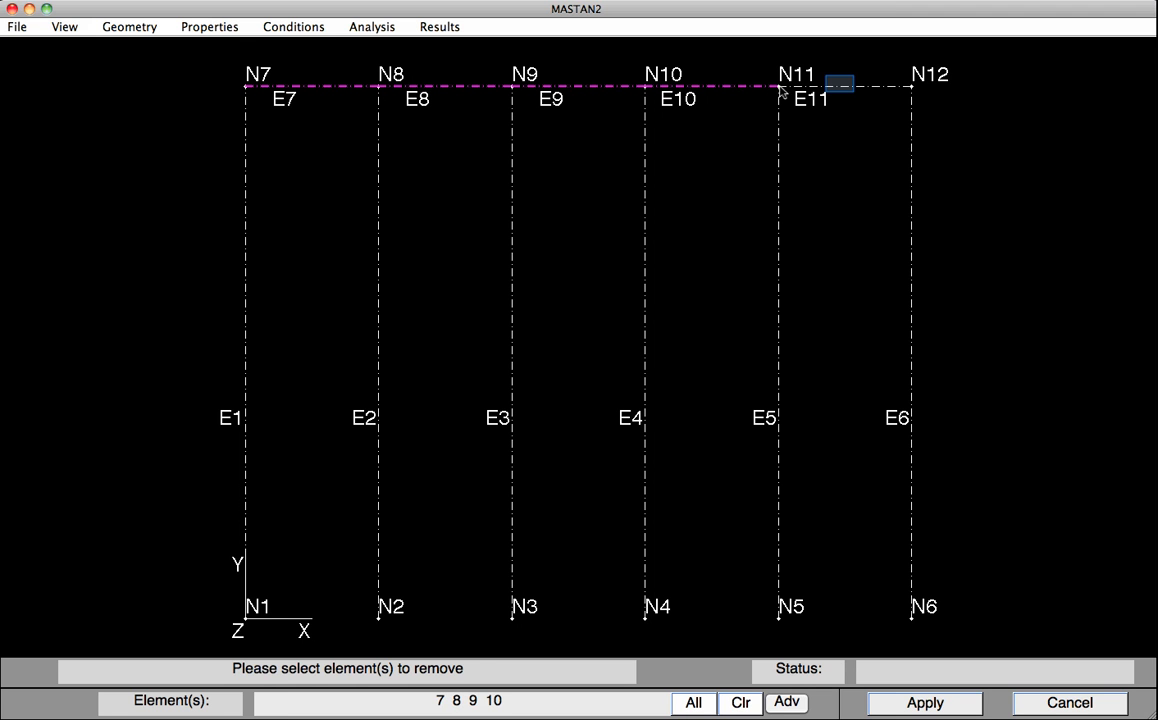
pyautogui.click(840, 88)
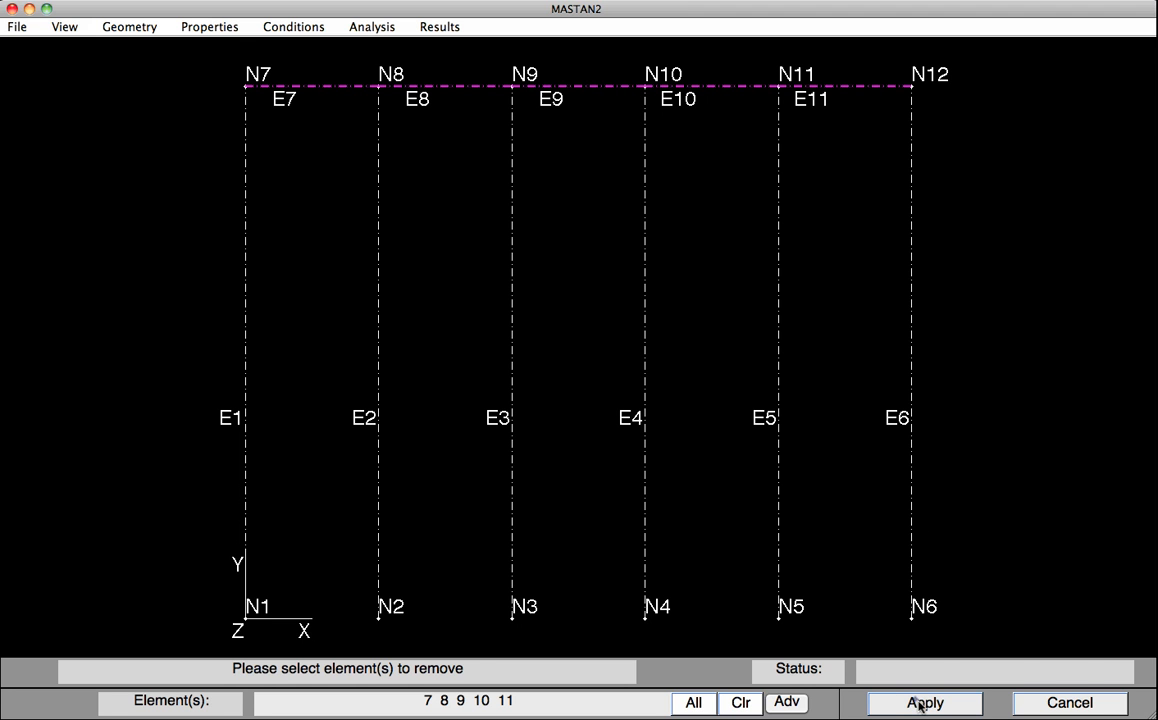
pyautogui.click(924, 702)
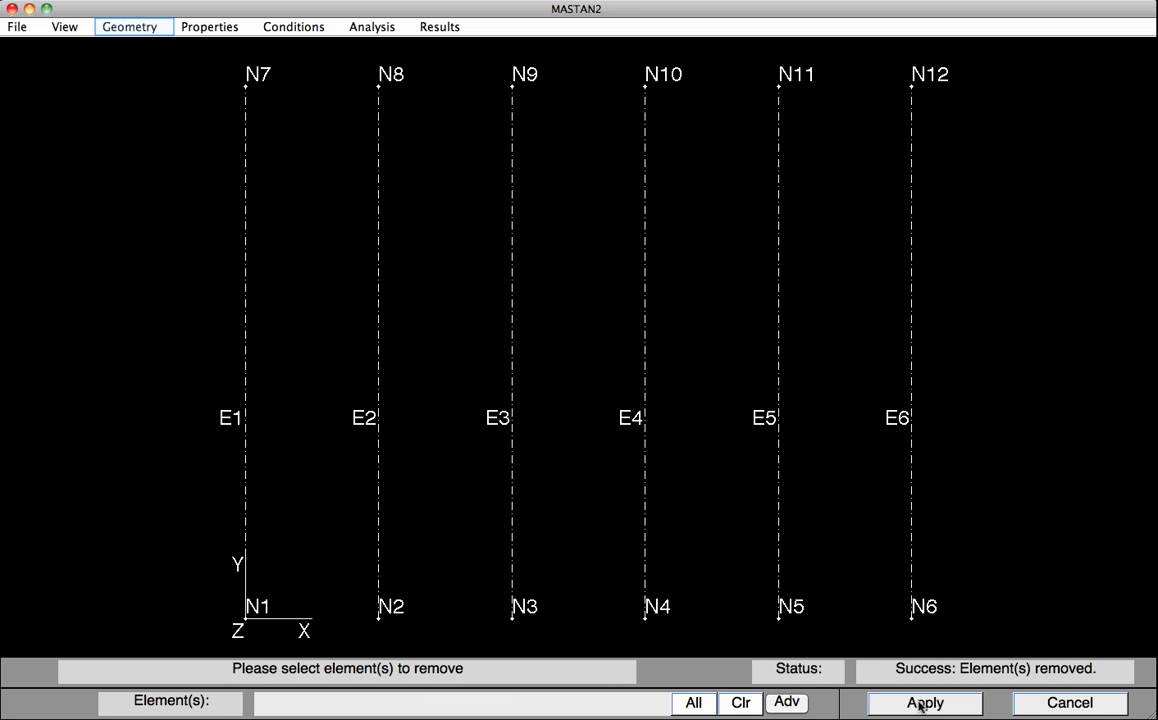
pyautogui.moveTo(128, 26)
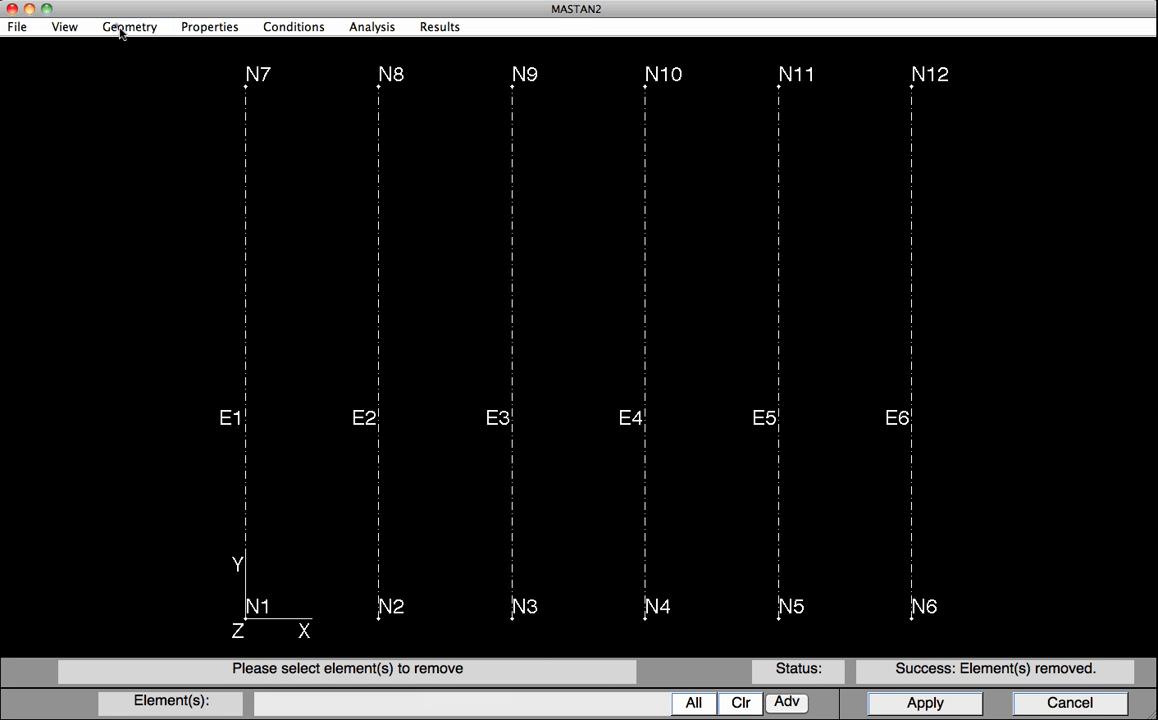
# Subdivide all six columns into 8 segments each, giving elements E1–E48
pyautogui.click(128, 26)
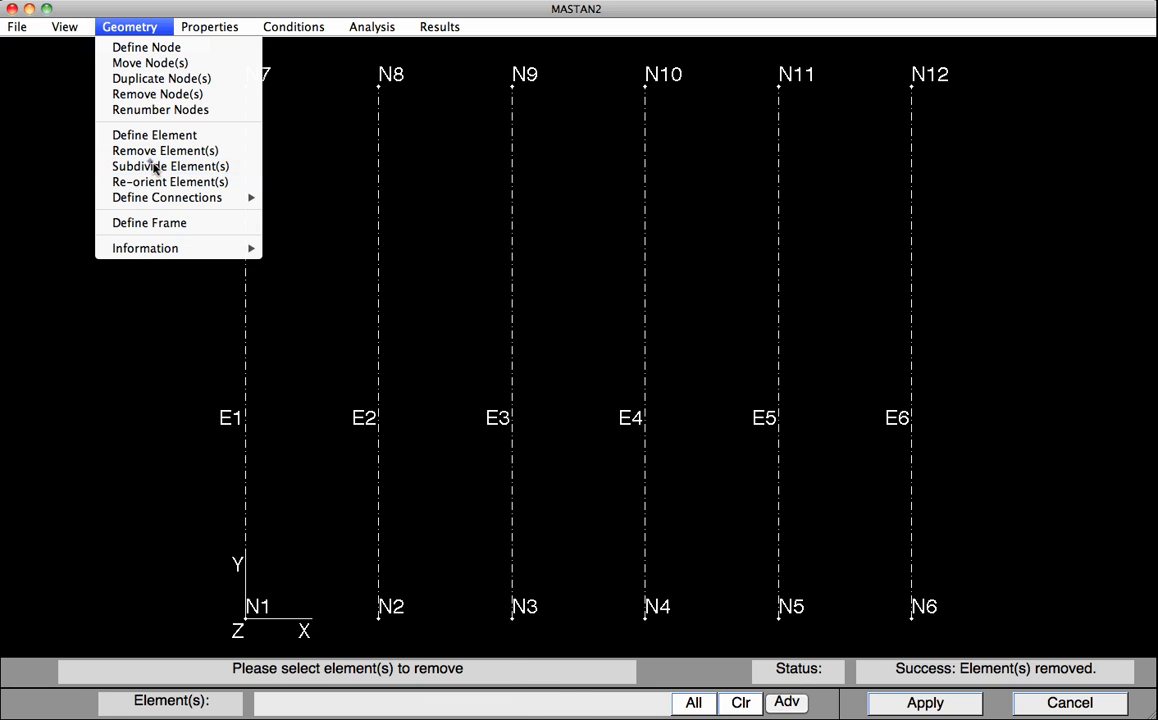
pyautogui.click(170, 166)
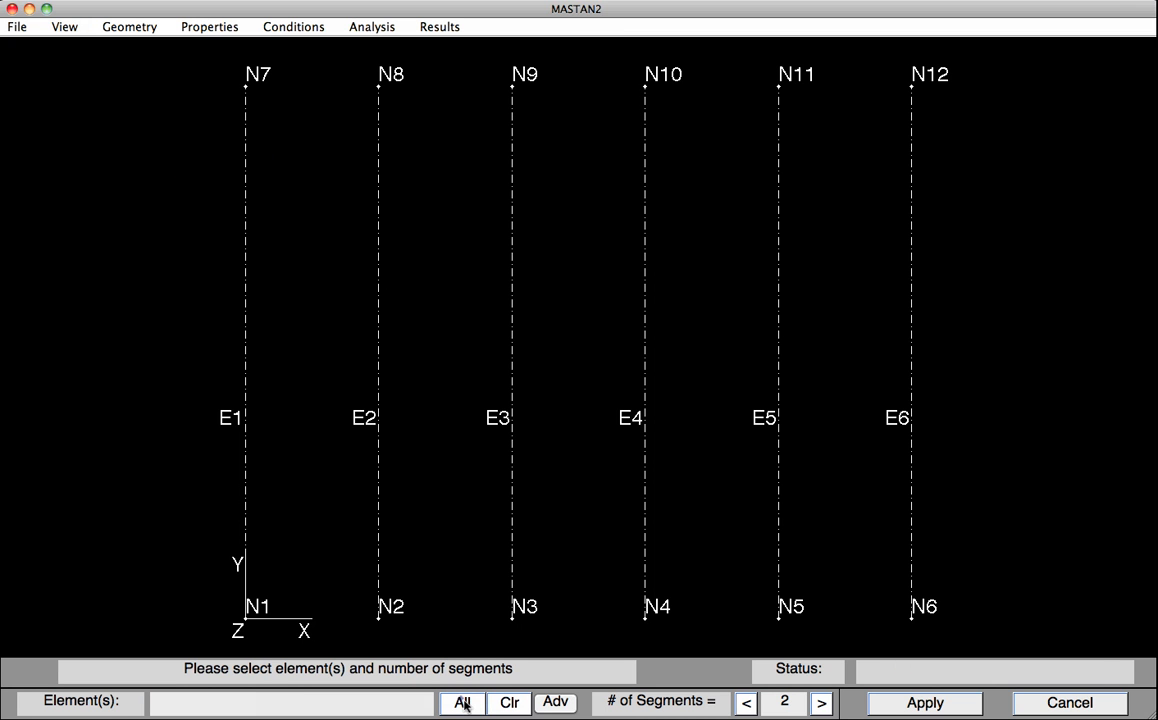
pyautogui.click(460, 702)
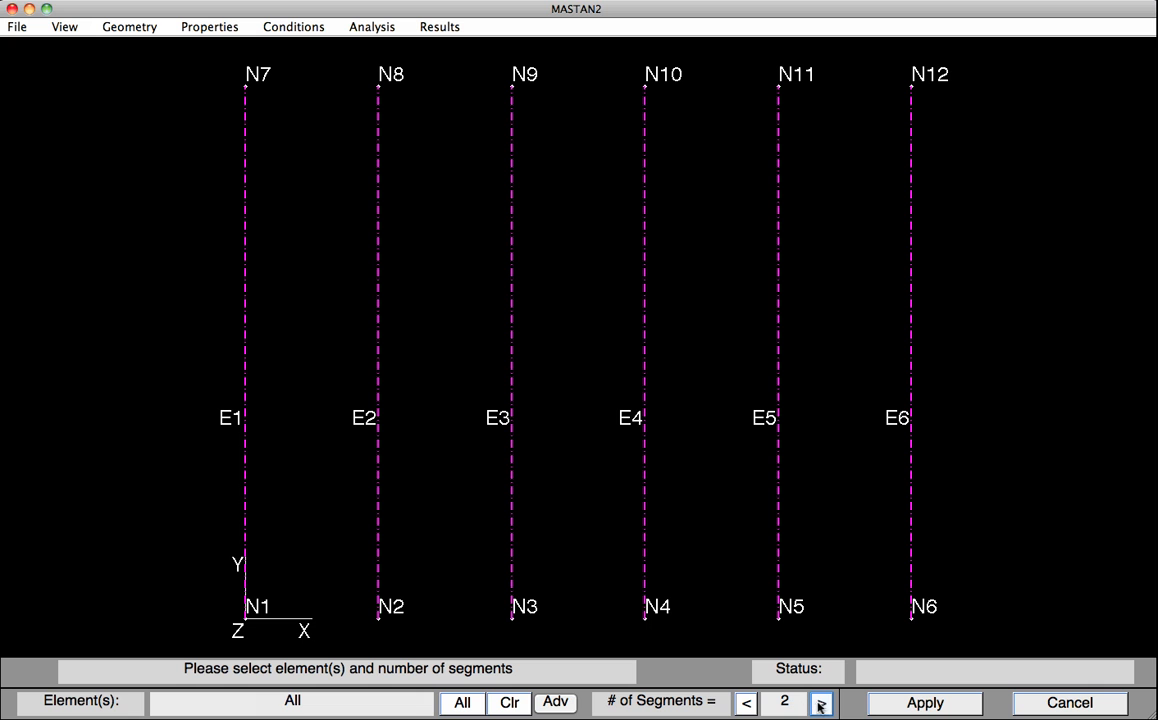
pyautogui.click(820, 702)
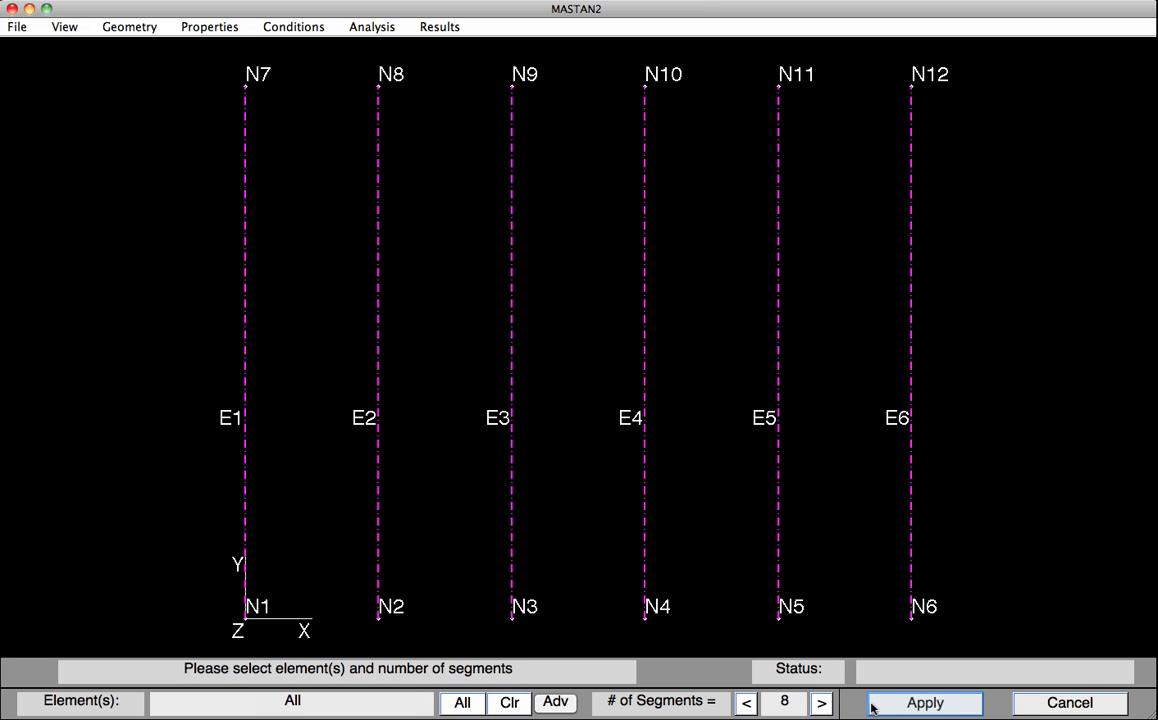
pyautogui.click(924, 702)
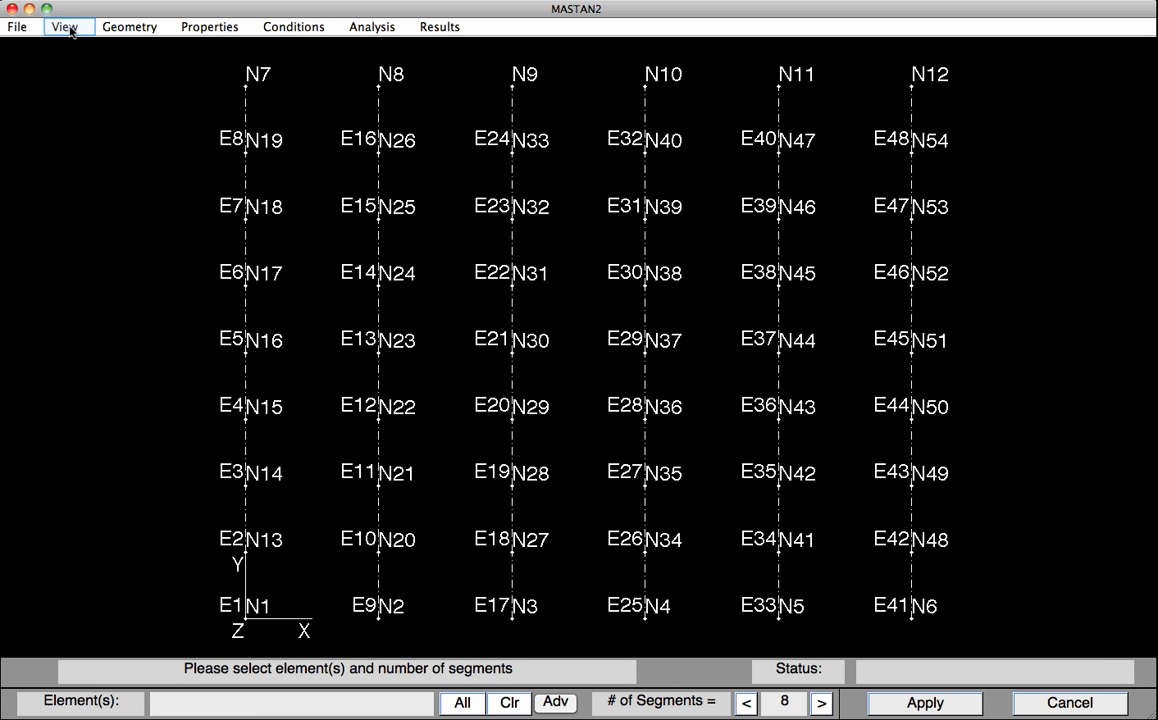
# Hide the node number and element number labels for an uncluttered view
pyautogui.click(64, 26)
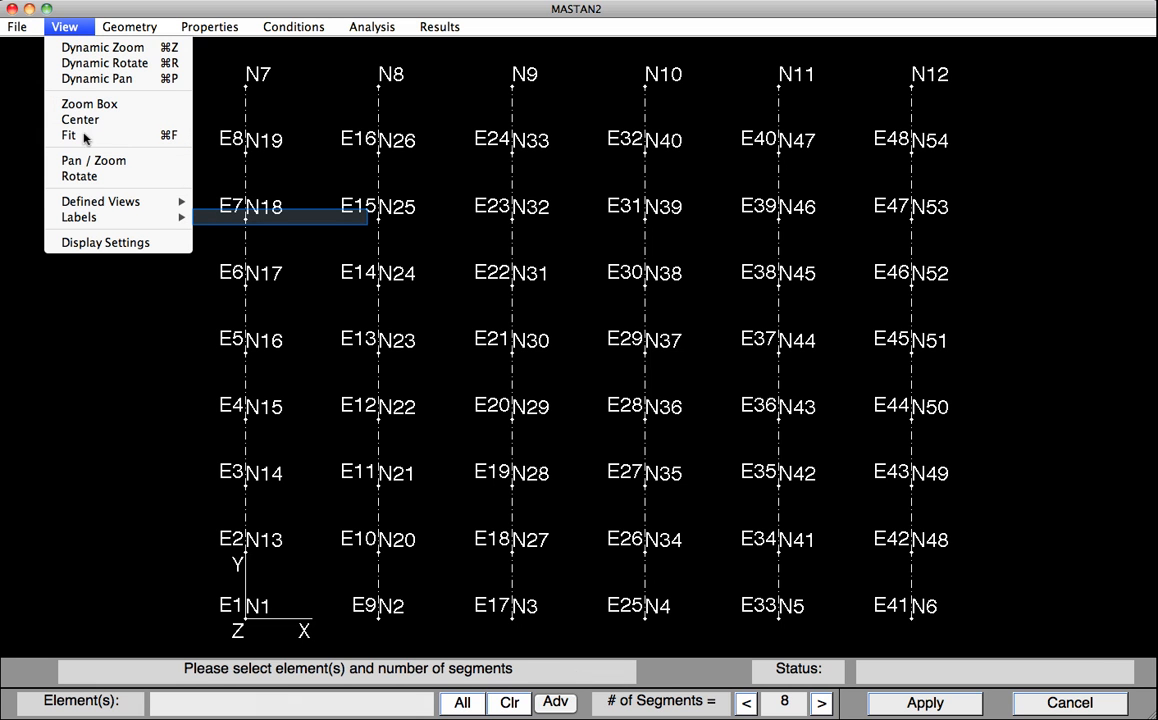
pyautogui.click(80, 216)
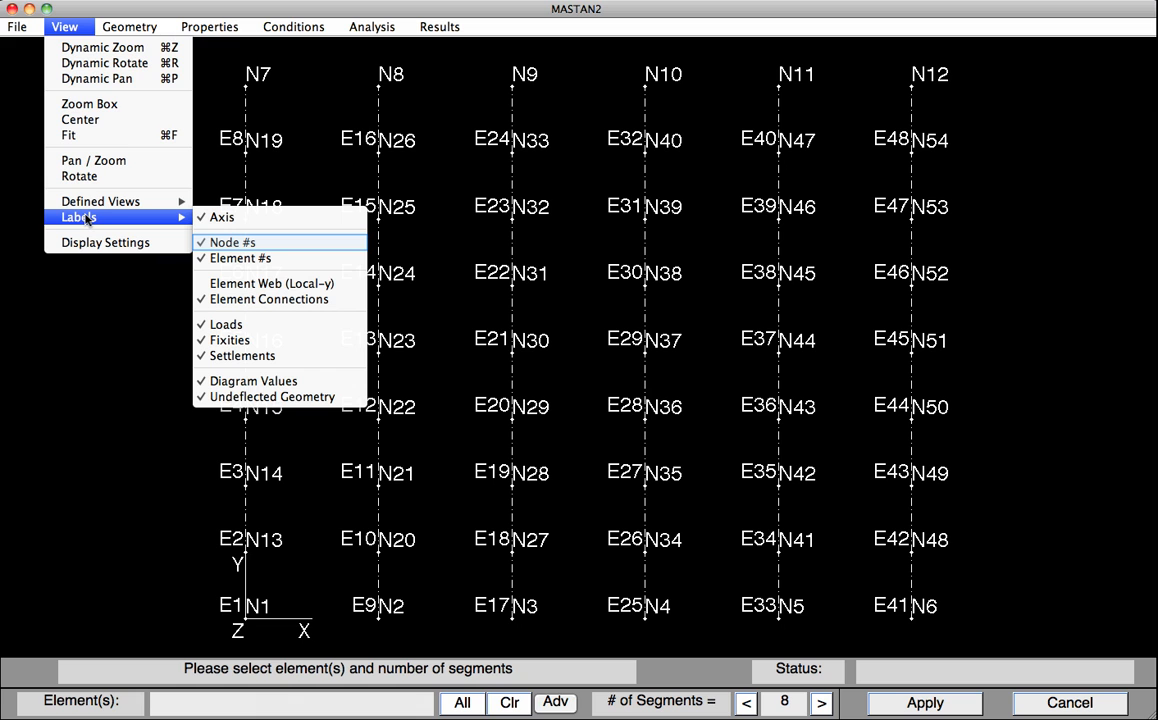
pyautogui.moveTo(232, 242)
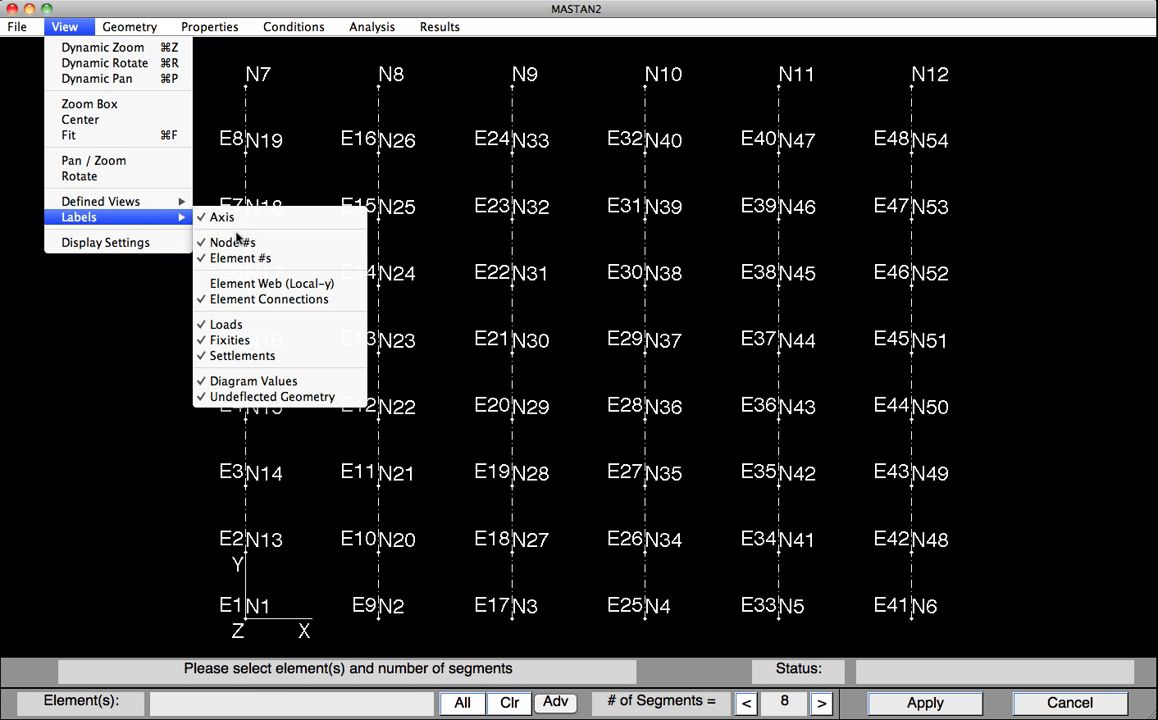
pyautogui.click(232, 242)
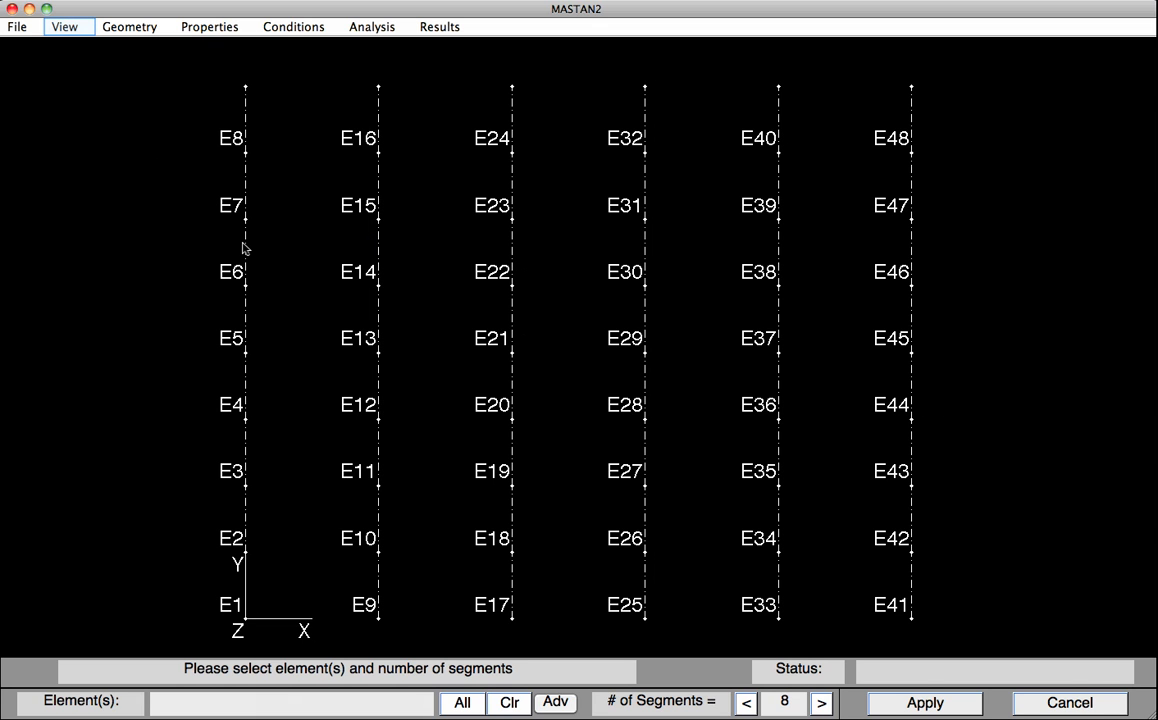
pyautogui.moveTo(124, 206)
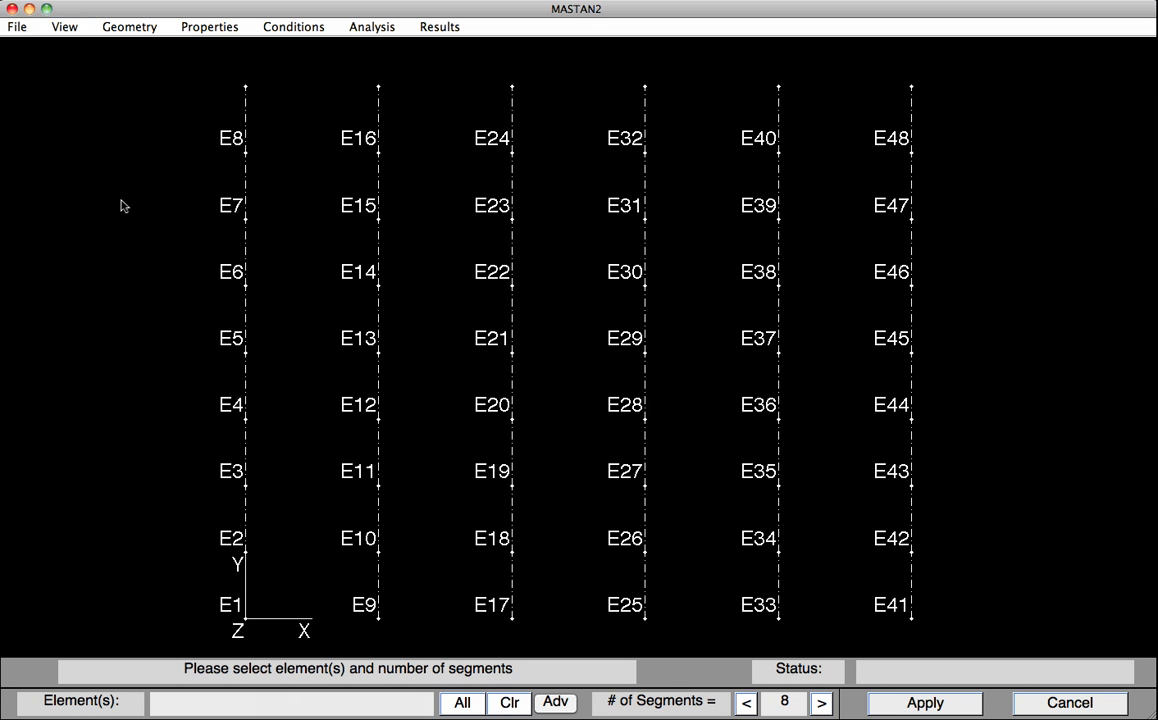
pyautogui.click(64, 26)
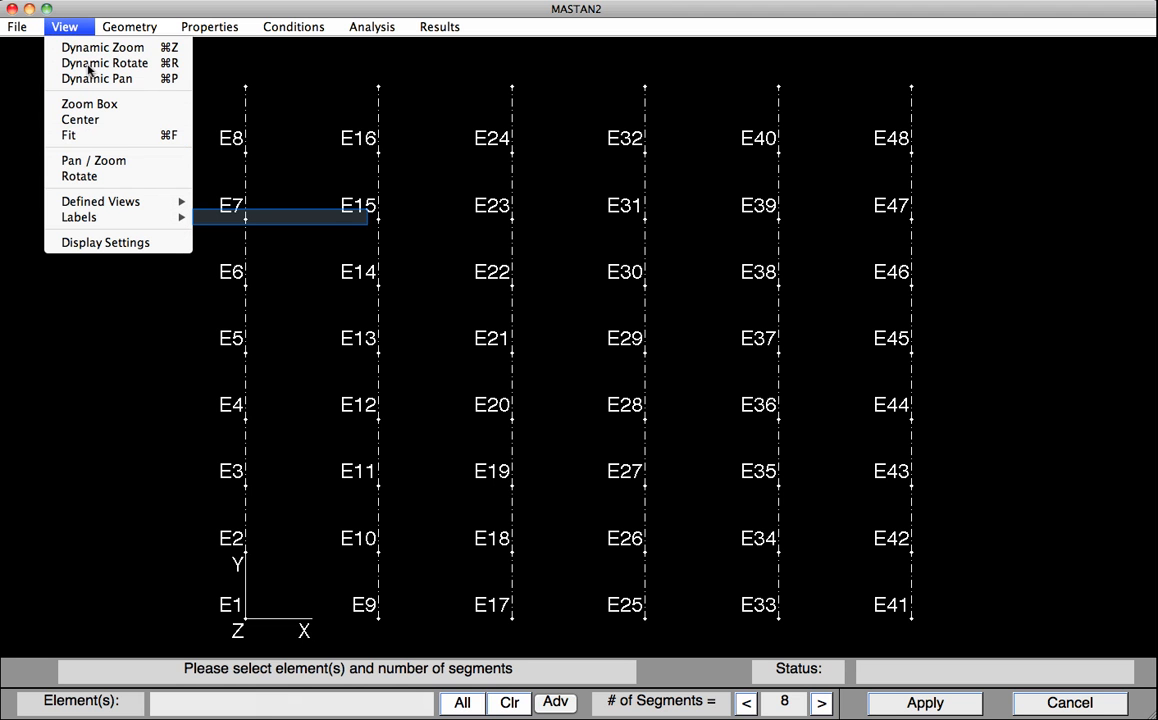
pyautogui.click(80, 216)
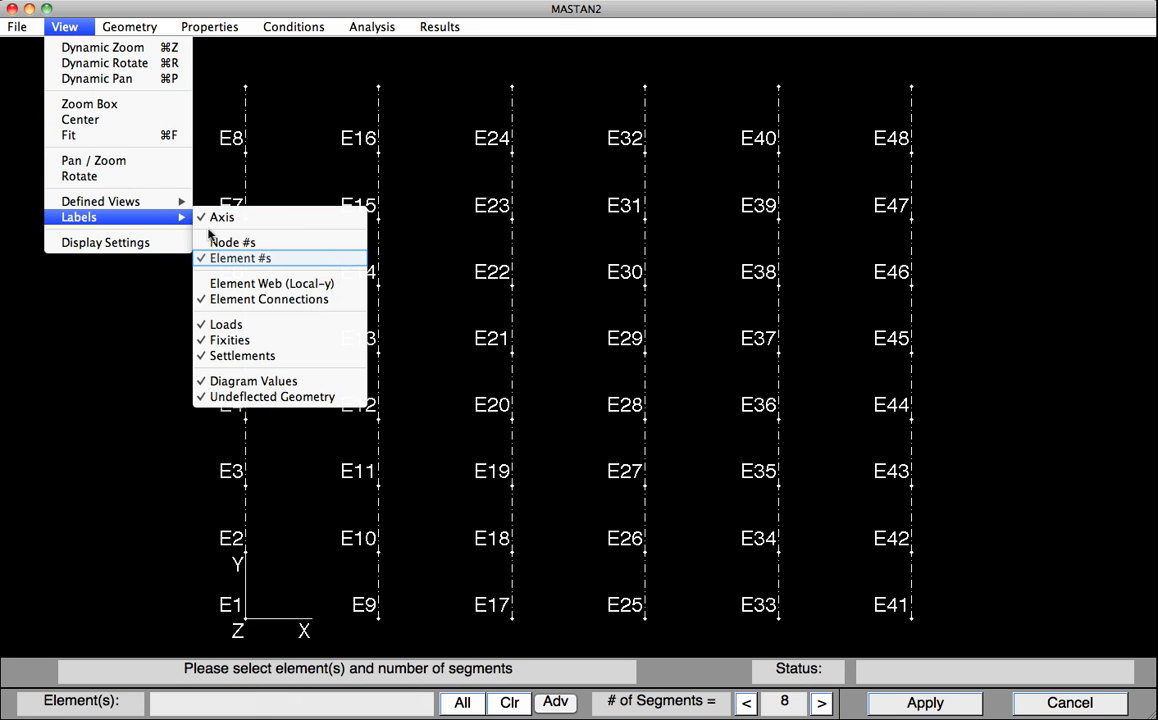
pyautogui.click(240, 258)
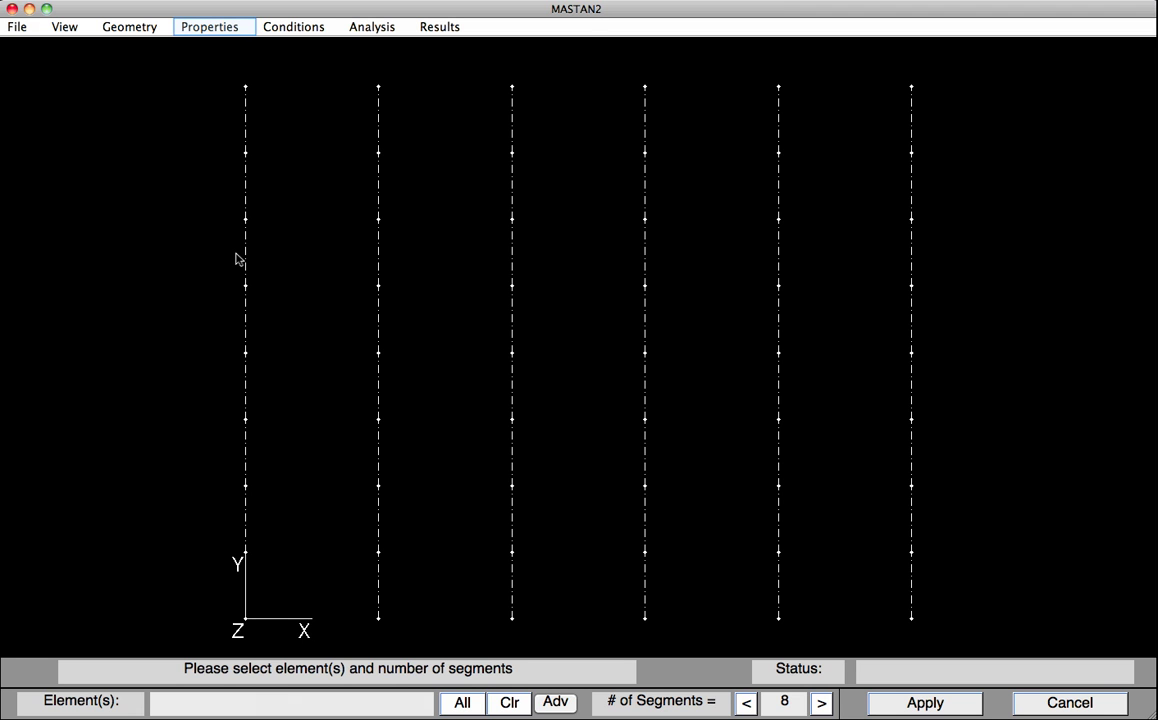
pyautogui.moveTo(204, 200)
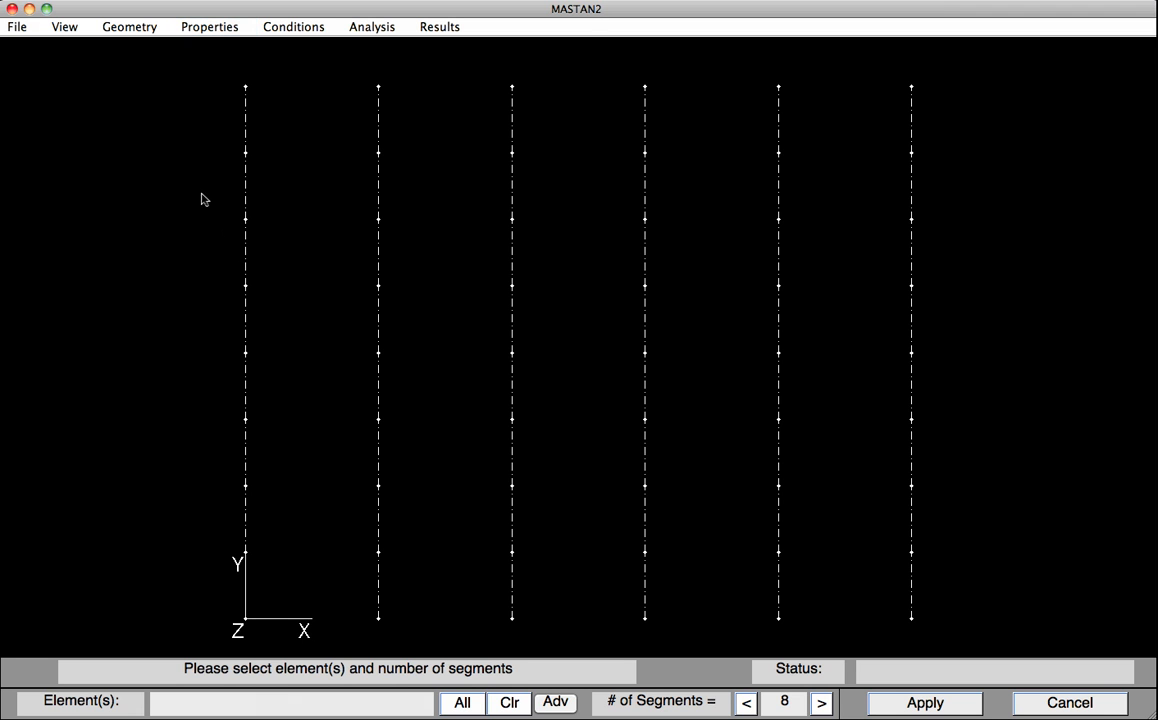
# Define Section 1 as W14X82 from the AISC database (area 24, Izz 881)
pyautogui.click(208, 26)
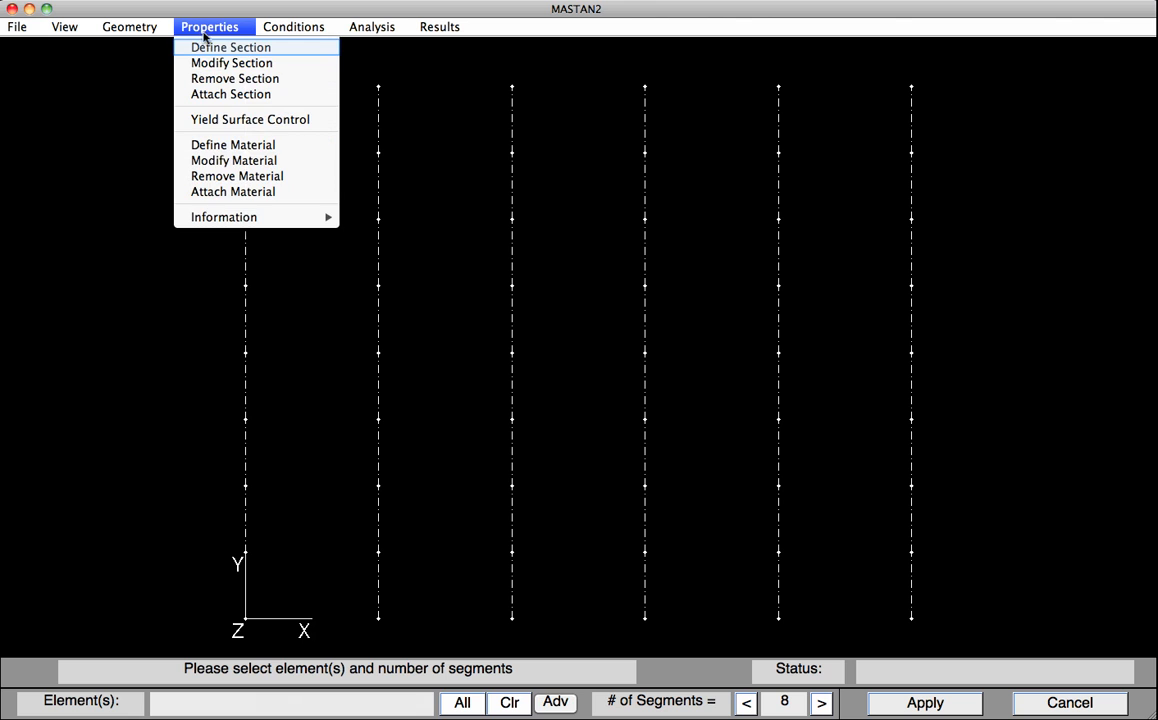
pyautogui.click(230, 48)
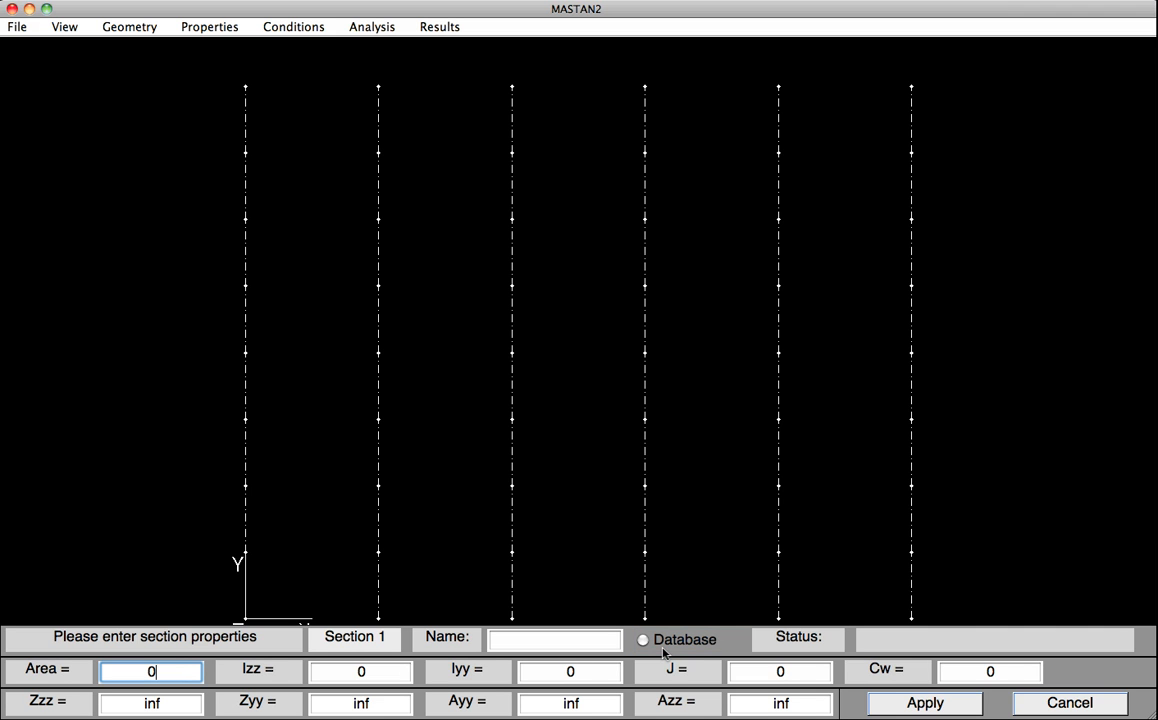
pyautogui.click(644, 640)
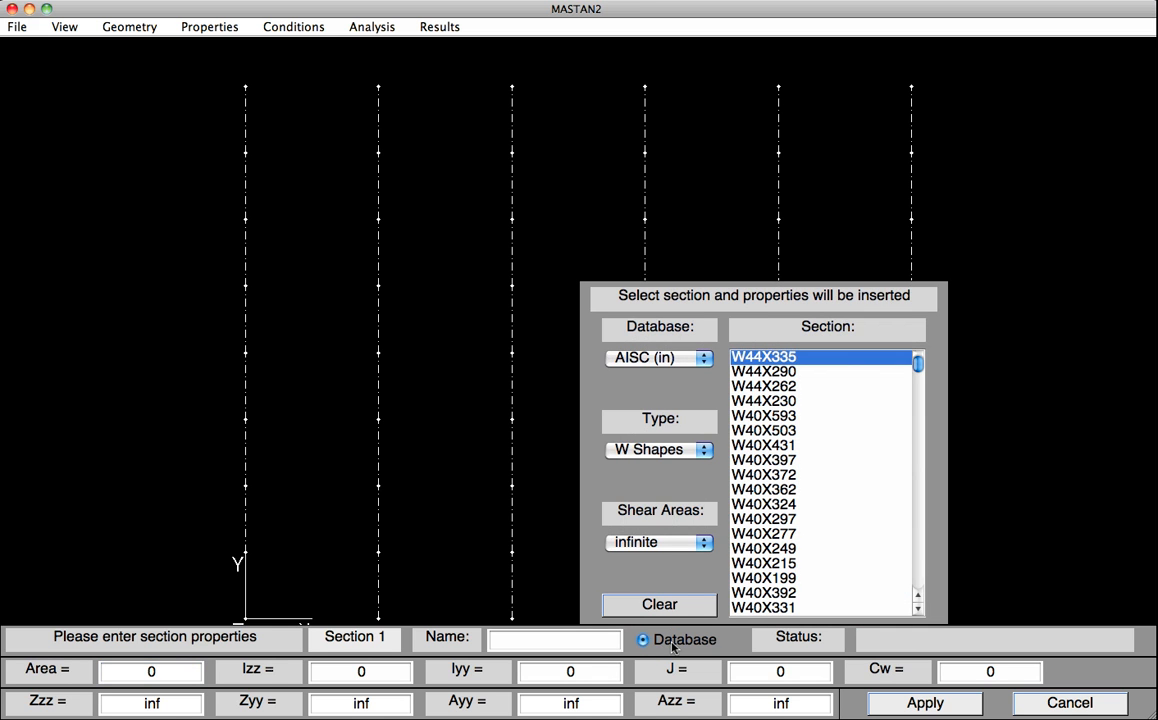
pyautogui.moveTo(910, 468)
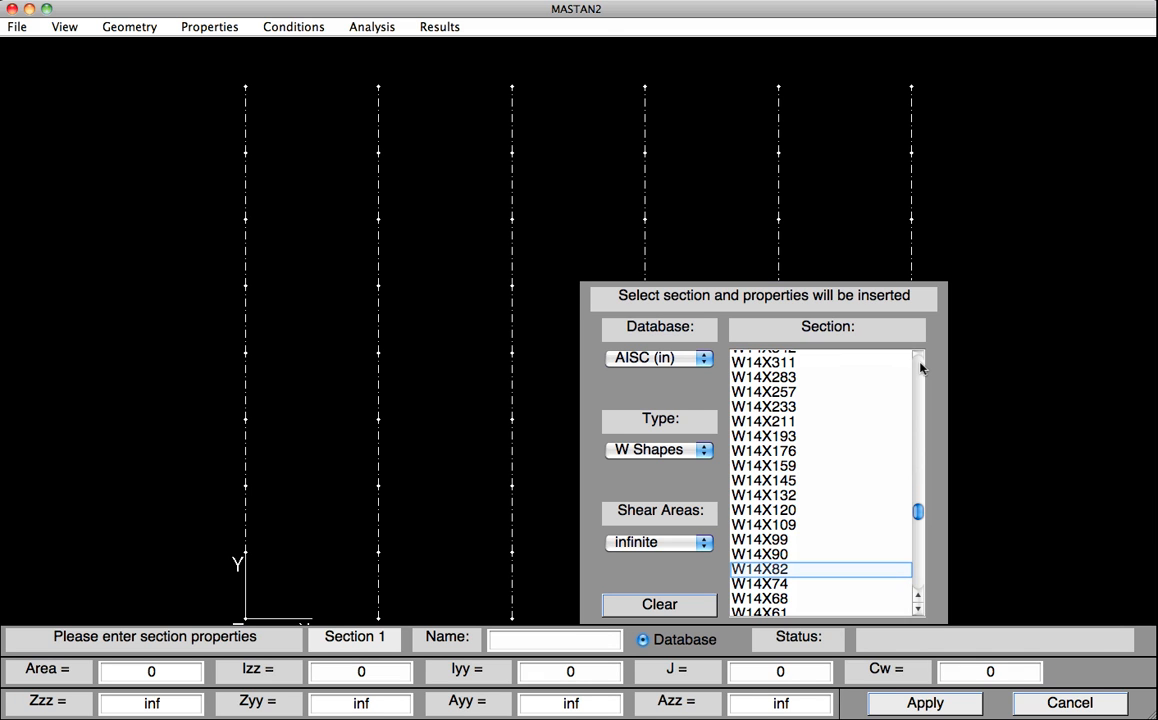
pyautogui.moveTo(888, 370)
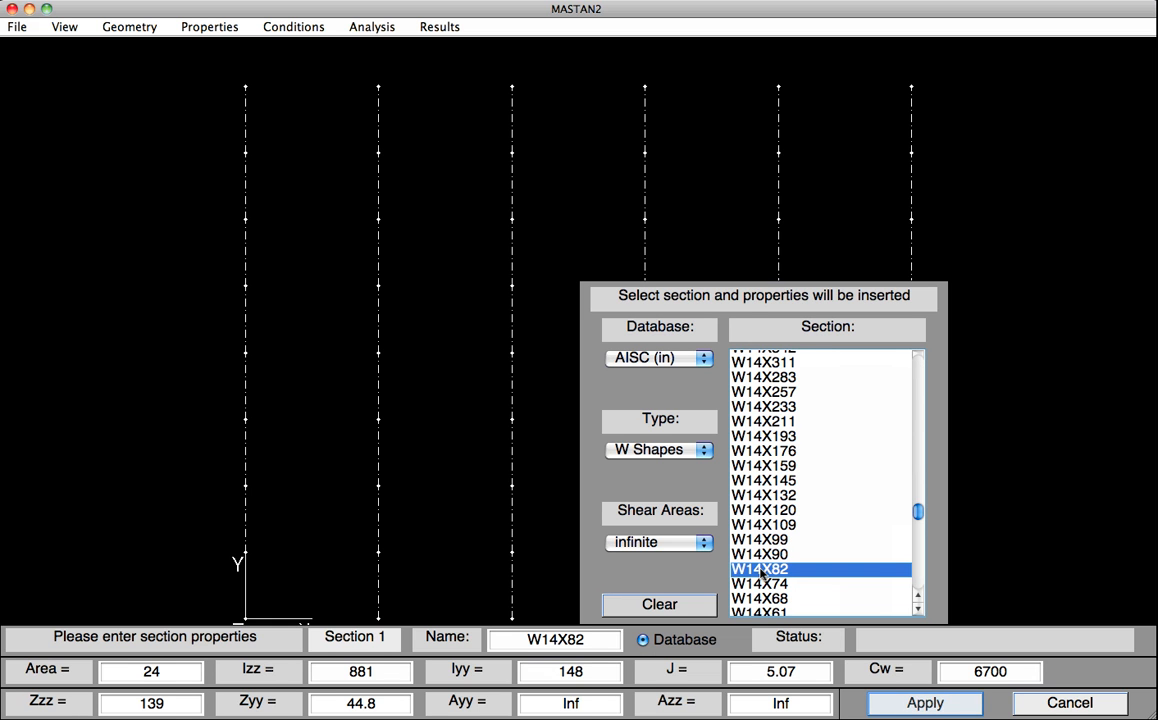
pyautogui.moveTo(814, 578)
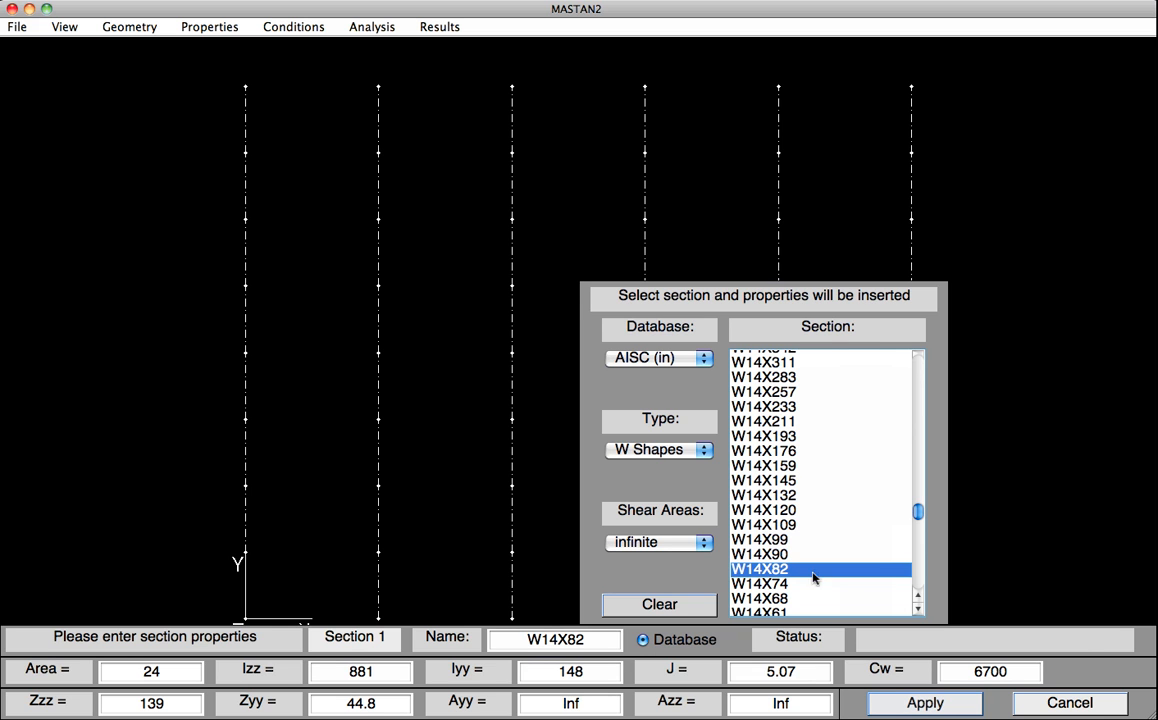
pyautogui.click(924, 702)
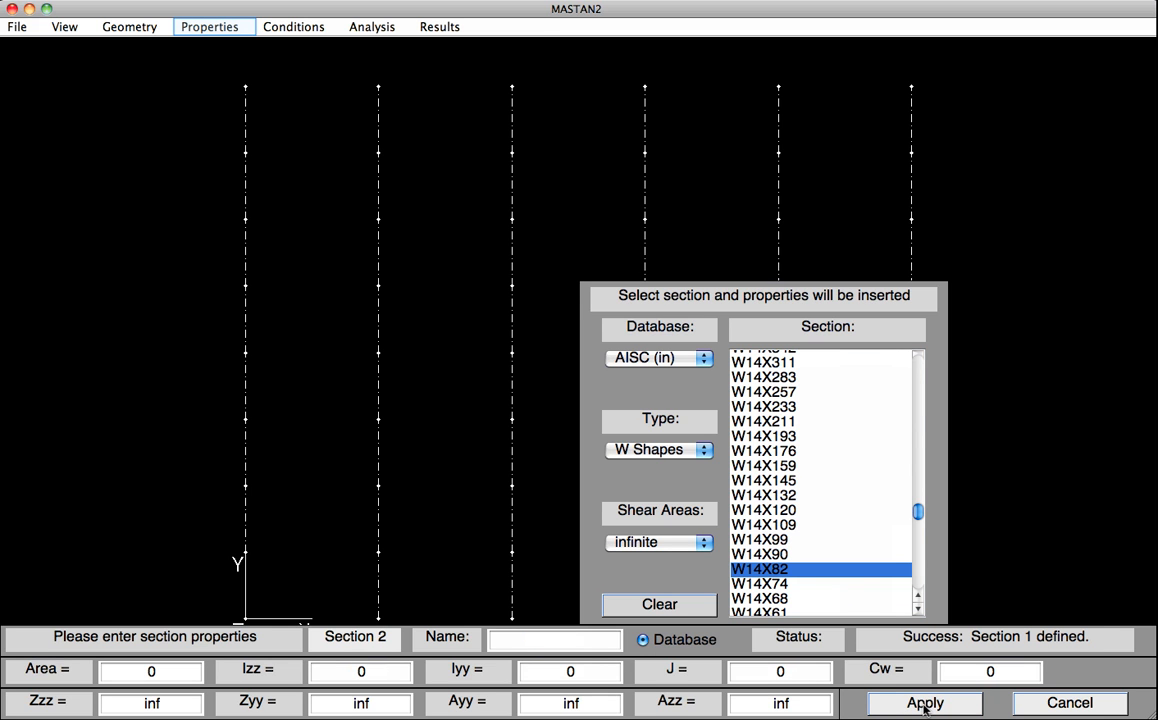
pyautogui.moveTo(208, 144)
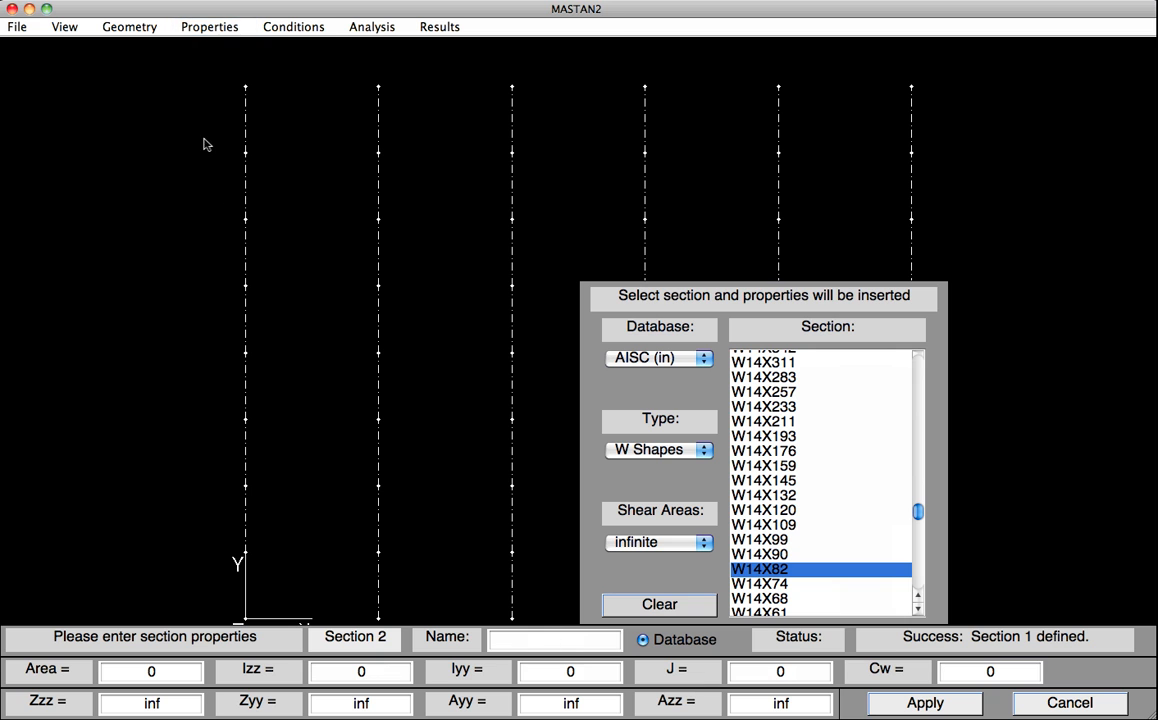
# Attach Section 1 (W14X82) to all column elements
pyautogui.click(208, 26)
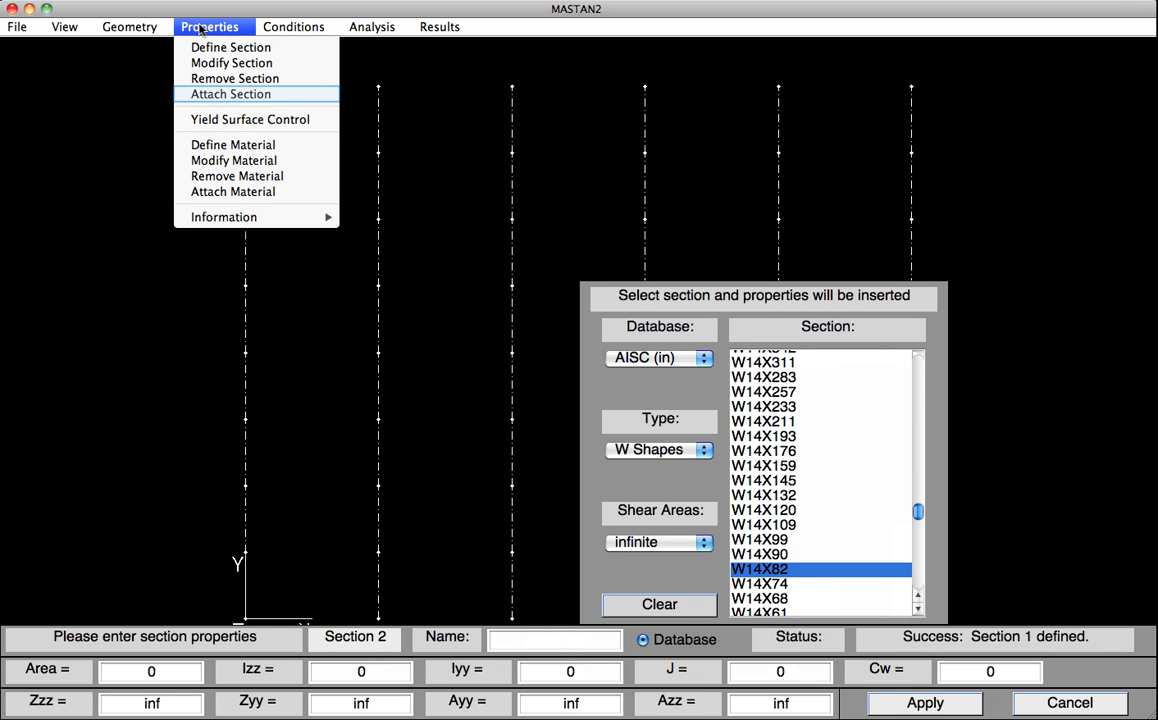
pyautogui.moveTo(230, 94)
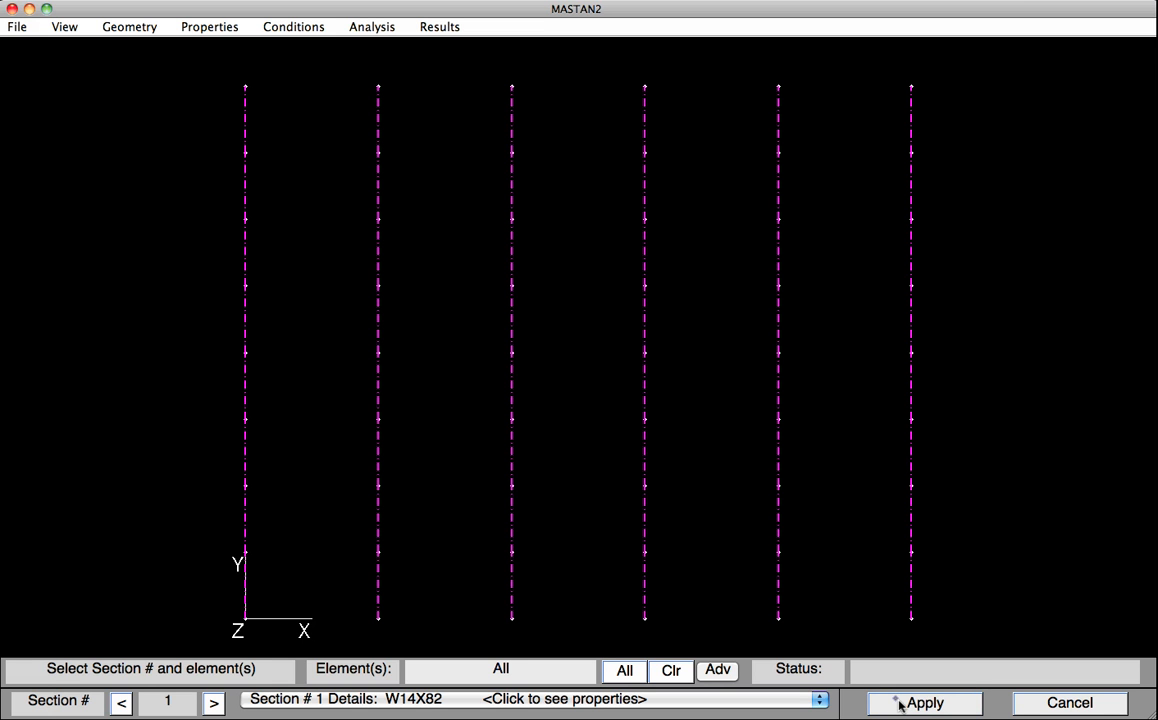
pyautogui.click(924, 702)
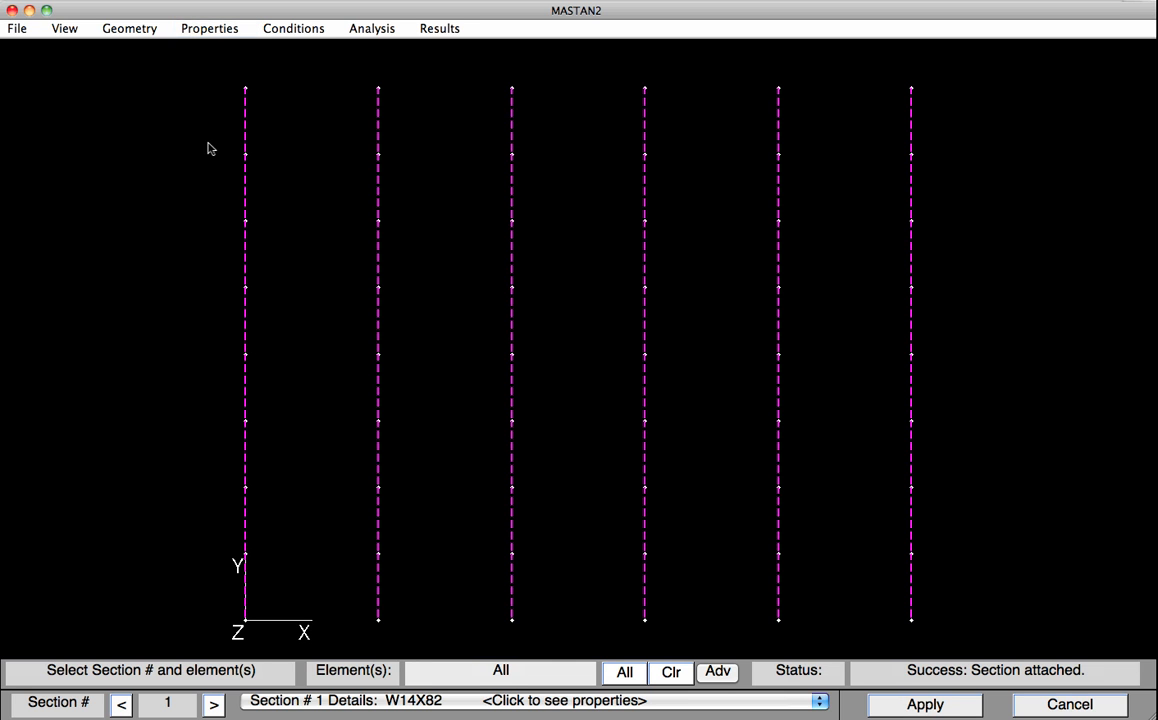
# Define Material 1 named Steel with E = 29000 and v = 0.3
pyautogui.click(208, 28)
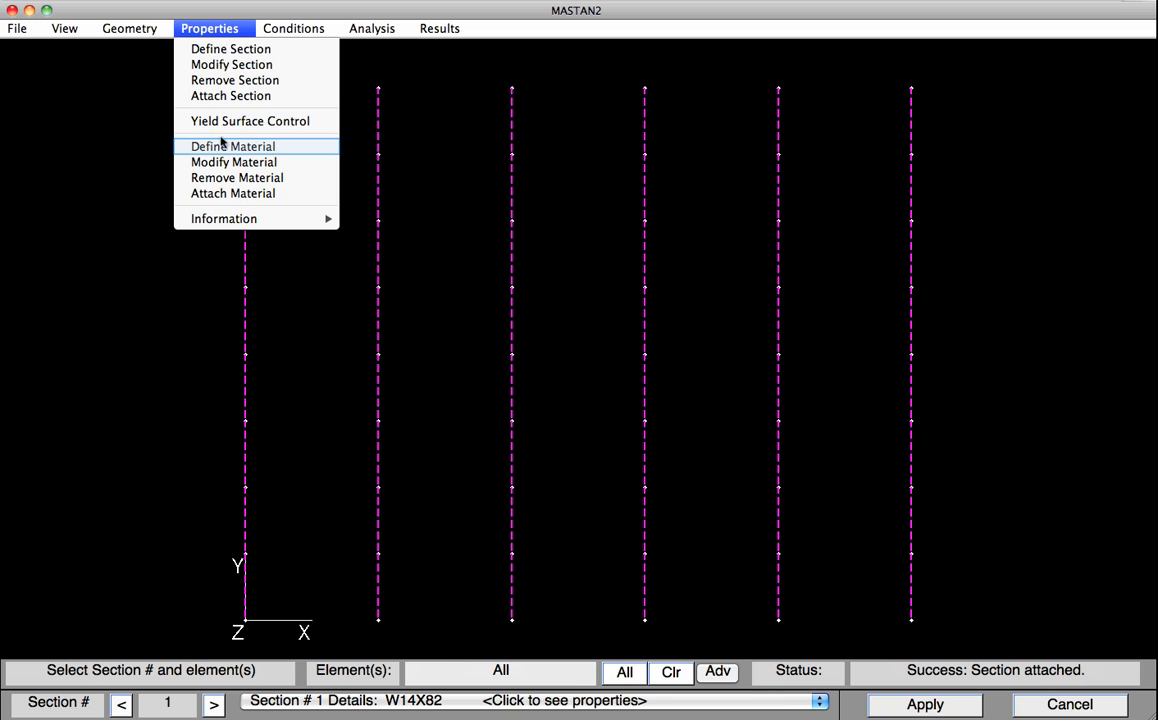
pyautogui.click(232, 146)
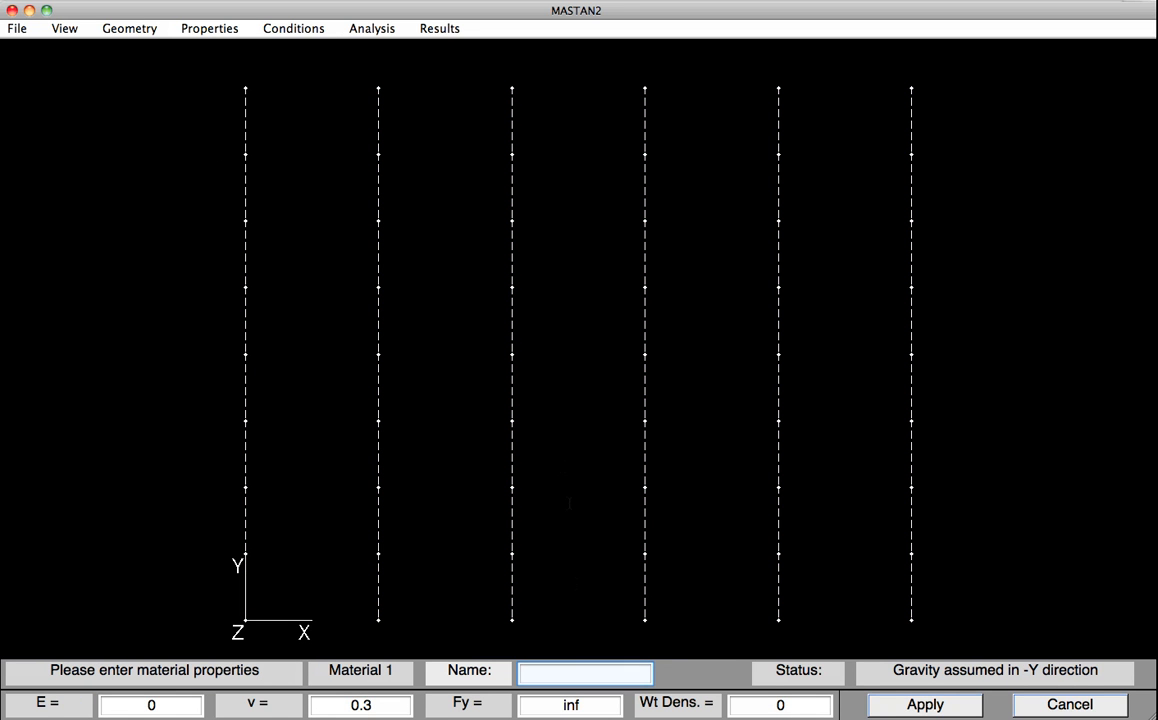
pyautogui.click(584, 672)
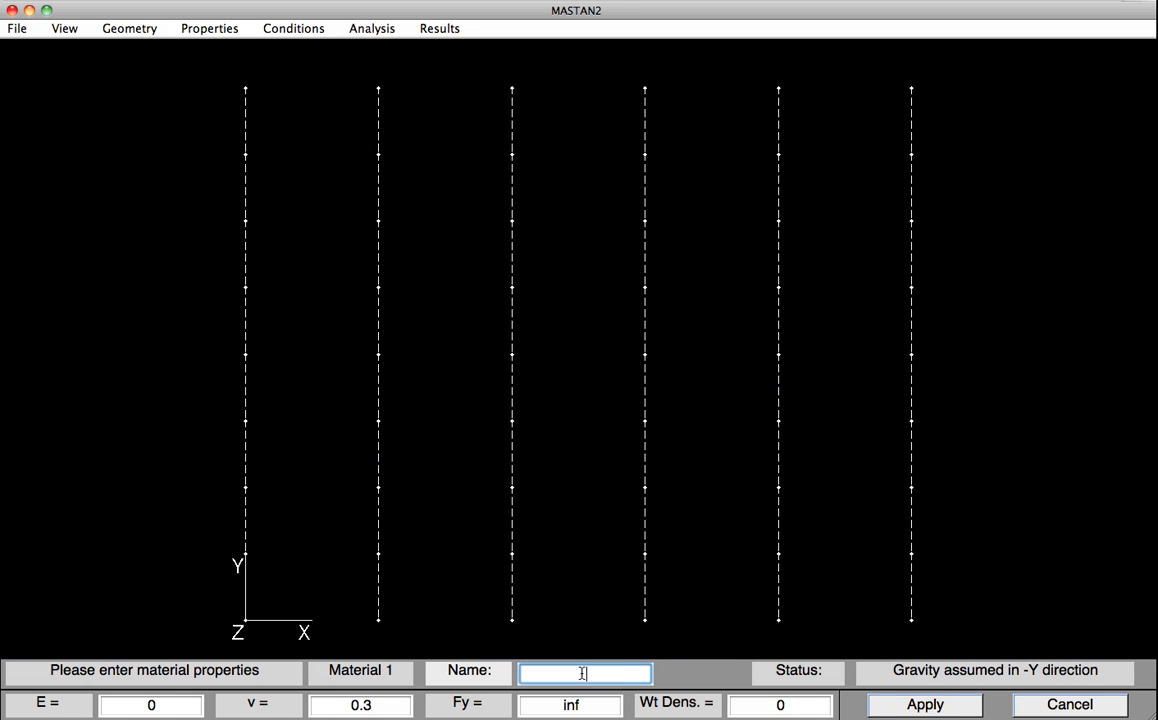
pyautogui.write('Steel')
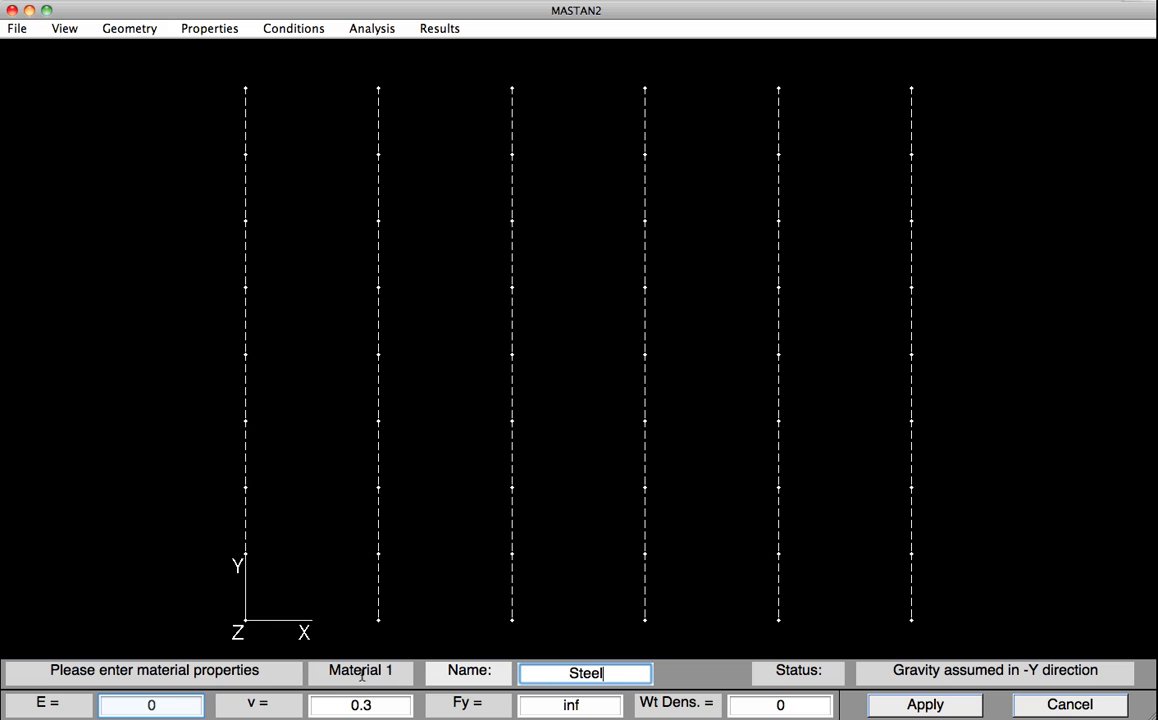
pyautogui.click(152, 704)
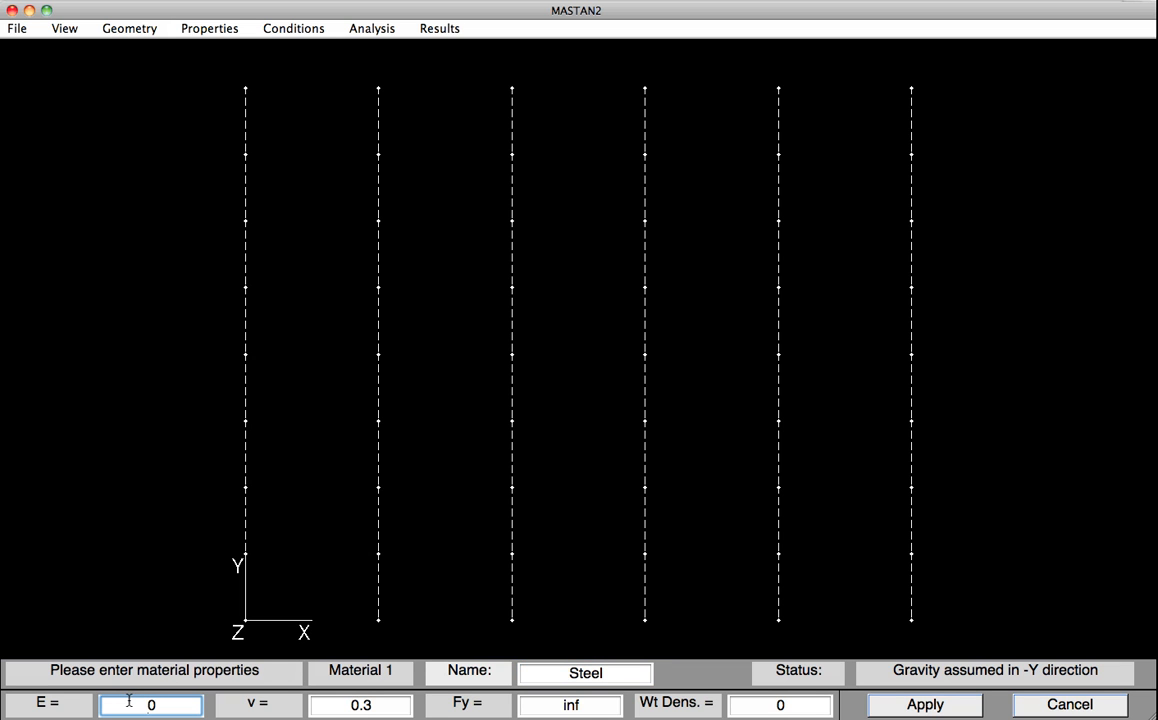
pyautogui.write('29000')
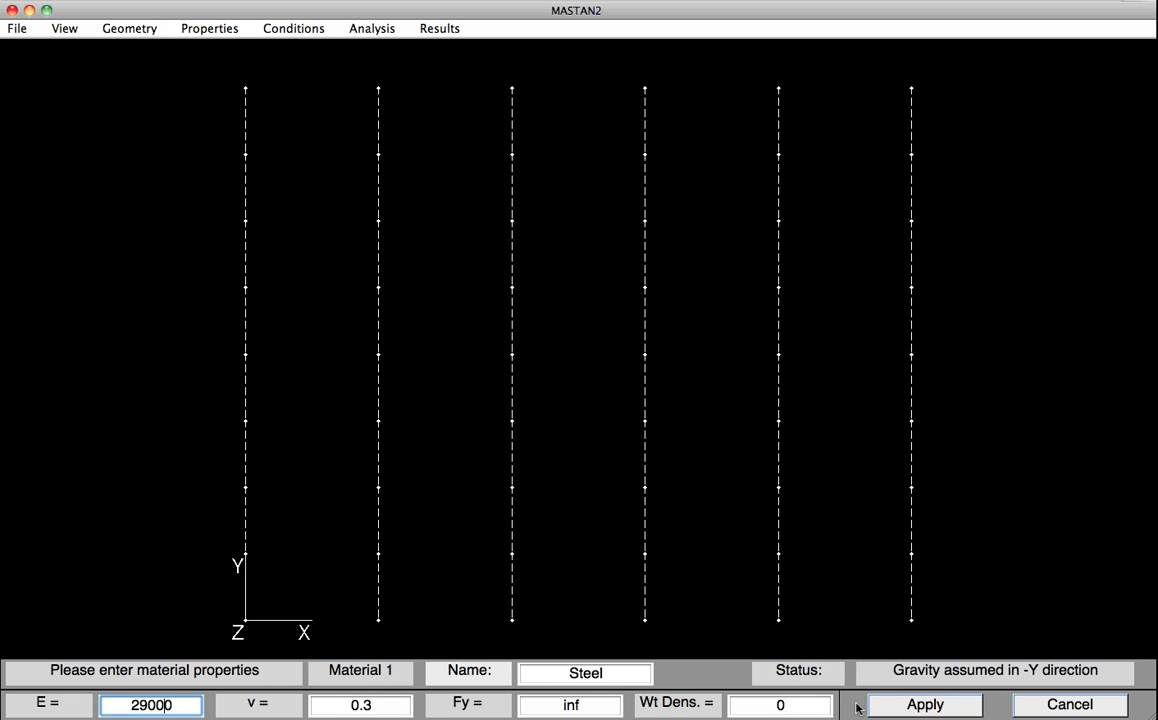
pyautogui.click(924, 704)
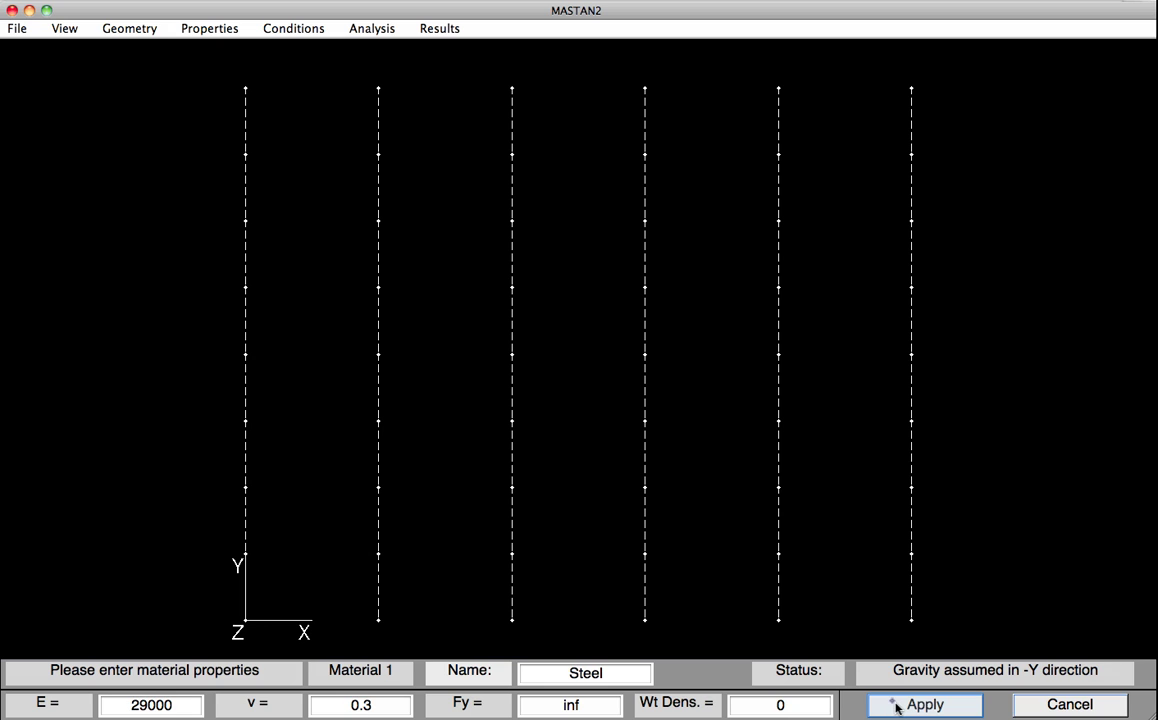
pyautogui.click(924, 704)
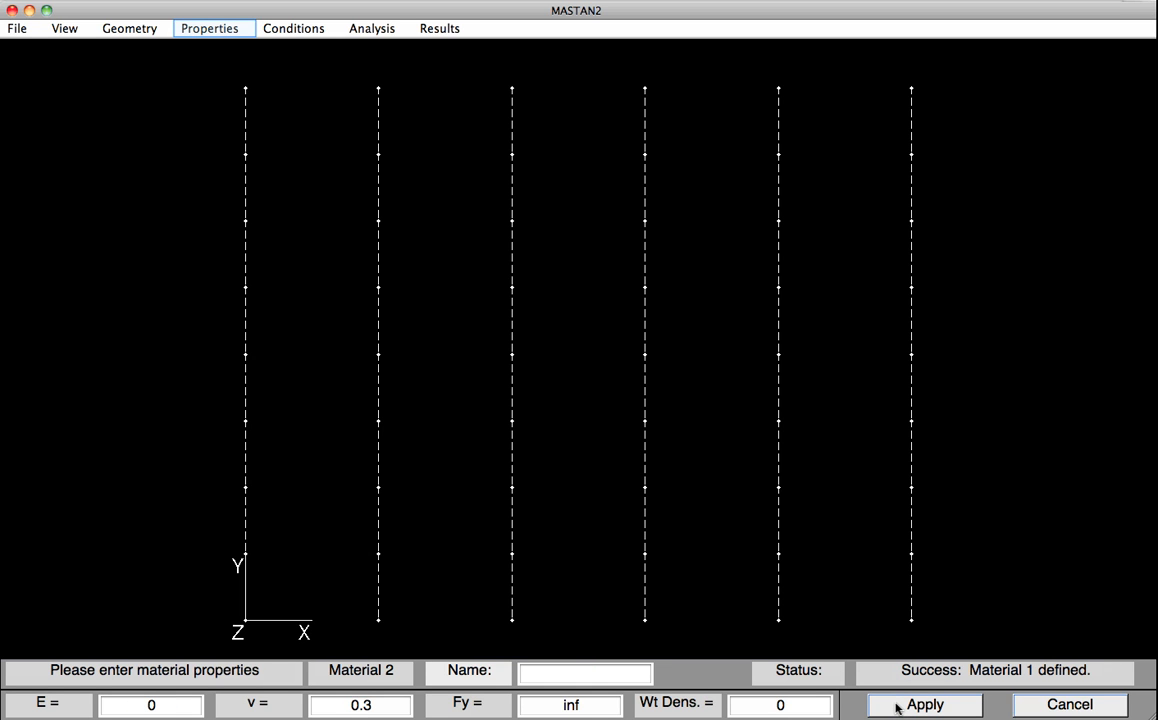
pyautogui.moveTo(596, 668)
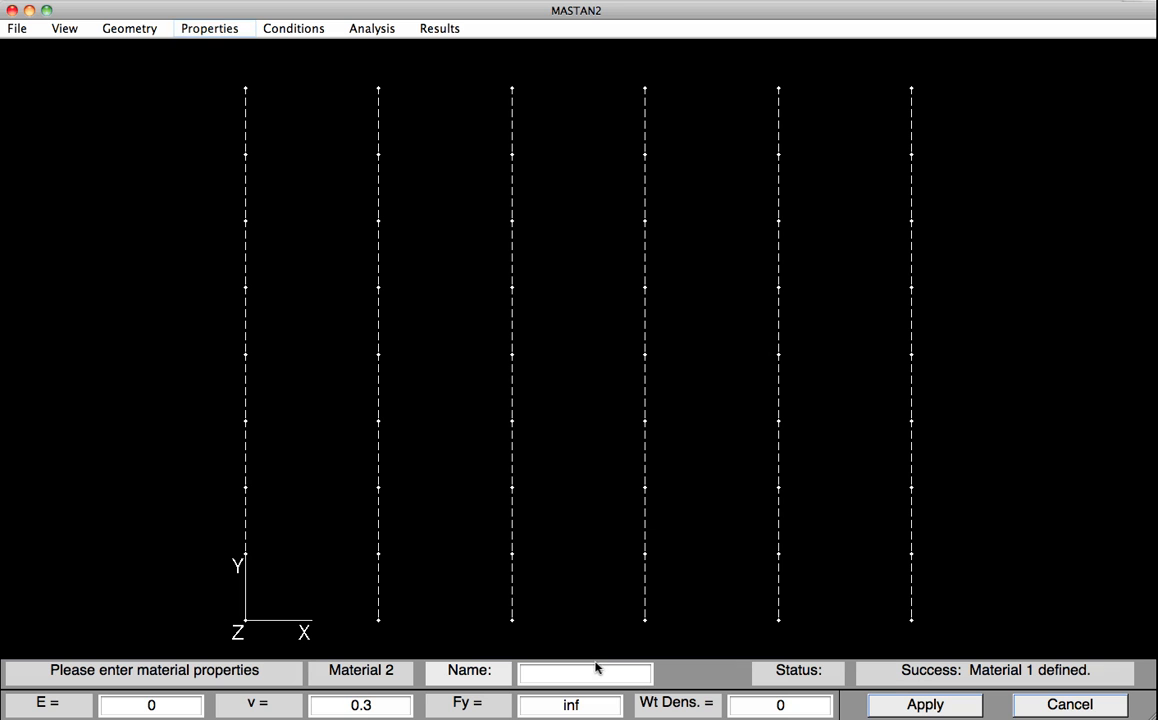
# Attach Material 1 (Steel) to all column elements
pyautogui.click(208, 28)
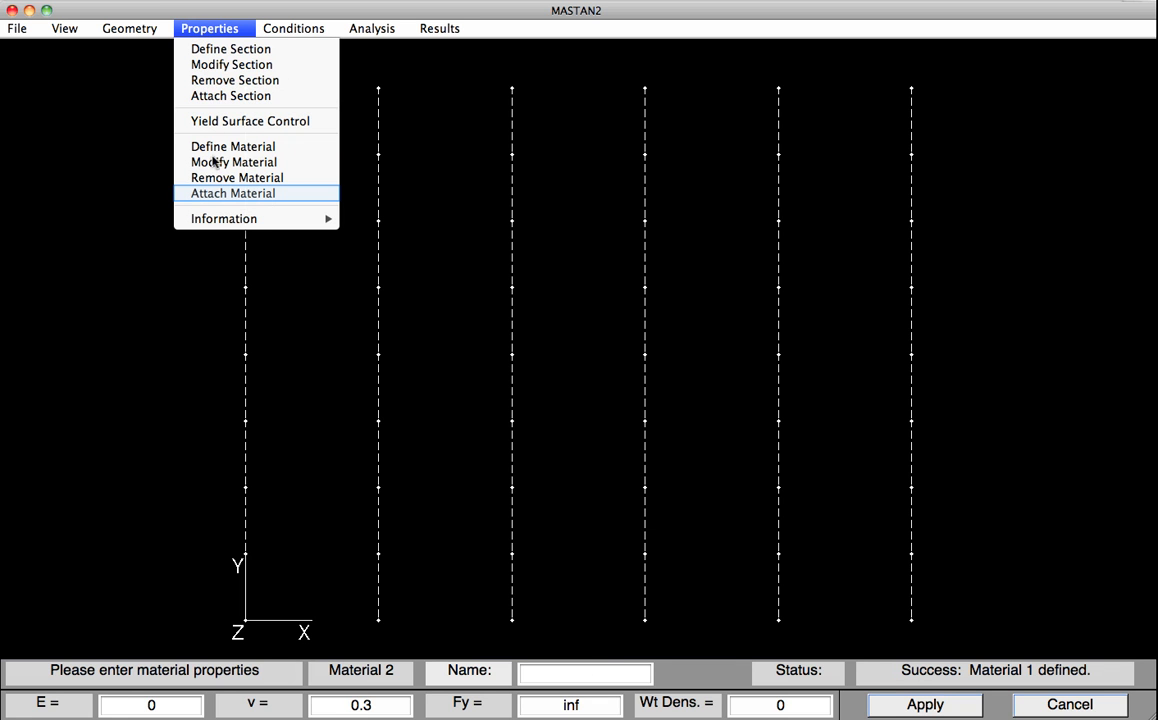
pyautogui.click(232, 192)
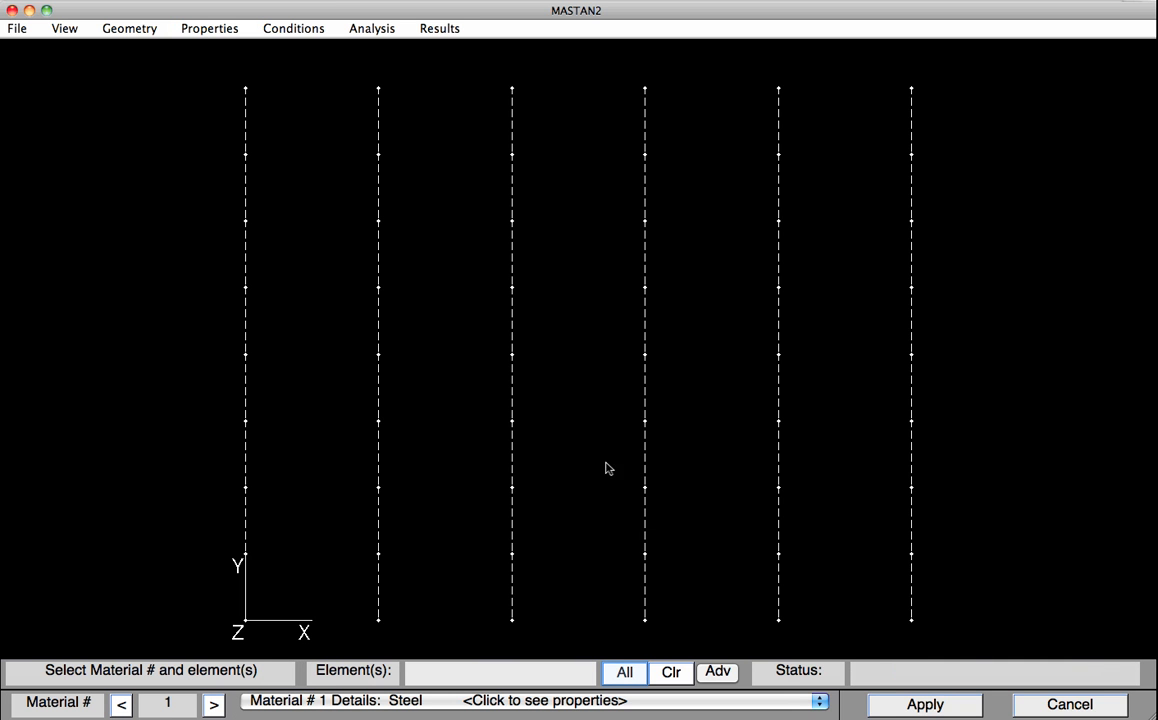
pyautogui.click(624, 672)
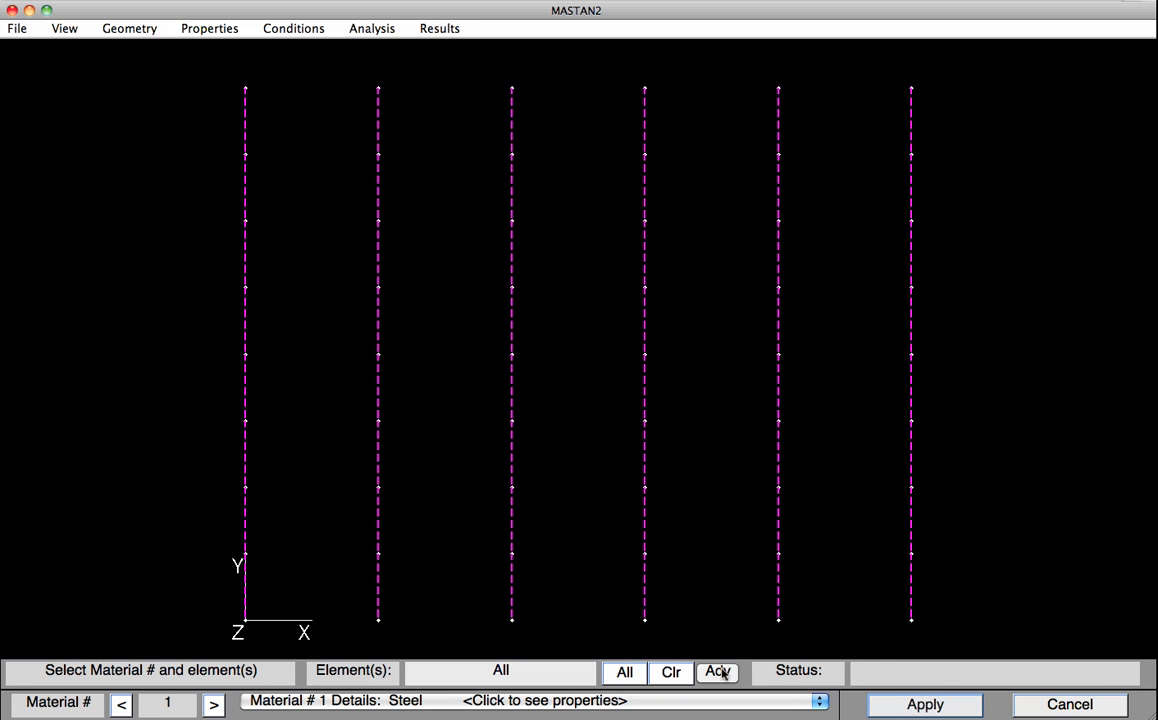
pyautogui.click(924, 704)
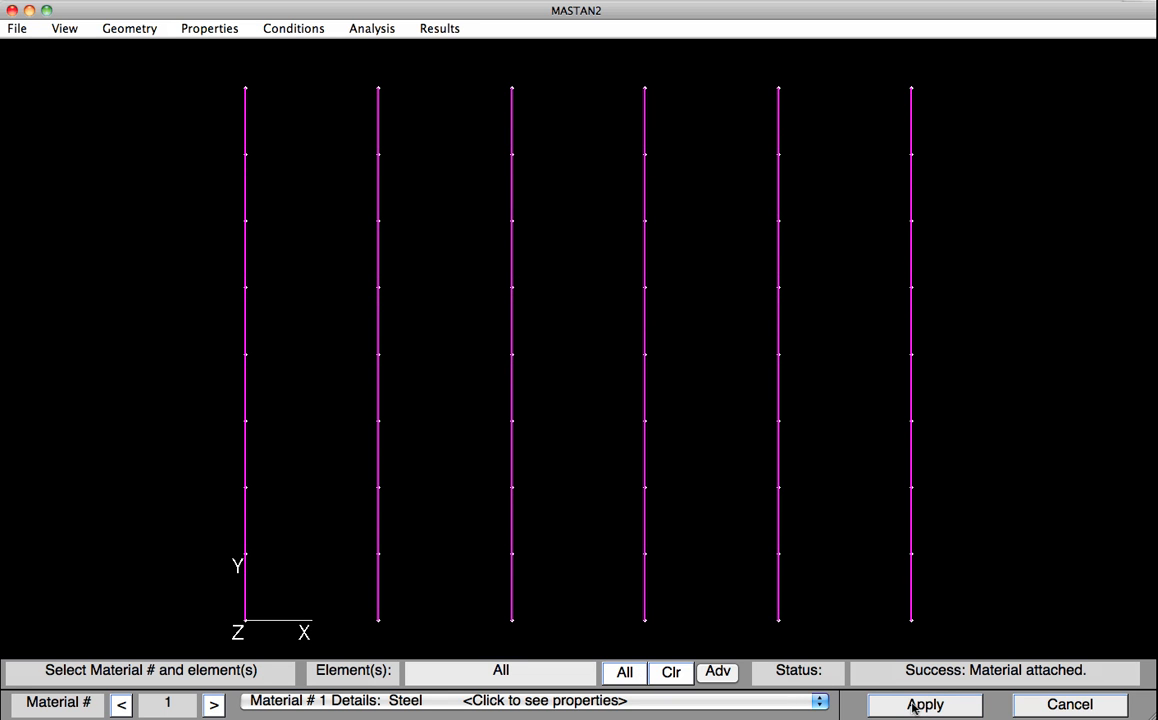
pyautogui.moveTo(852, 600)
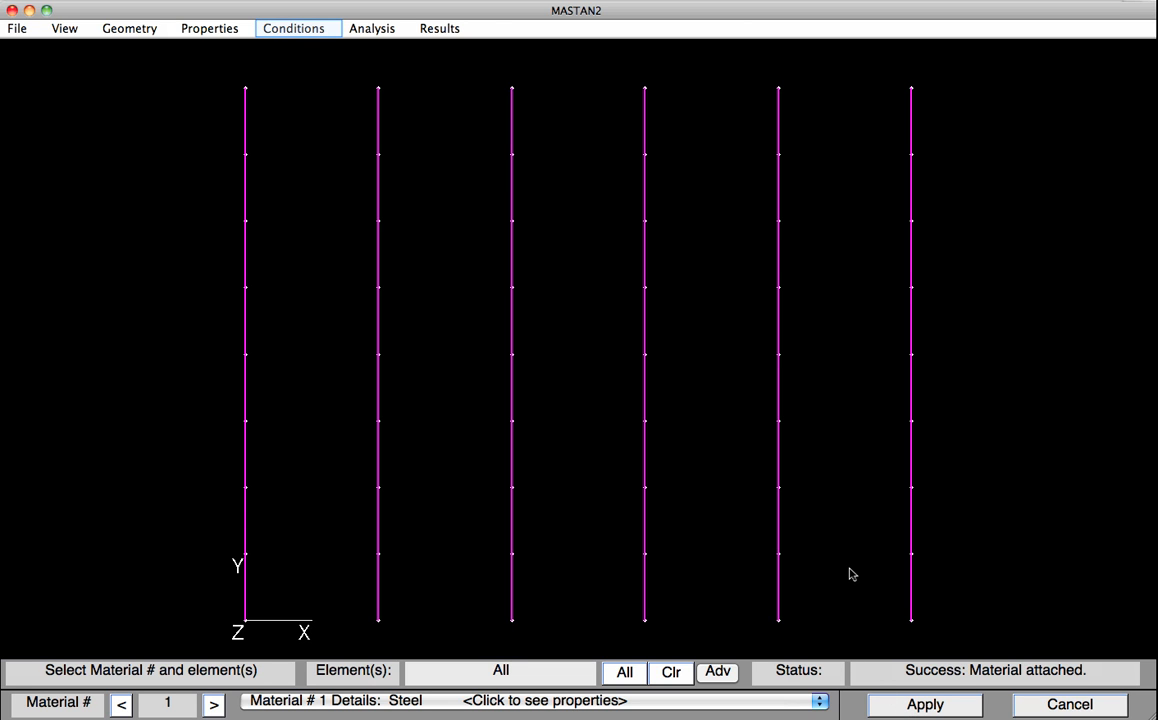
pyautogui.moveTo(304, 210)
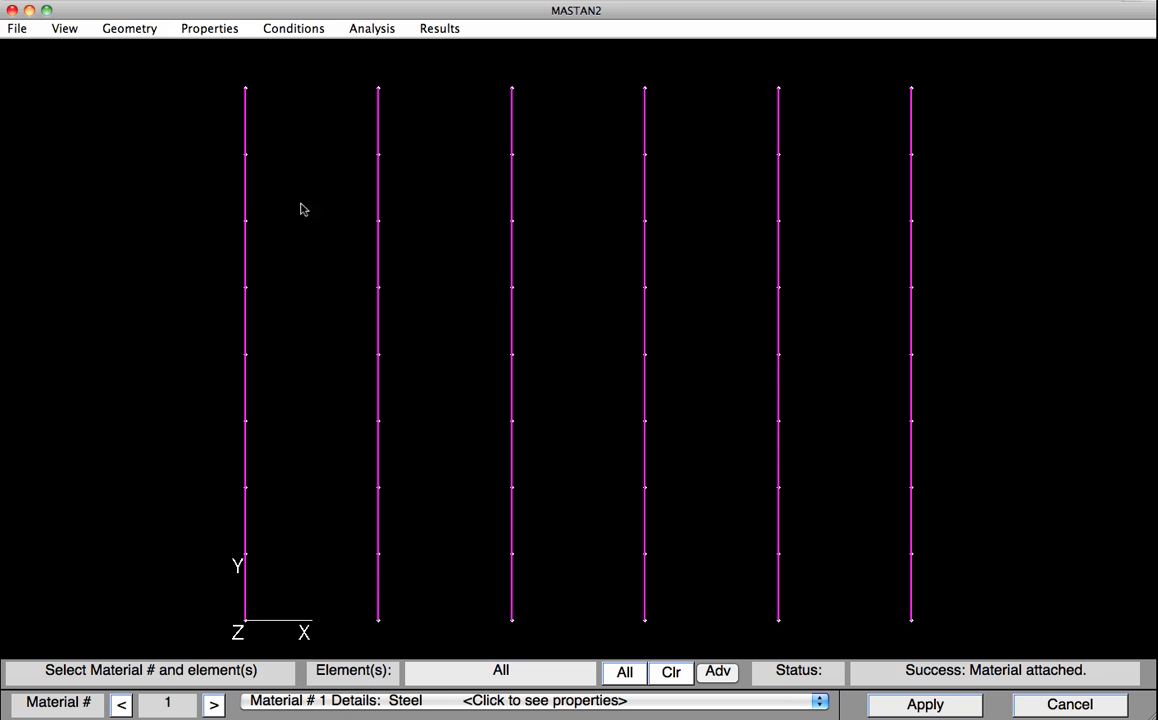
# Fix X-disp, Y-disp and Z-rot at the bases of columns 1, 2, 3 and 5
pyautogui.click(292, 28)
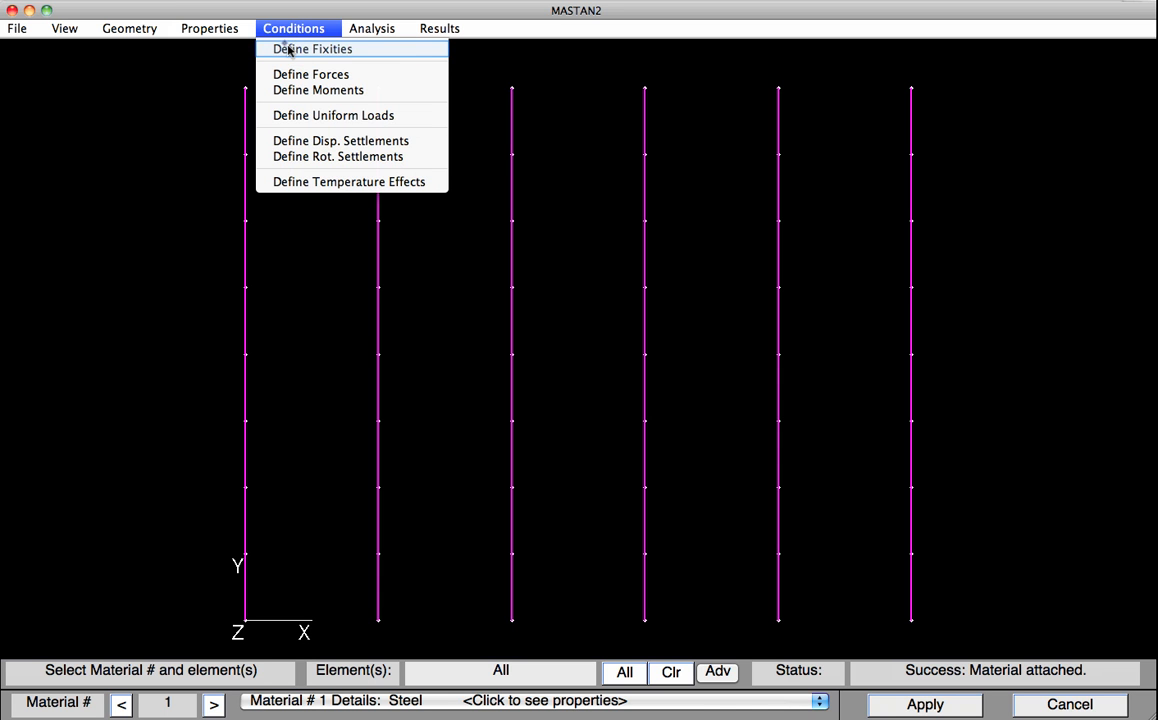
pyautogui.click(312, 48)
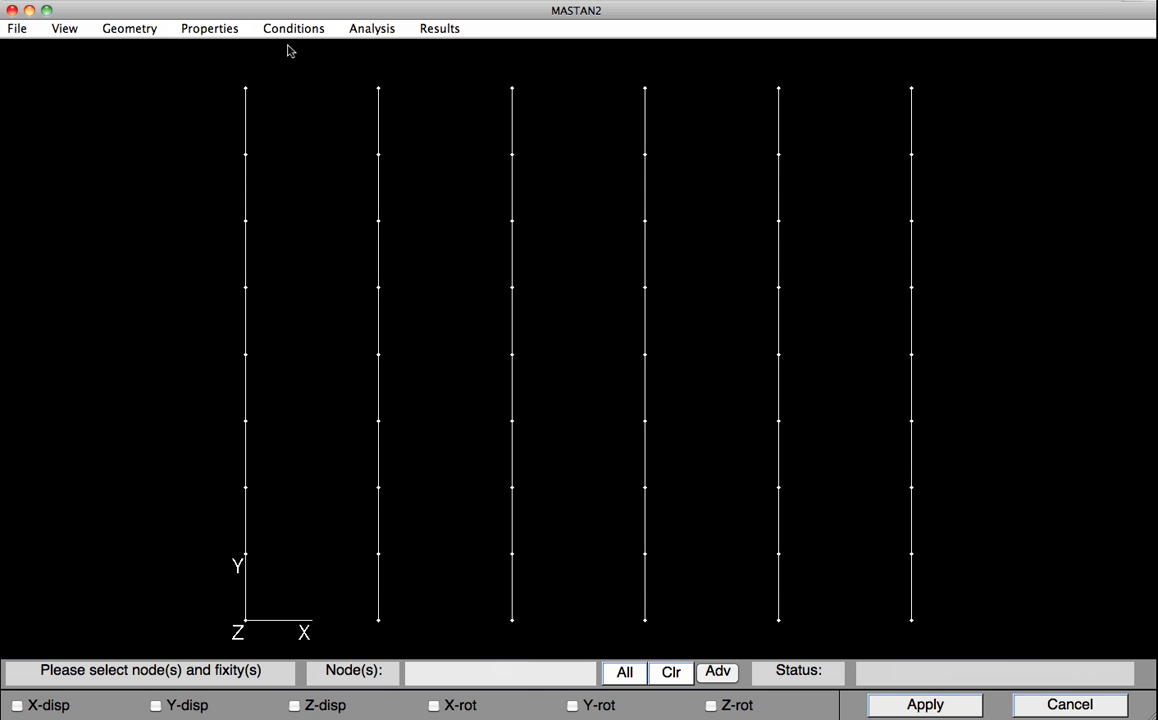
pyautogui.click(48, 704)
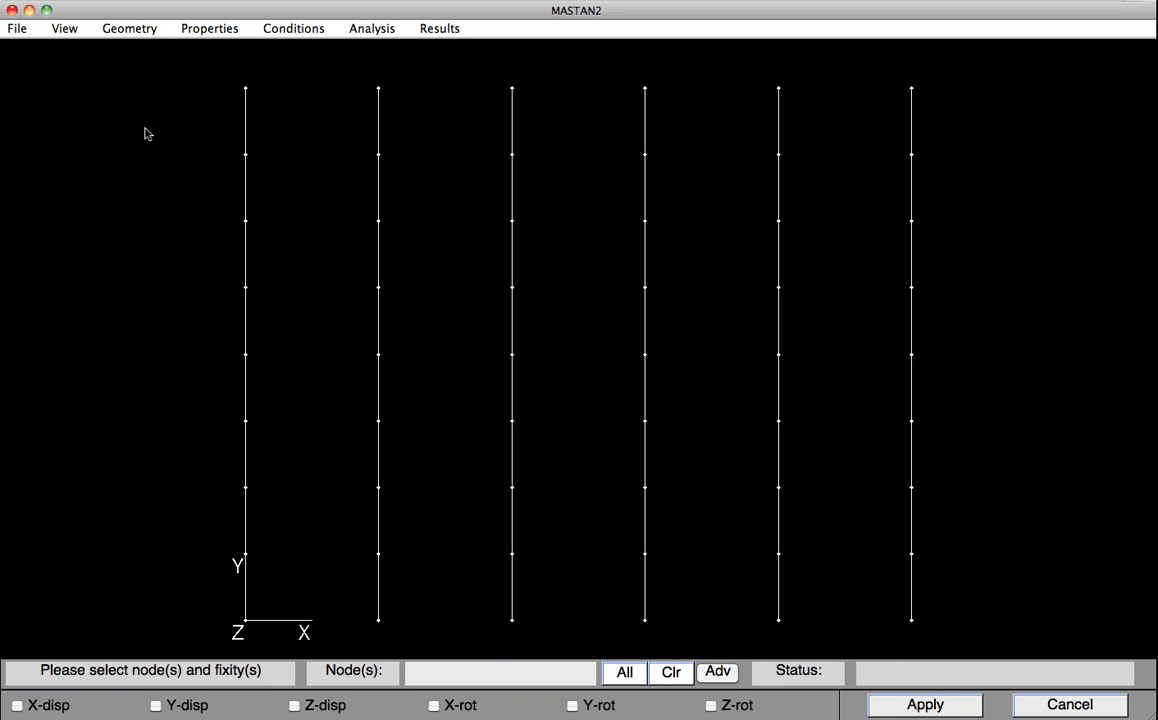
pyautogui.click(16, 704)
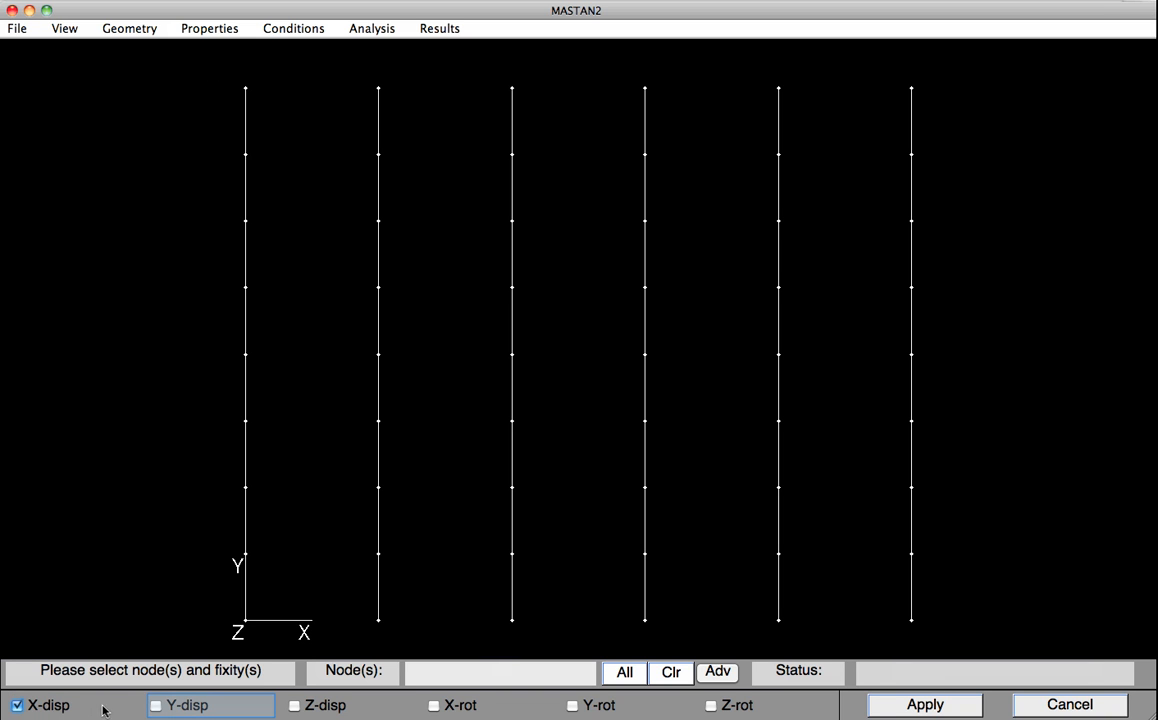
pyautogui.click(156, 704)
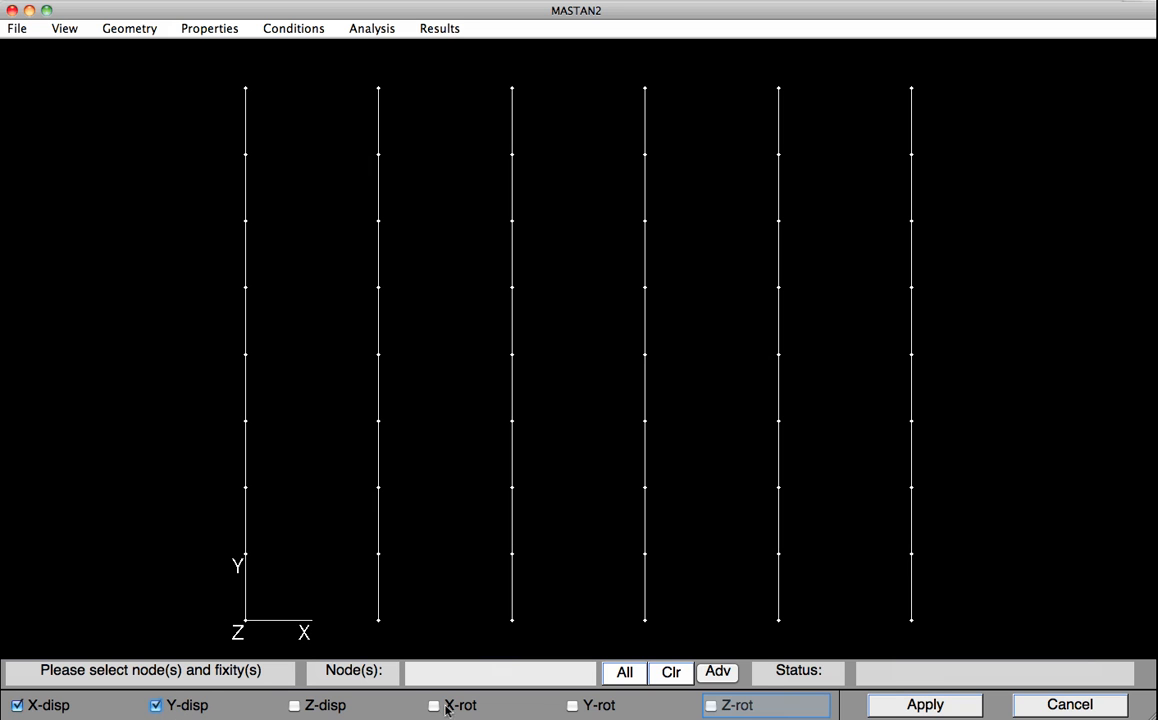
pyautogui.click(712, 704)
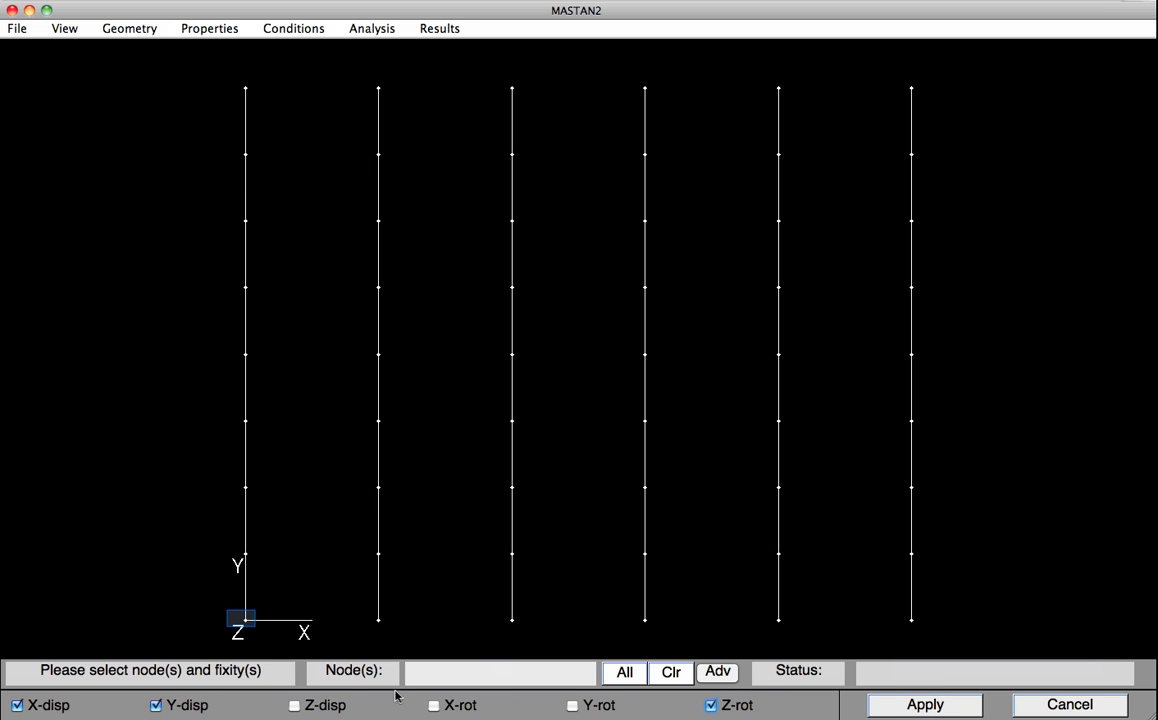
pyautogui.click(378, 618)
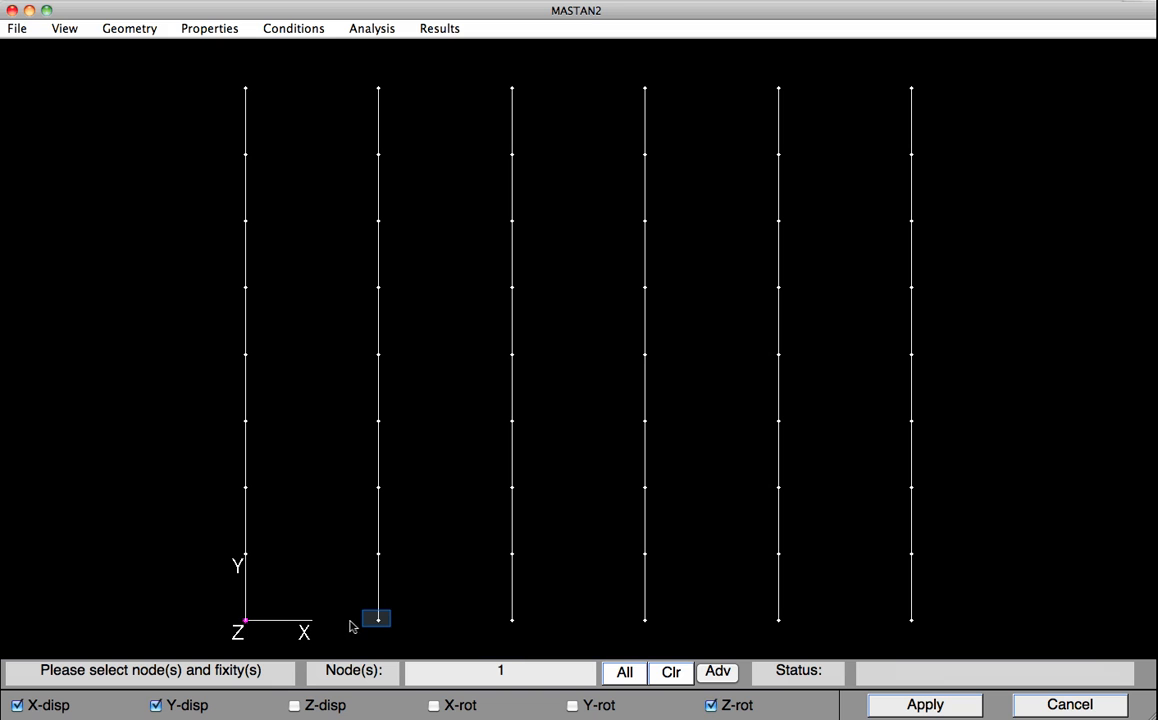
pyautogui.click(512, 618)
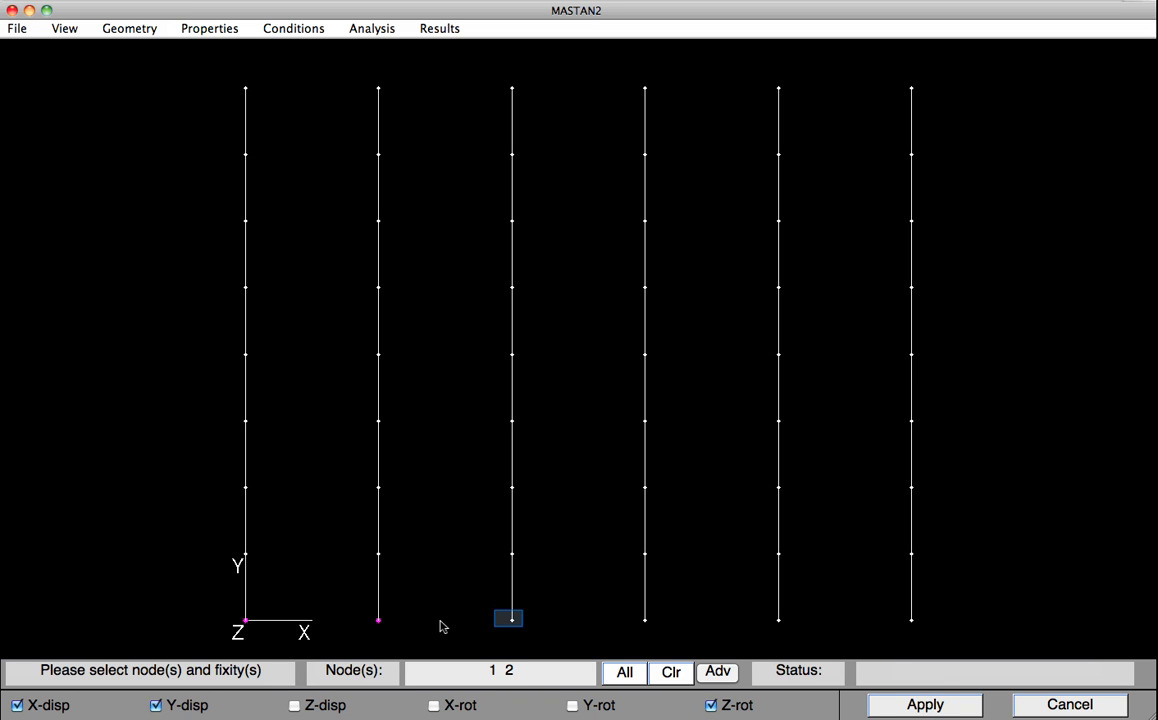
pyautogui.click(778, 618)
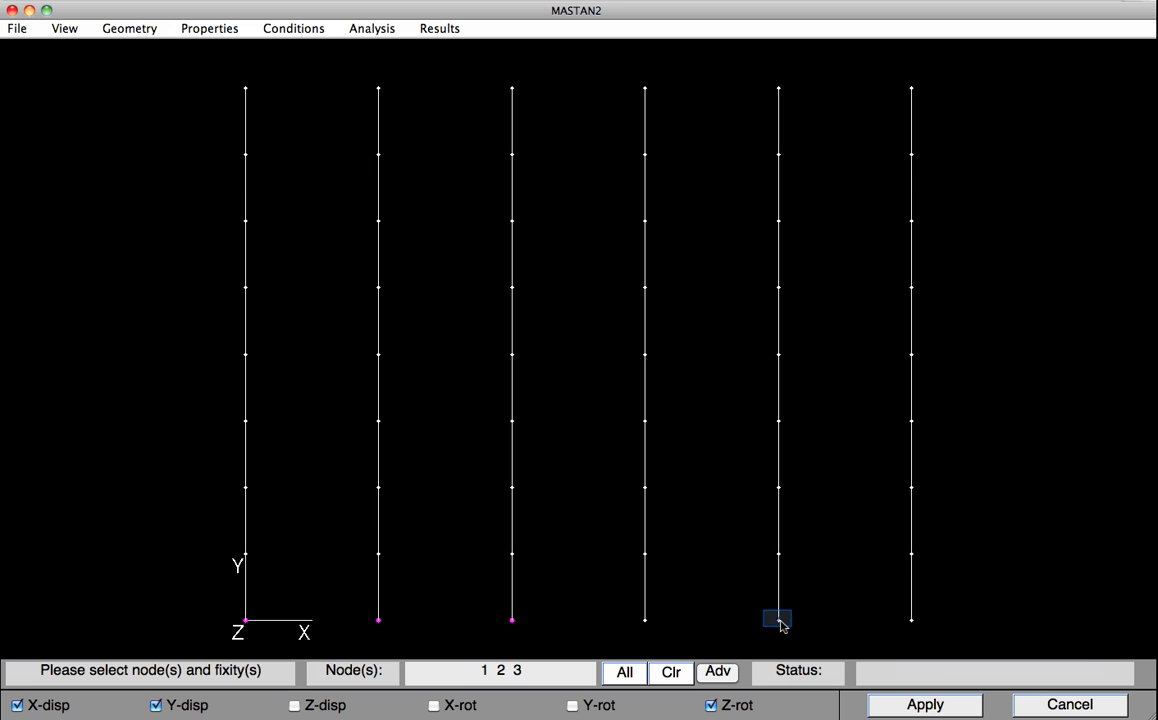
pyautogui.click(924, 704)
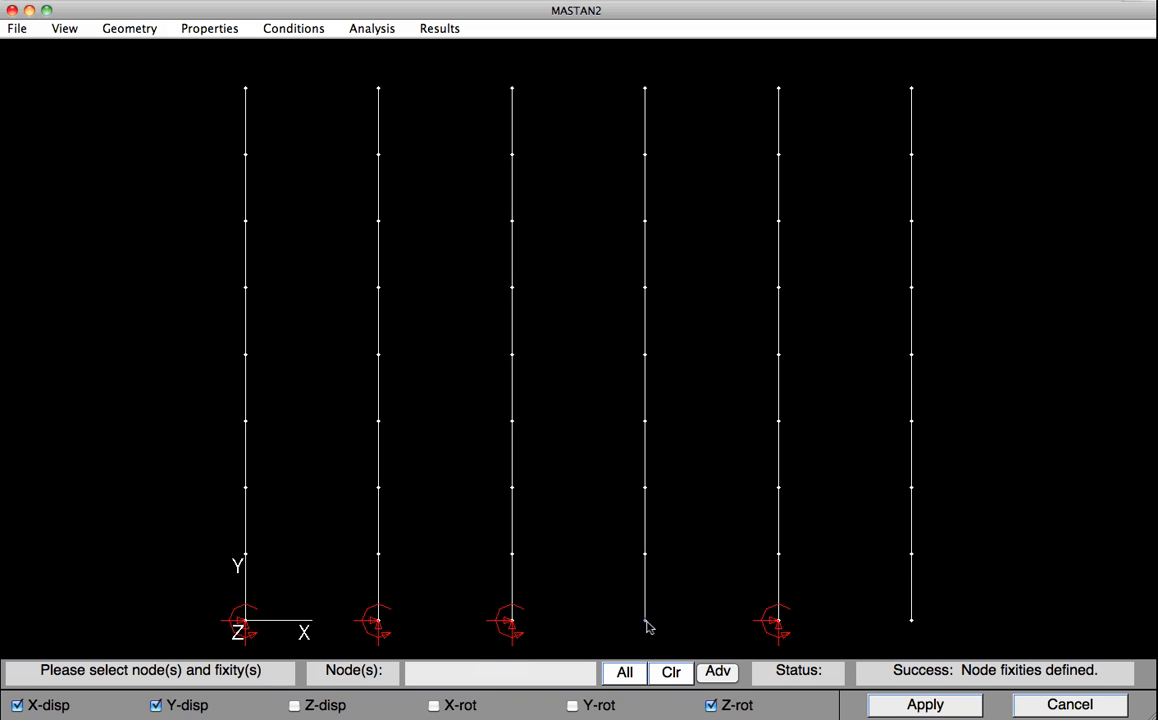
# Select the bases of columns 4 and 6 and release Z-rot for pinned supports
pyautogui.click(644, 620)
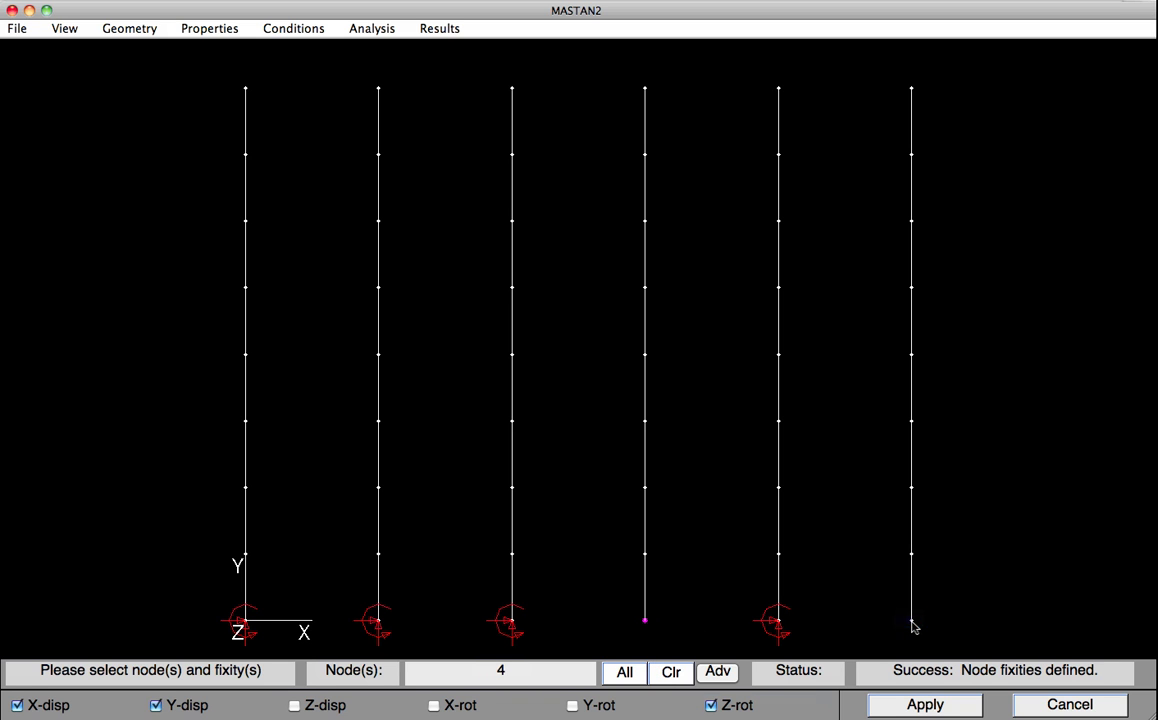
pyautogui.click(912, 618)
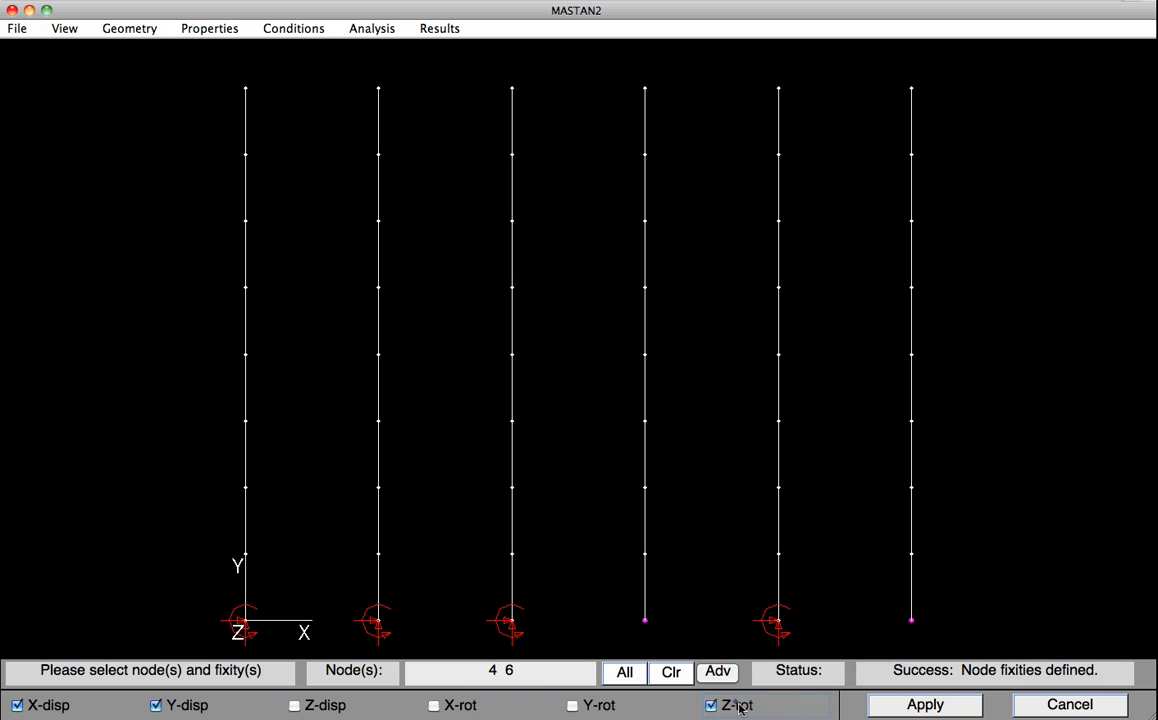
pyautogui.click(712, 704)
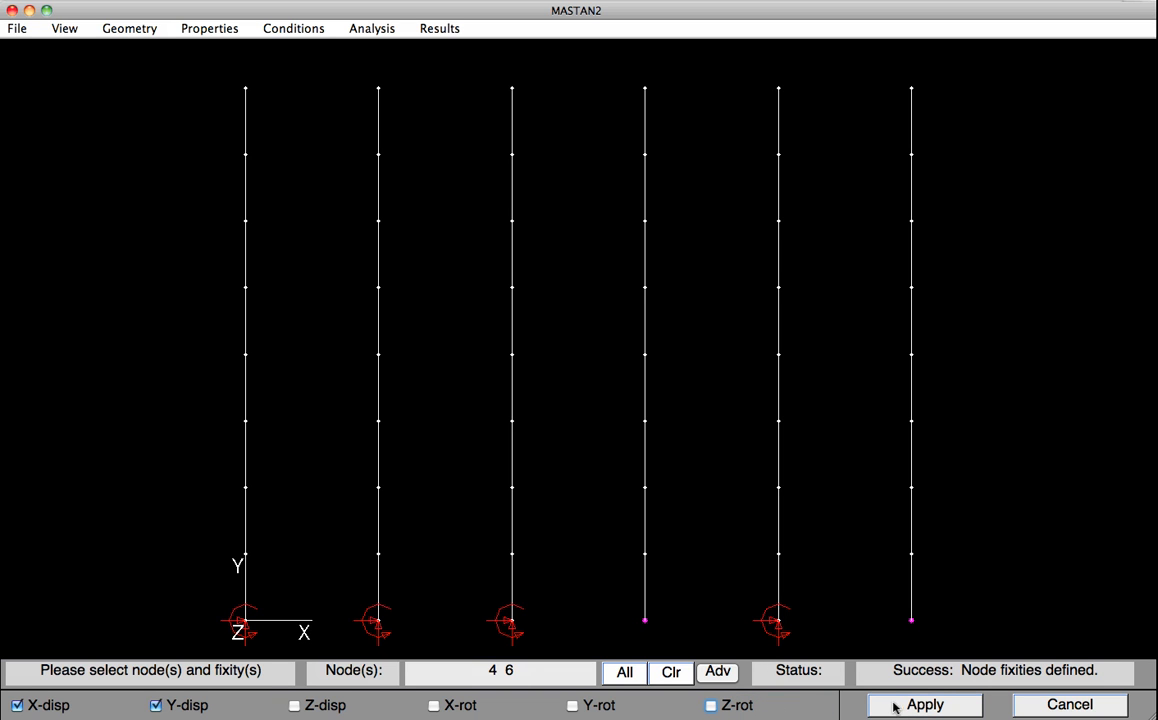
# Pin the fourth and sixth column bases, then restrain the first column top in X-disp and Z-rot
pyautogui.click(924, 704)
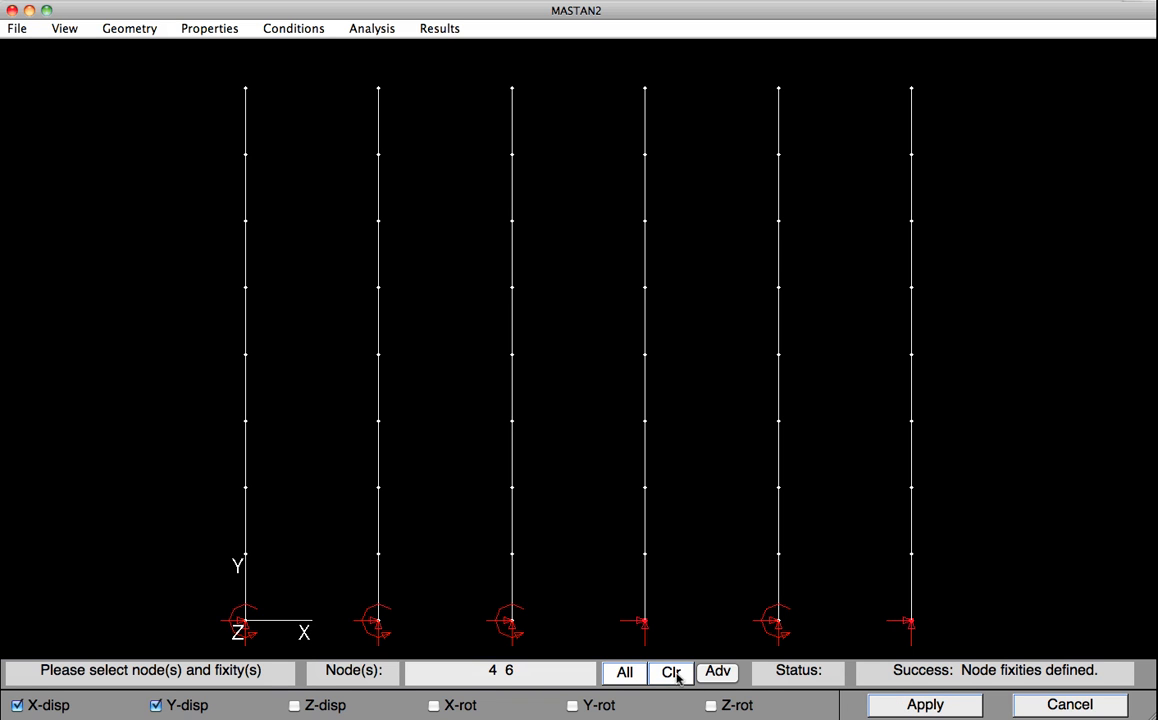
pyautogui.click(672, 672)
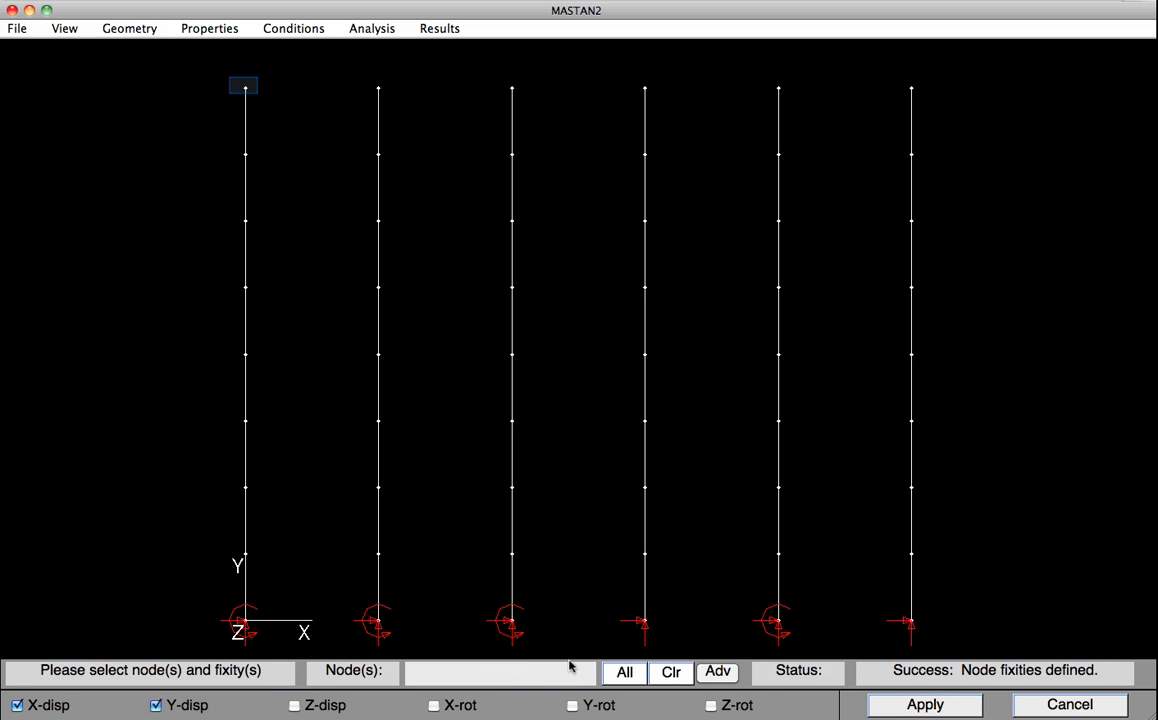
pyautogui.click(244, 86)
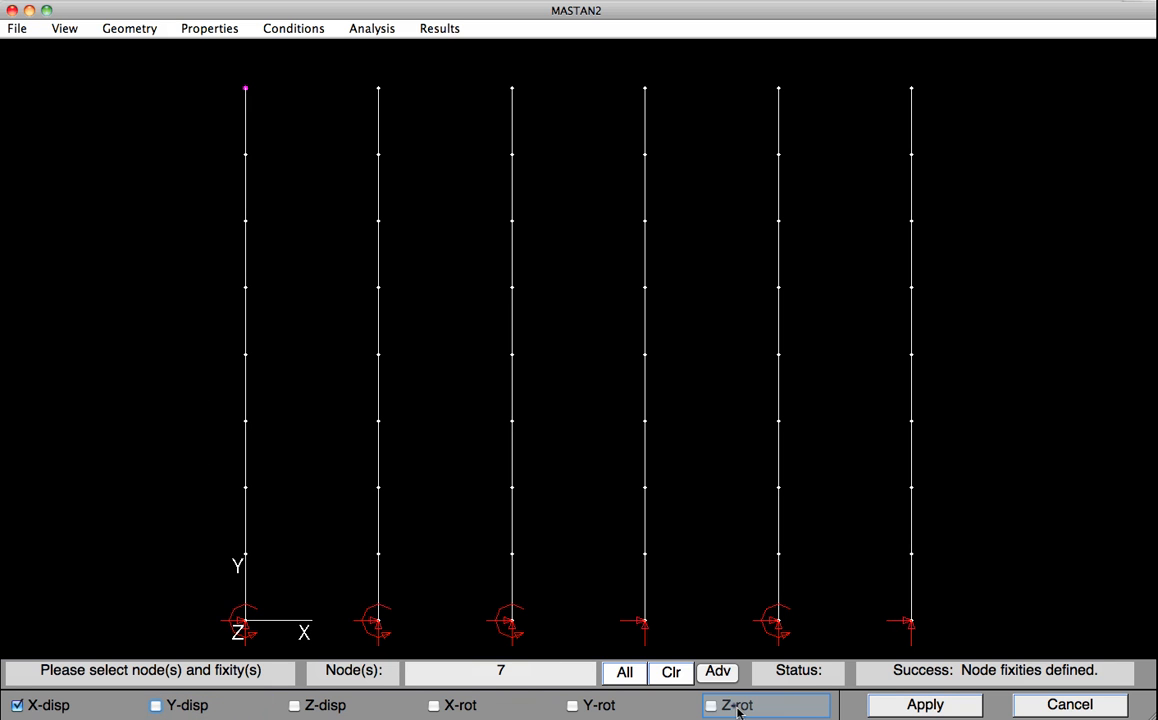
pyautogui.click(712, 704)
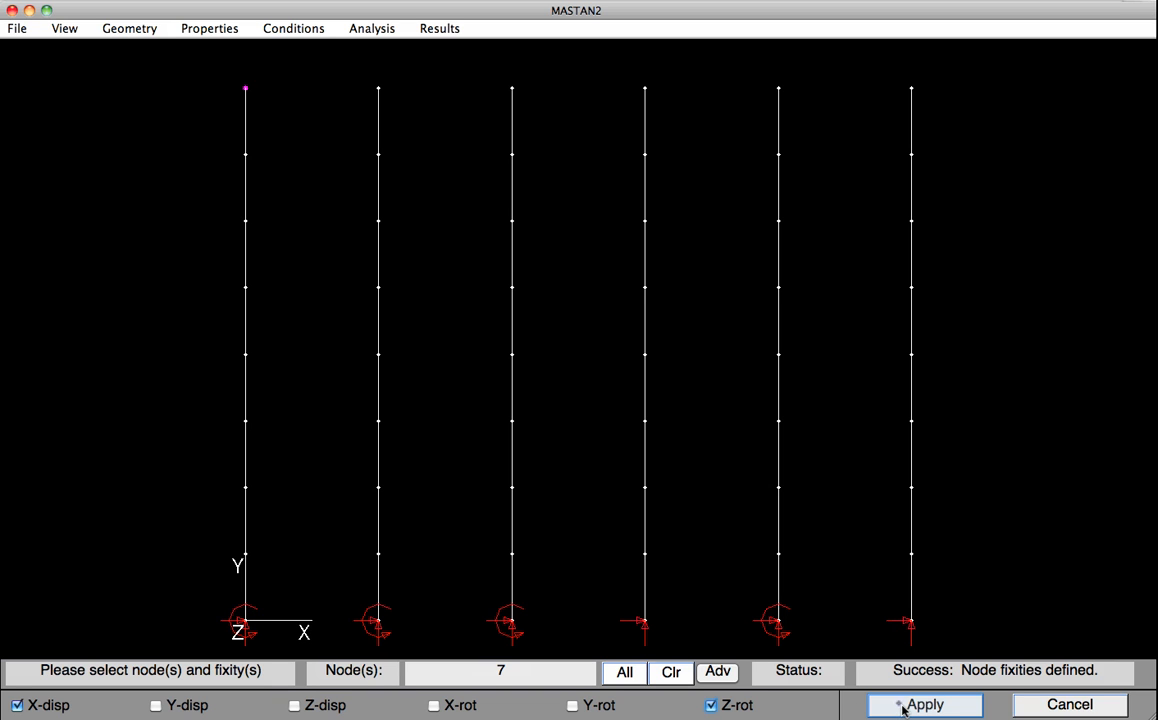
pyautogui.click(924, 704)
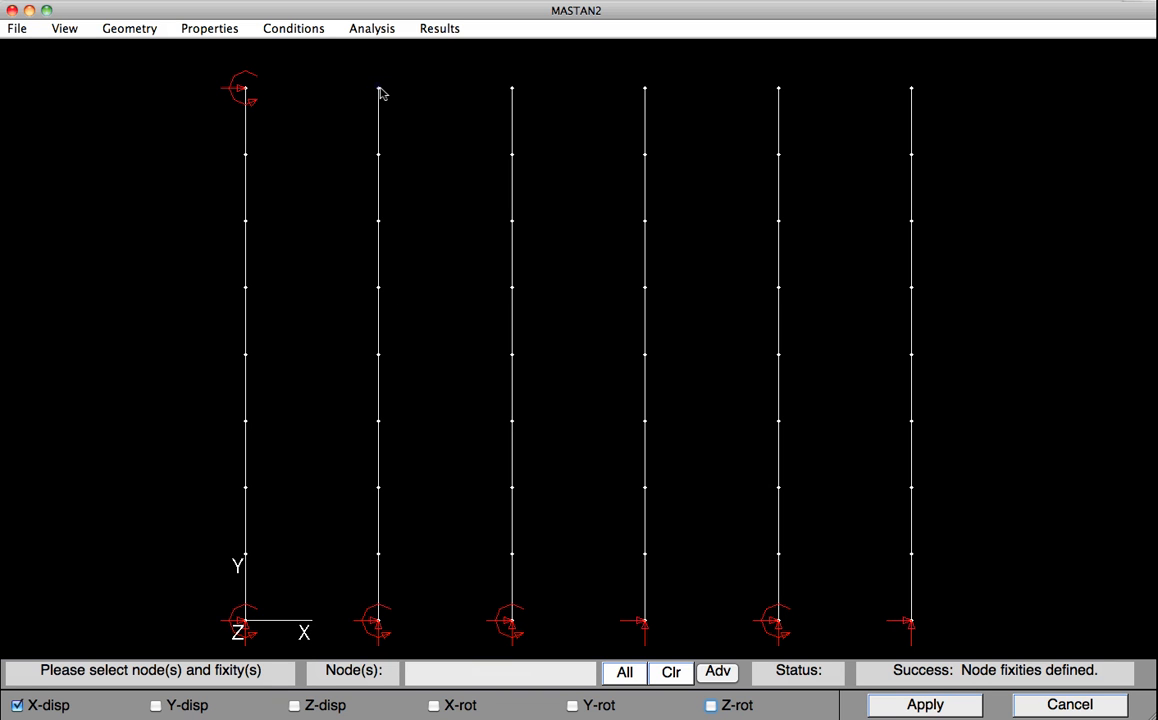
# Restrain the second and fourth column tops in X-disp only, releasing rotation
pyautogui.click(644, 88)
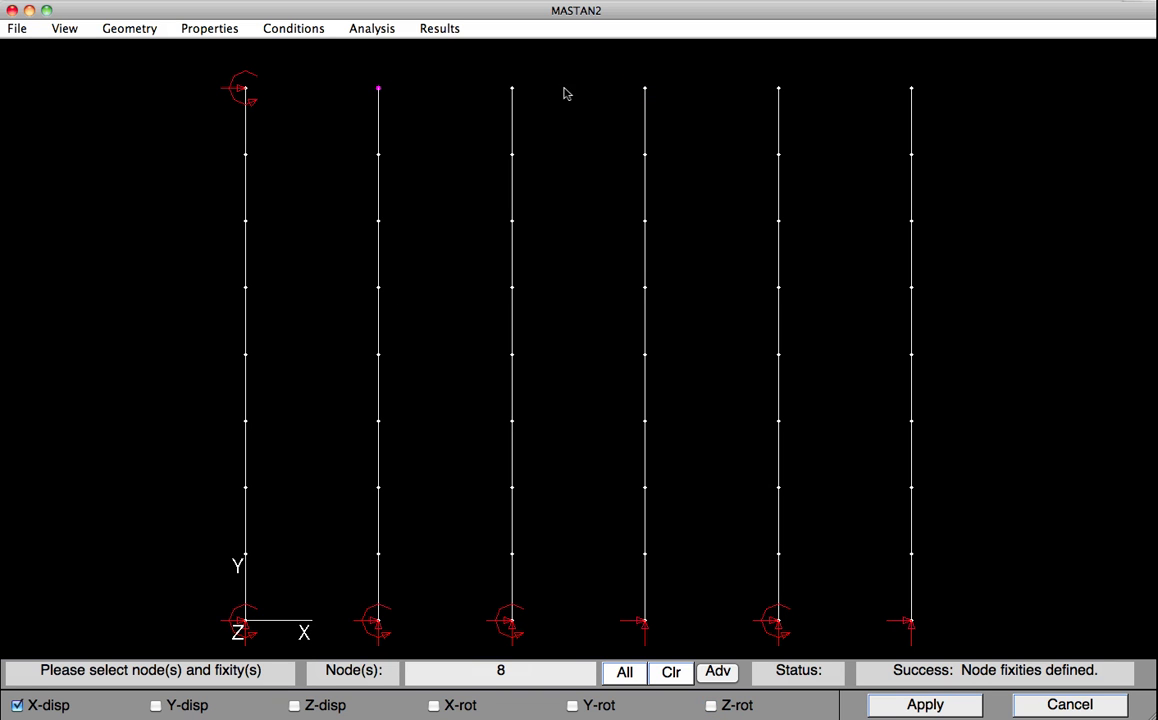
pyautogui.click(644, 90)
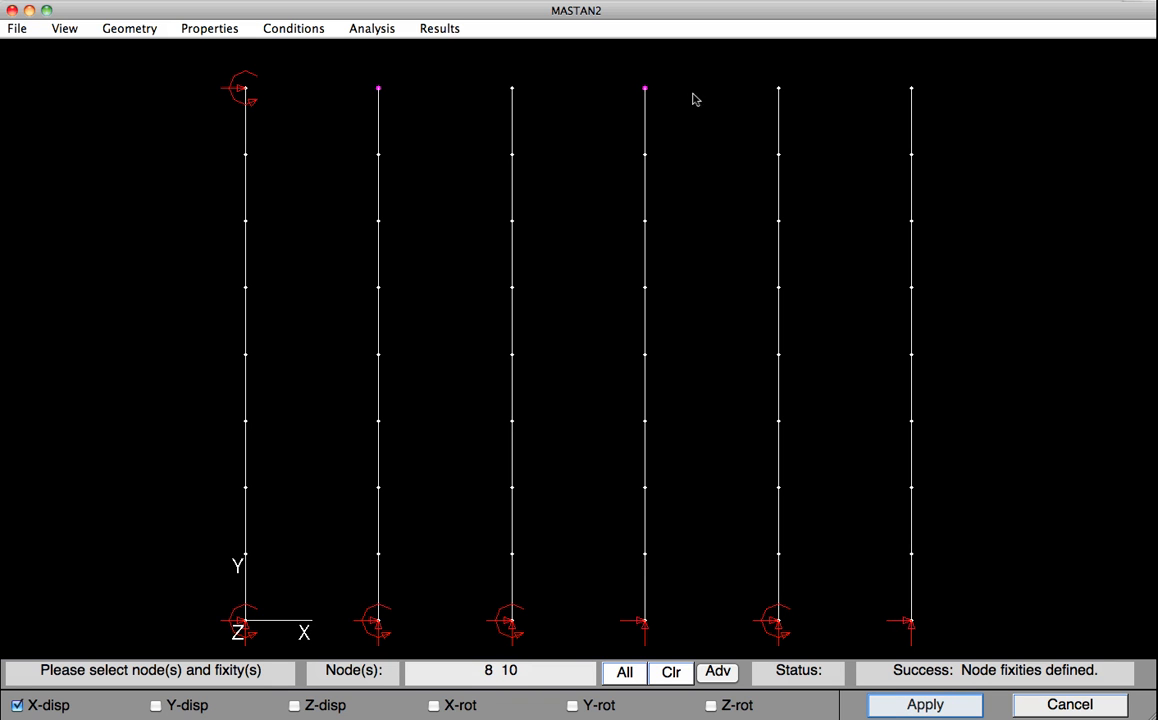
pyautogui.click(924, 704)
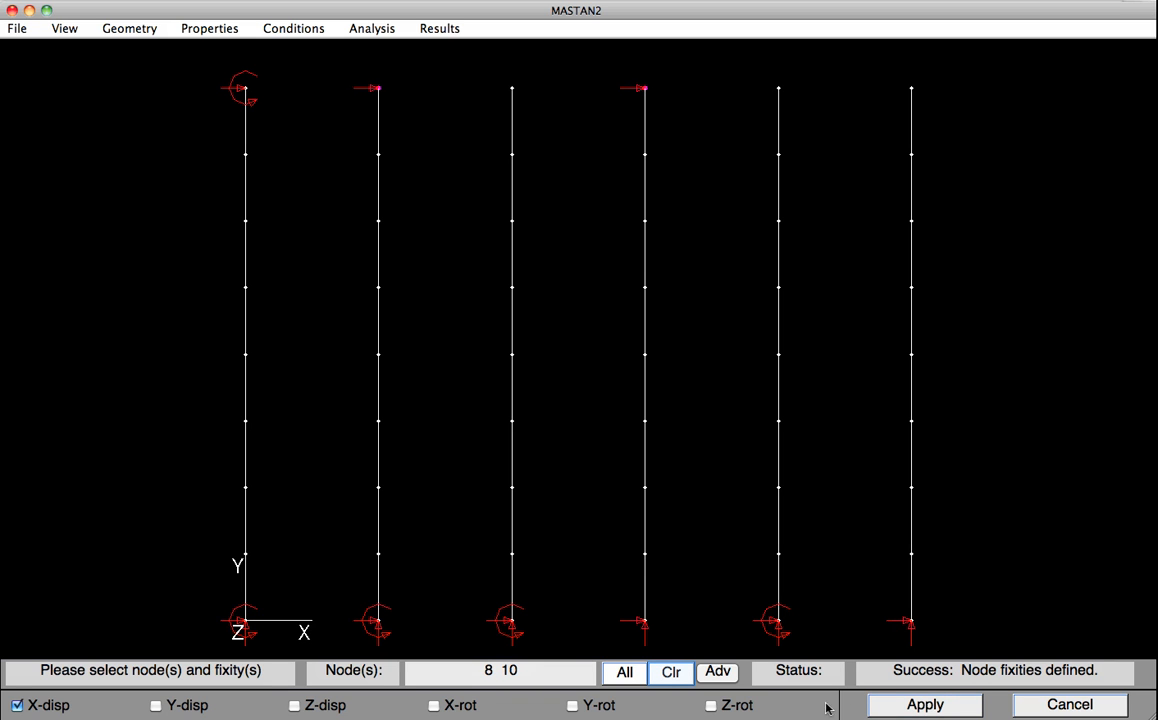
pyautogui.click(672, 672)
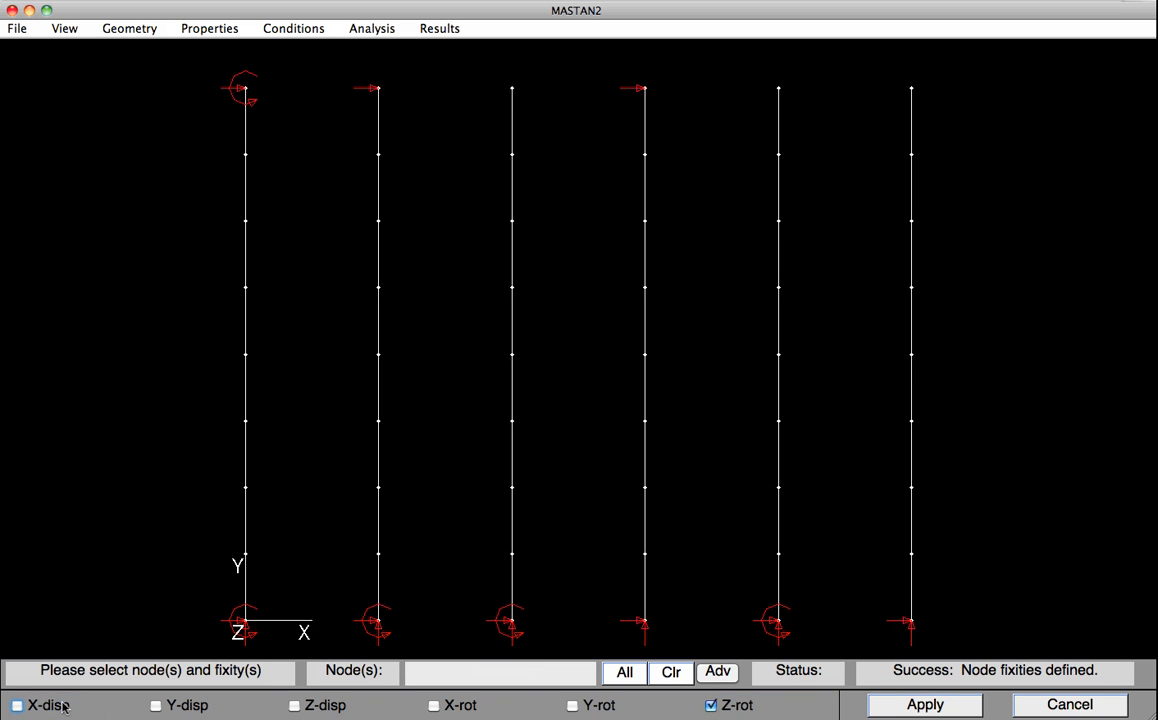
# Restrain the third and sixth column tops in X-disp and Z-rot
pyautogui.click(510, 90)
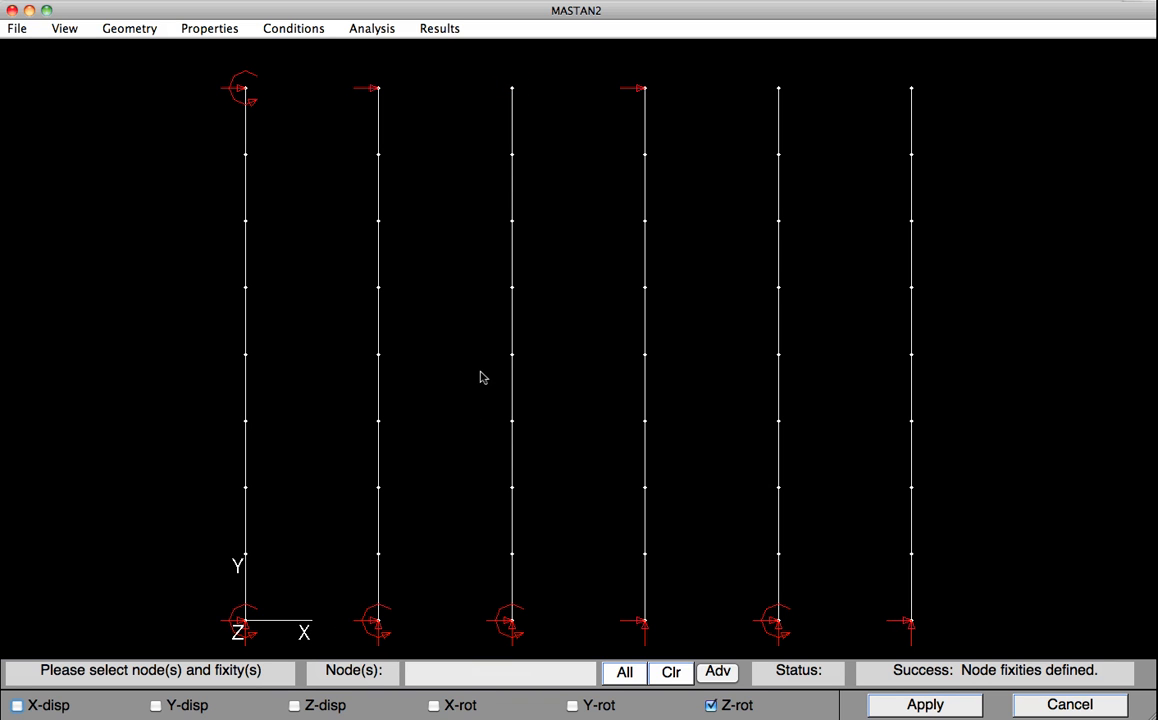
pyautogui.click(910, 88)
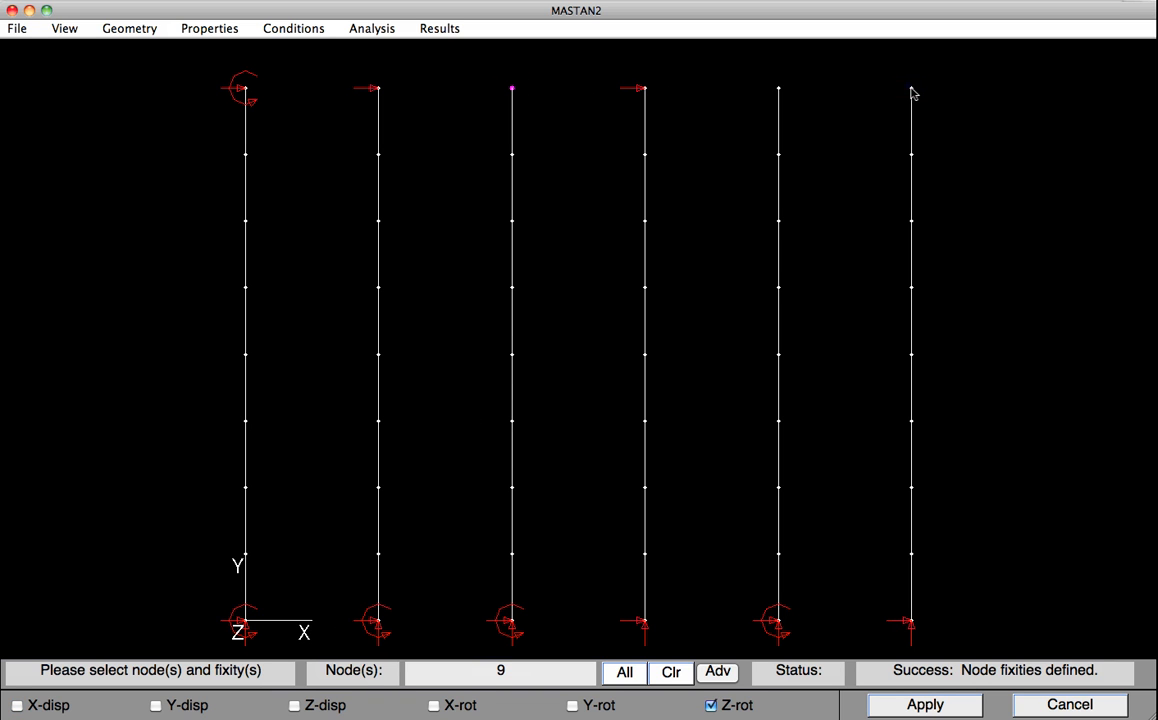
pyautogui.click(912, 88)
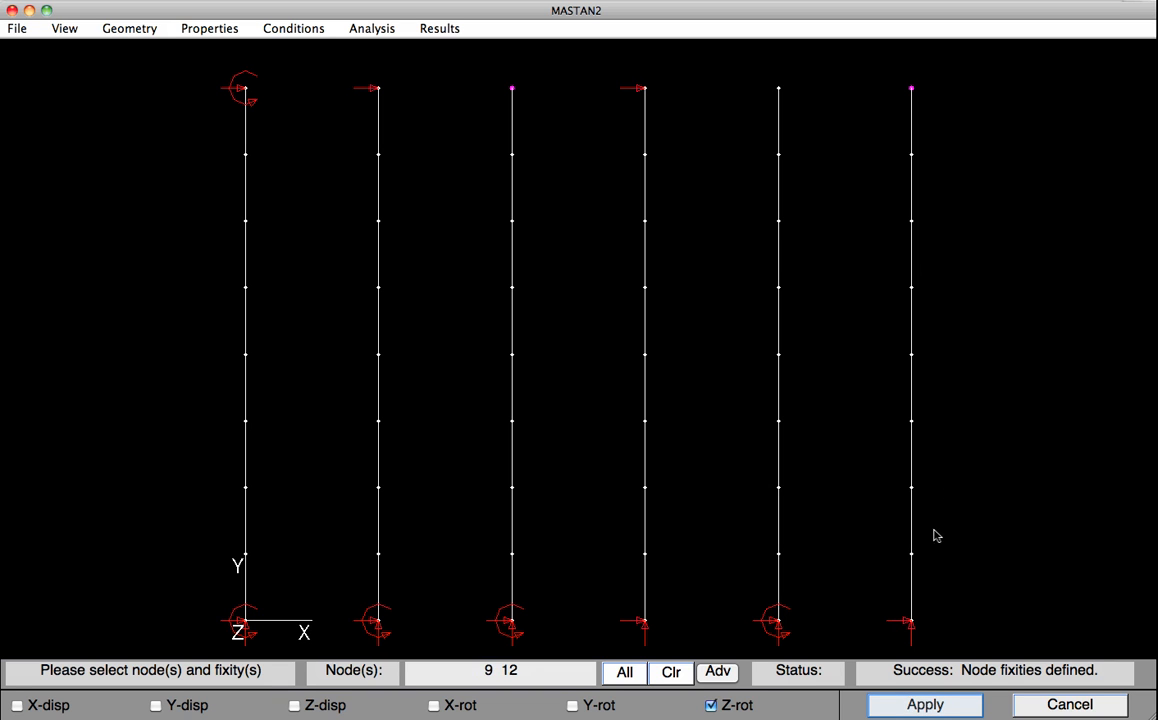
pyautogui.click(924, 704)
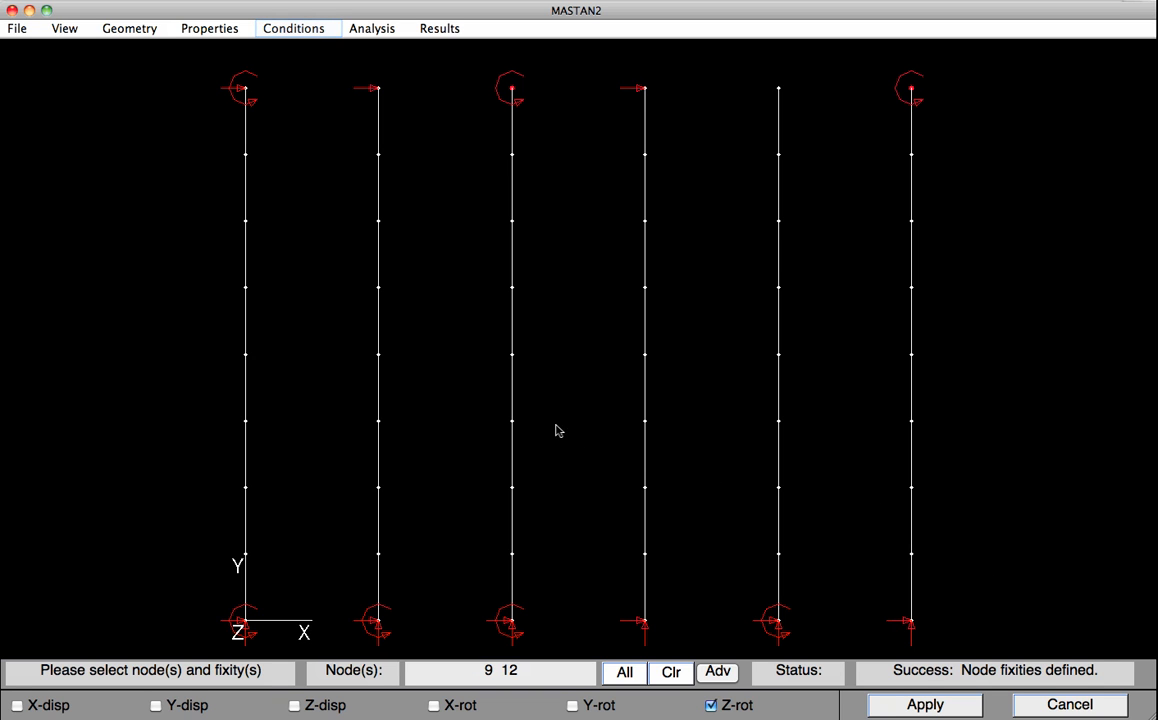
# Start defining nodal forces and select the first column top nodes for loading
pyautogui.click(292, 28)
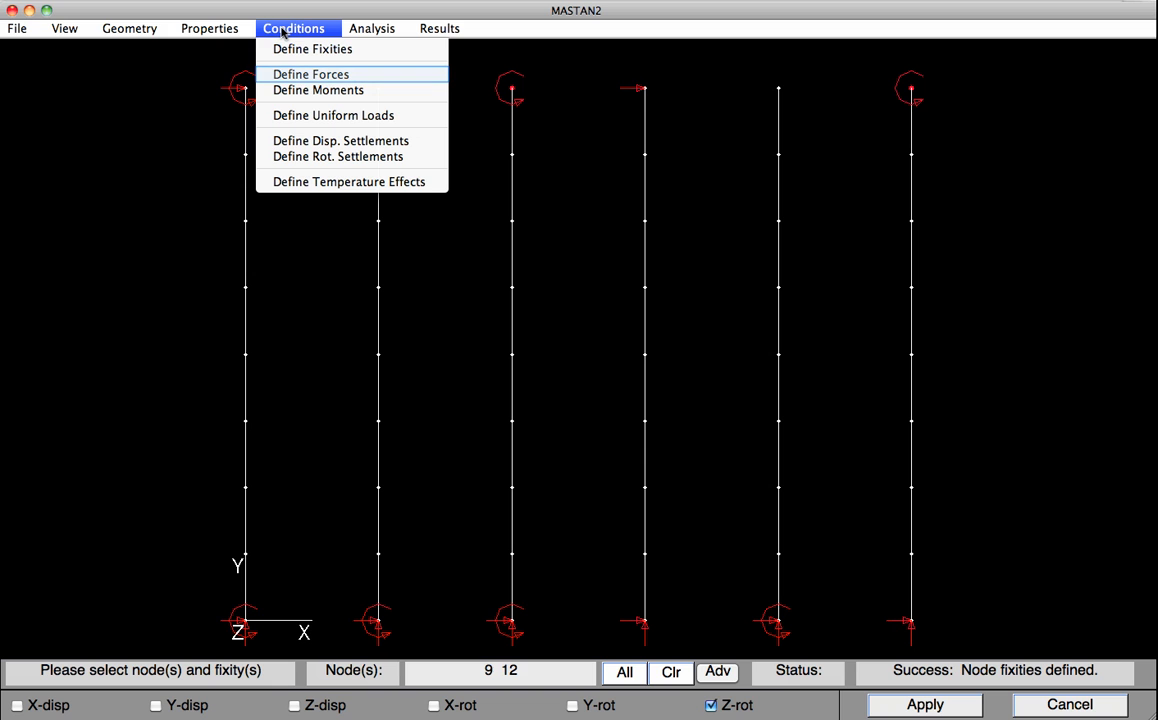
pyautogui.moveTo(310, 74)
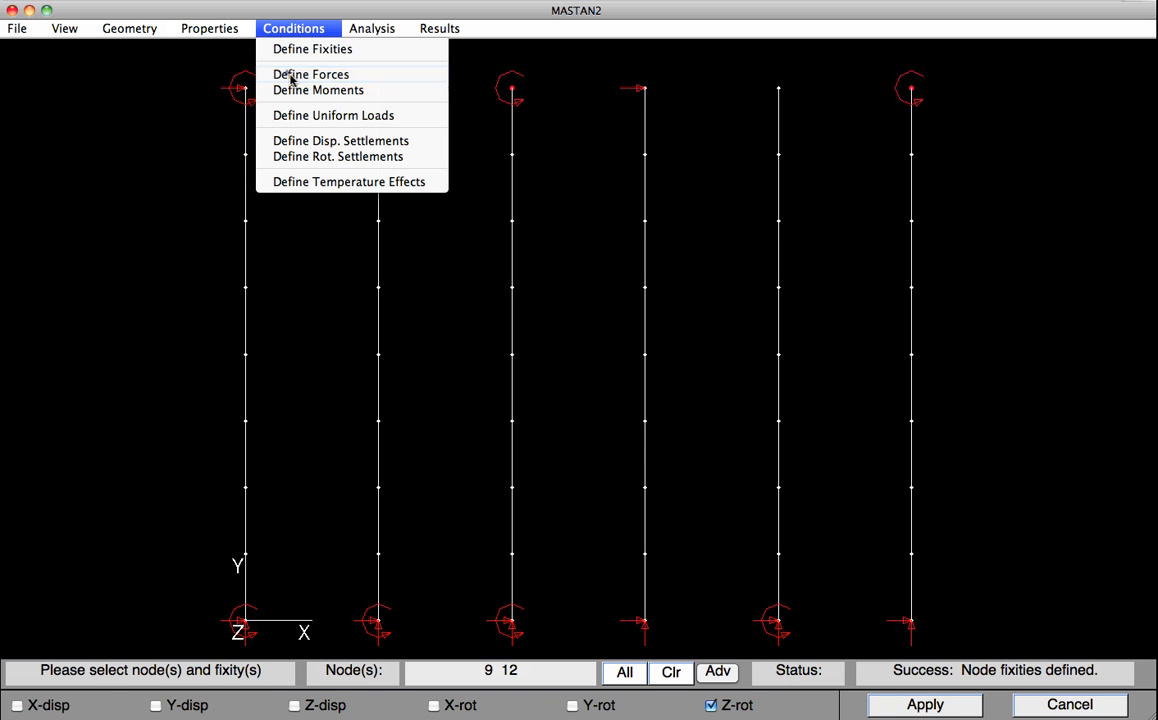
pyautogui.click(310, 74)
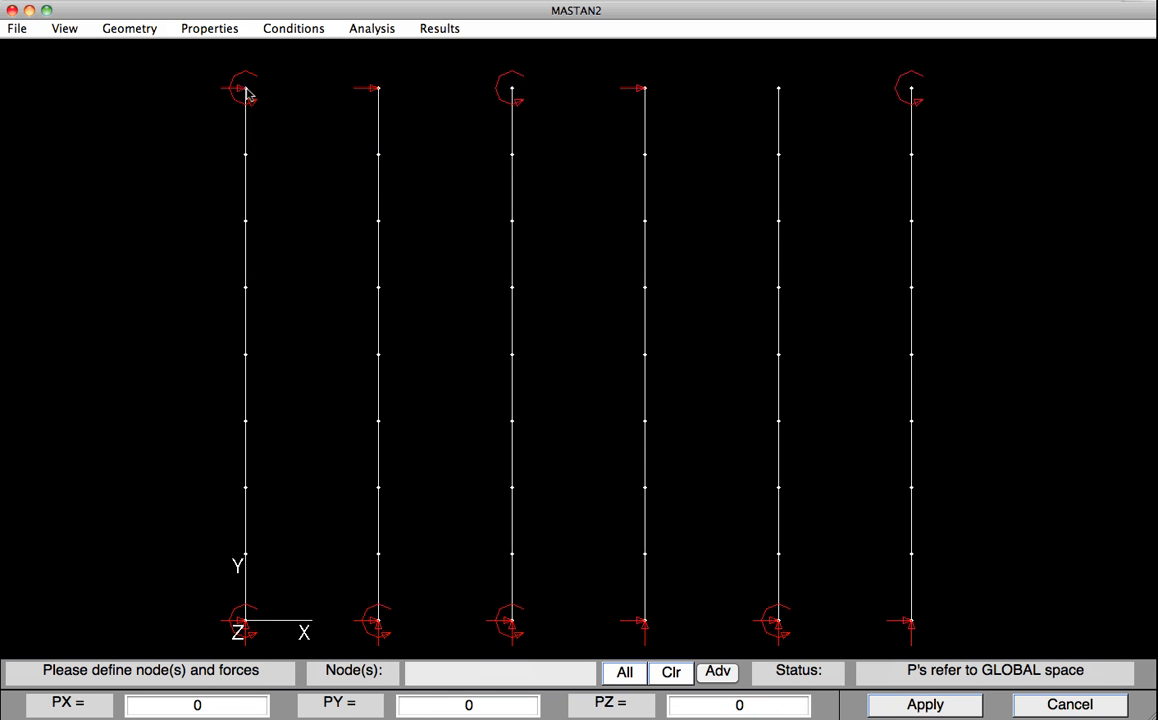
pyautogui.click(244, 90)
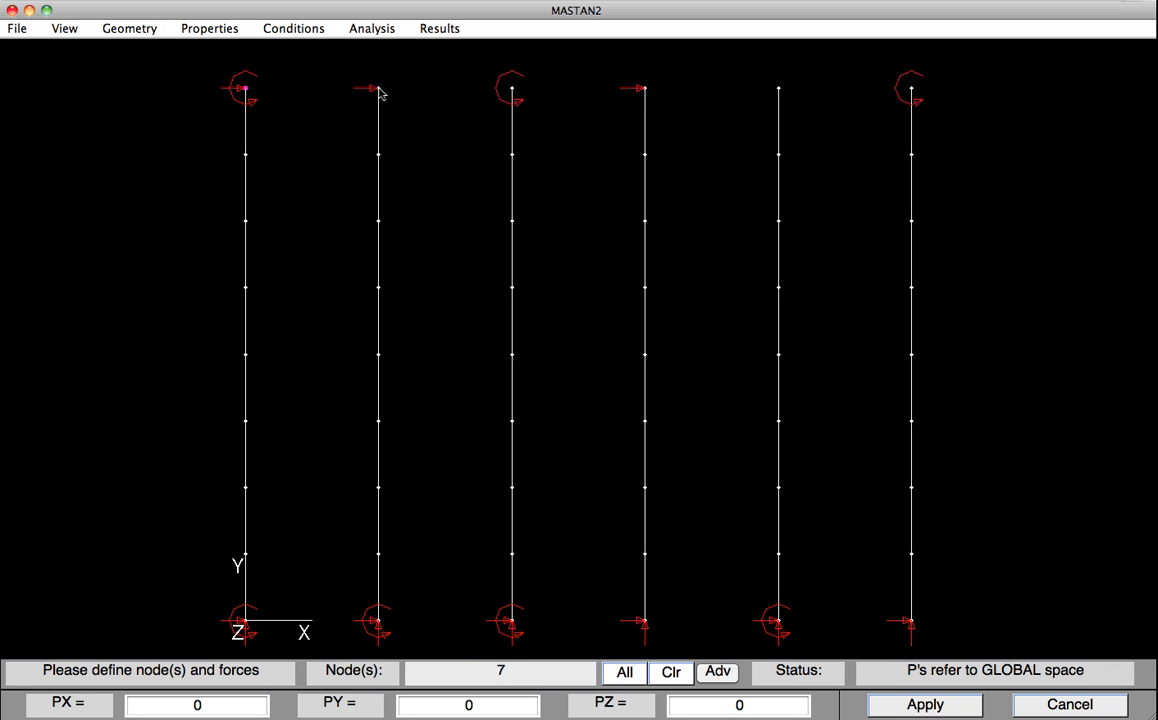
pyautogui.click(640, 88)
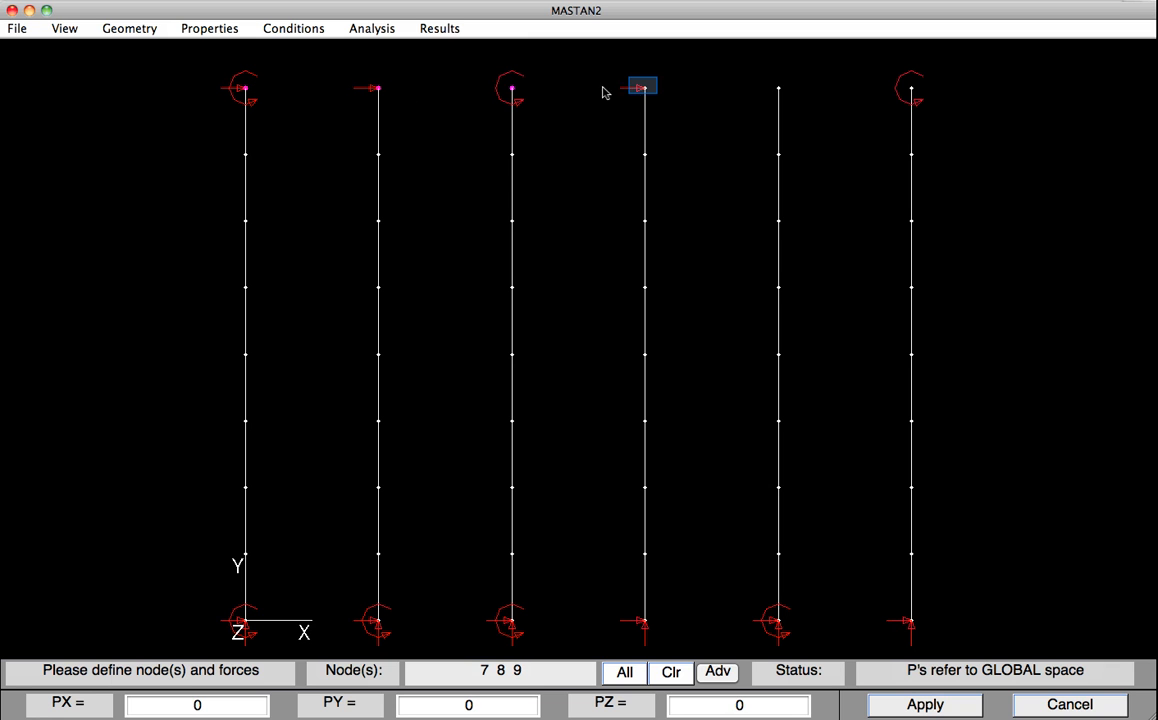
# Select the remaining top nodes 7–12 and apply PY = -1 at all six column tops
pyautogui.click(778, 88)
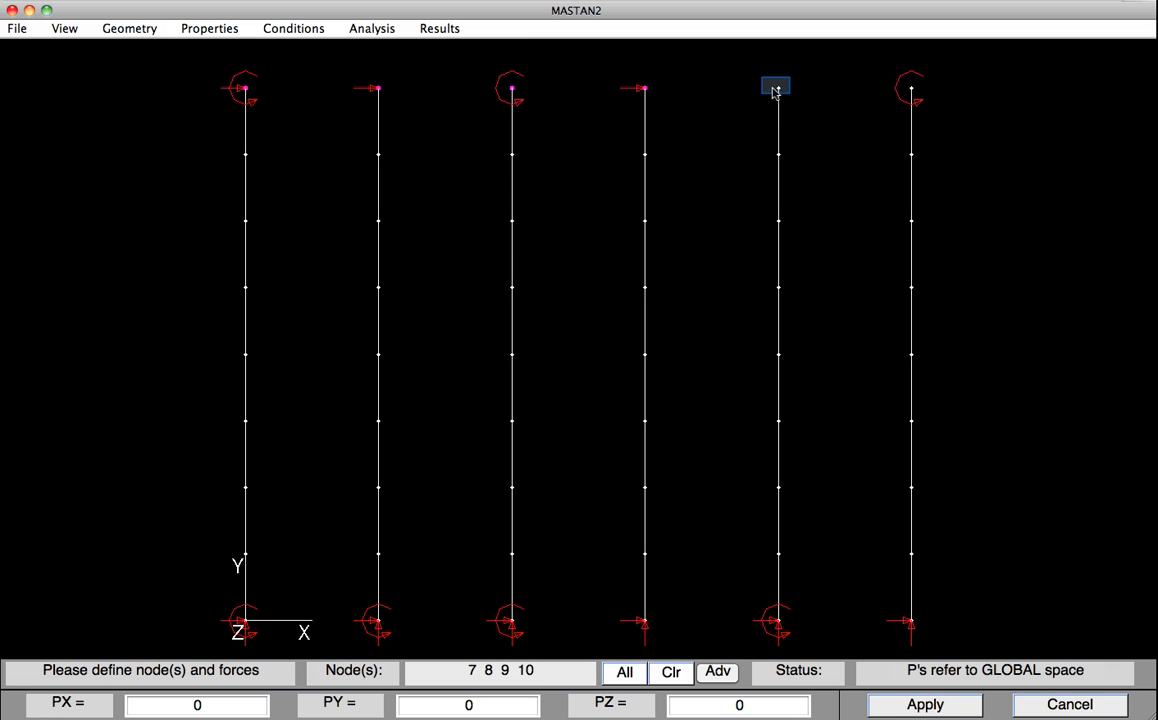
pyautogui.click(908, 88)
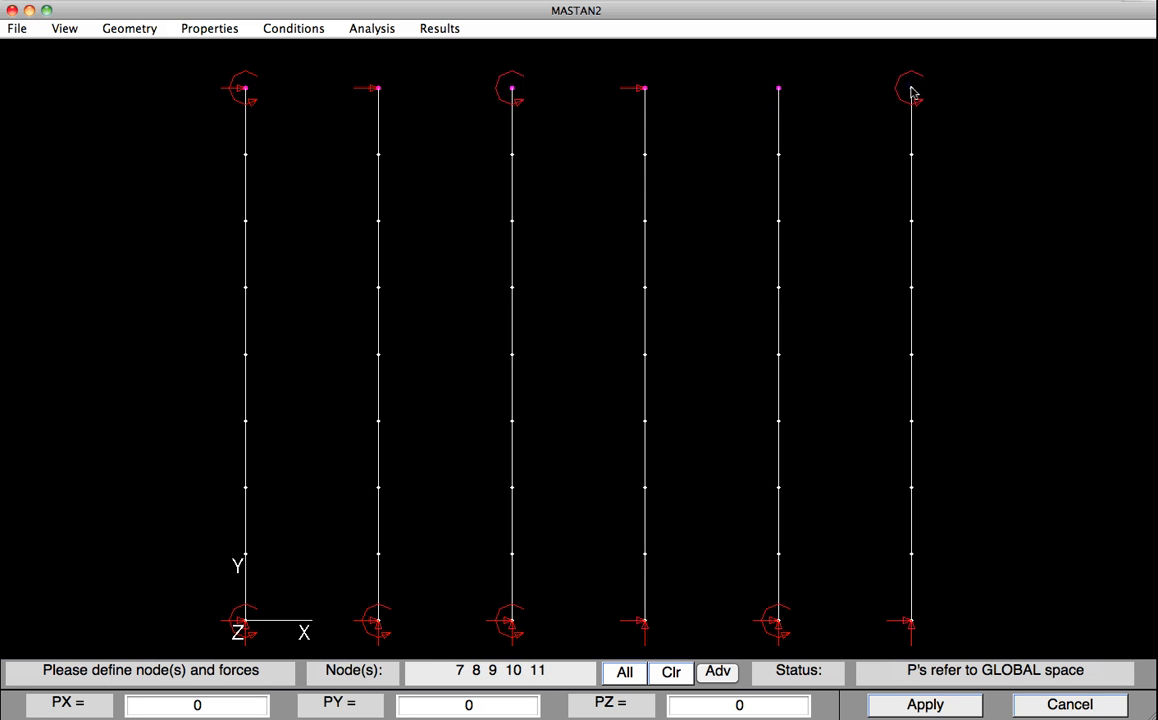
pyautogui.click(912, 90)
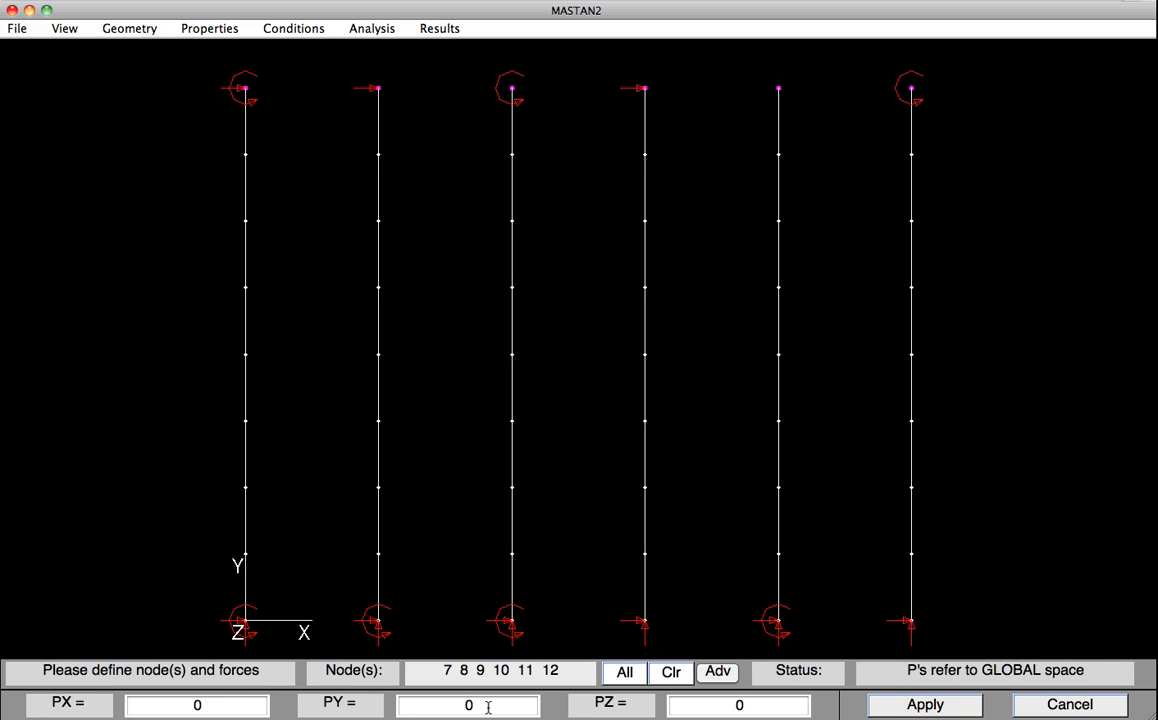
pyautogui.write('-1')
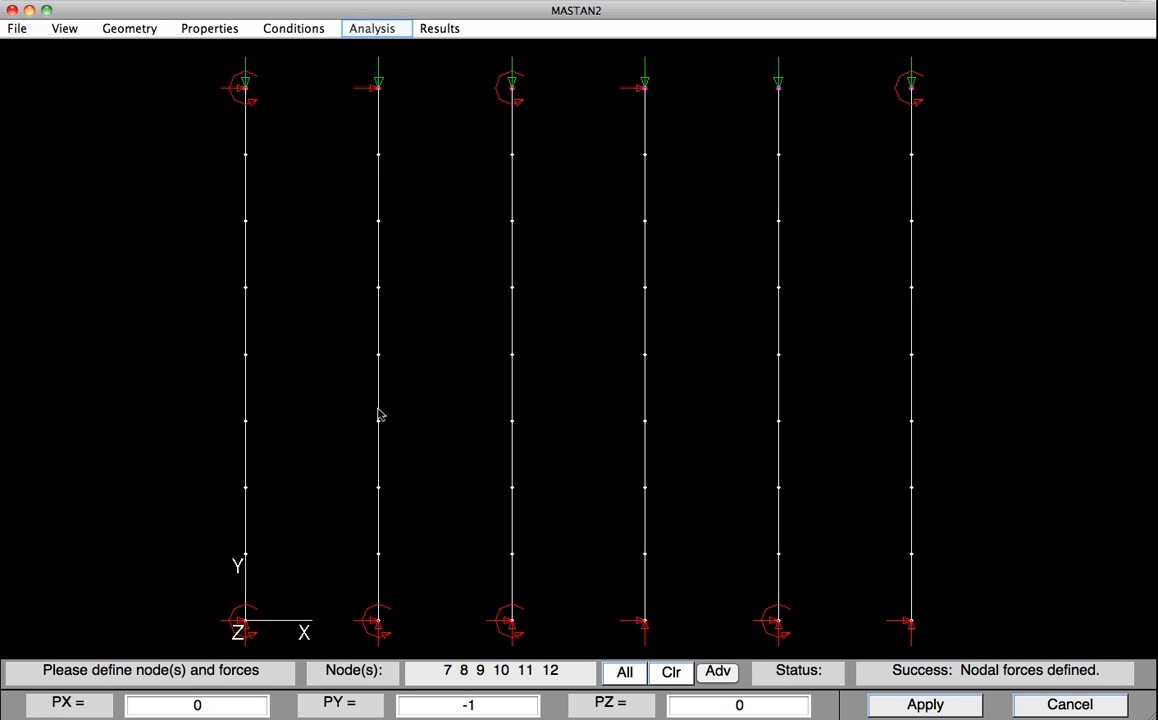
pyautogui.moveTo(364, 288)
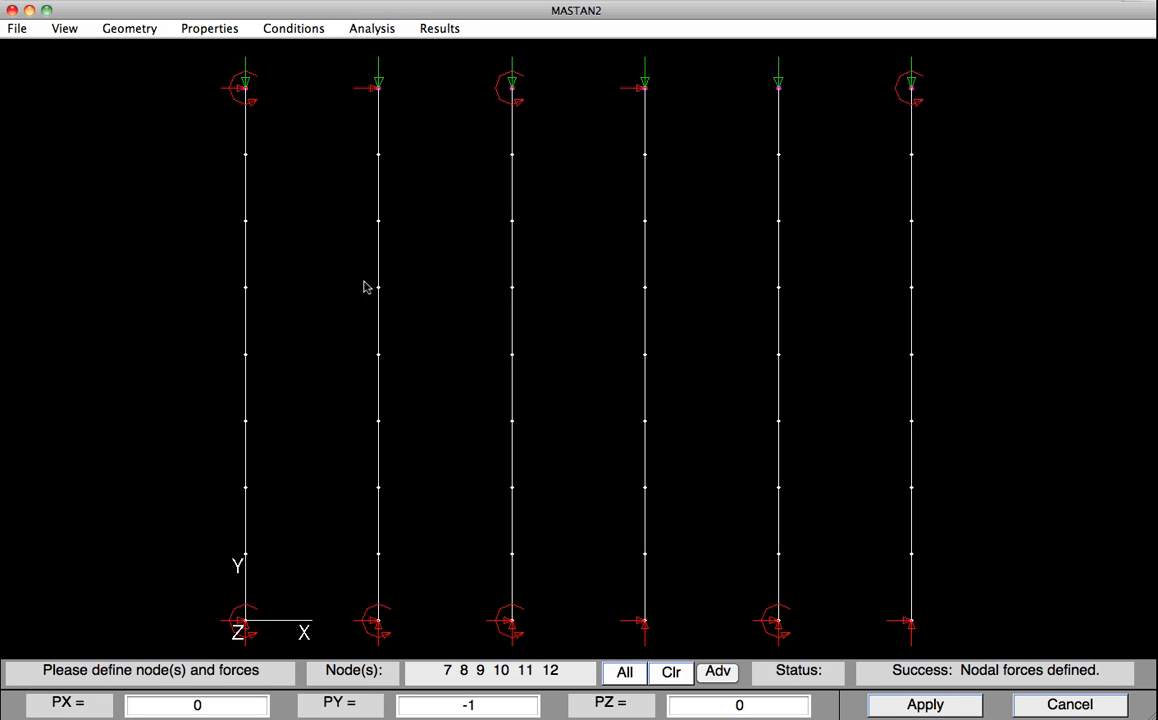
# Run an Elastic Critical Load analysis as Planar Frame (x-y) with Max # of Modes 10
pyautogui.click(372, 28)
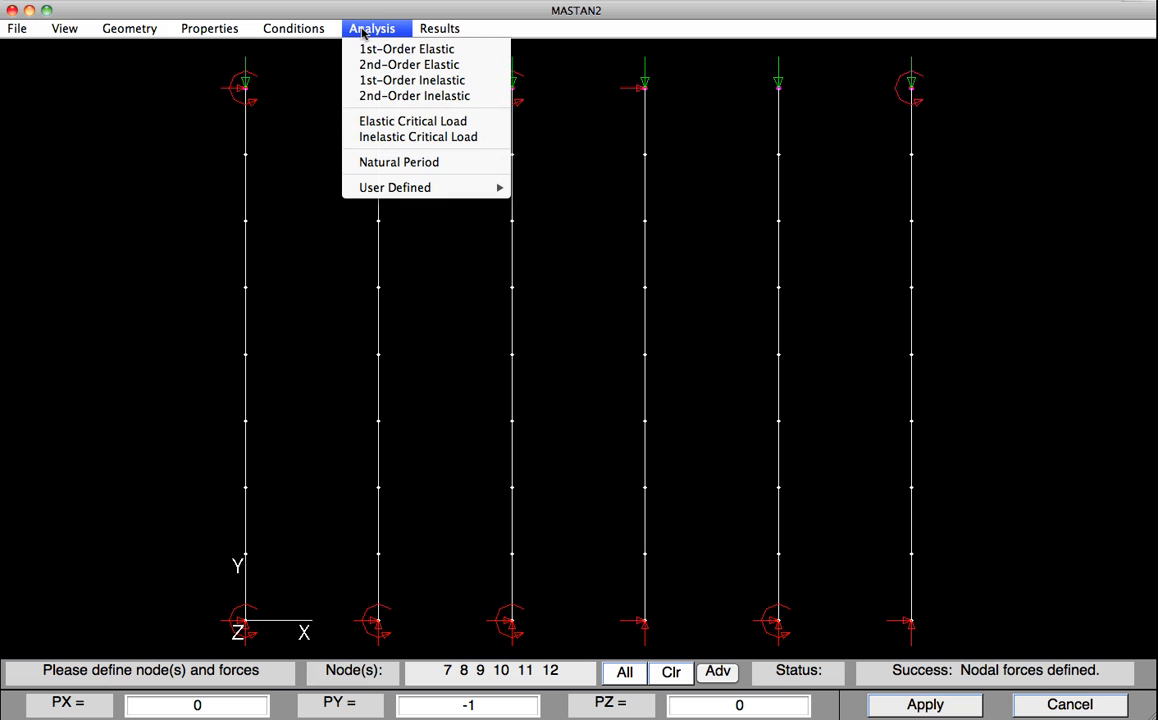
pyautogui.moveTo(412, 122)
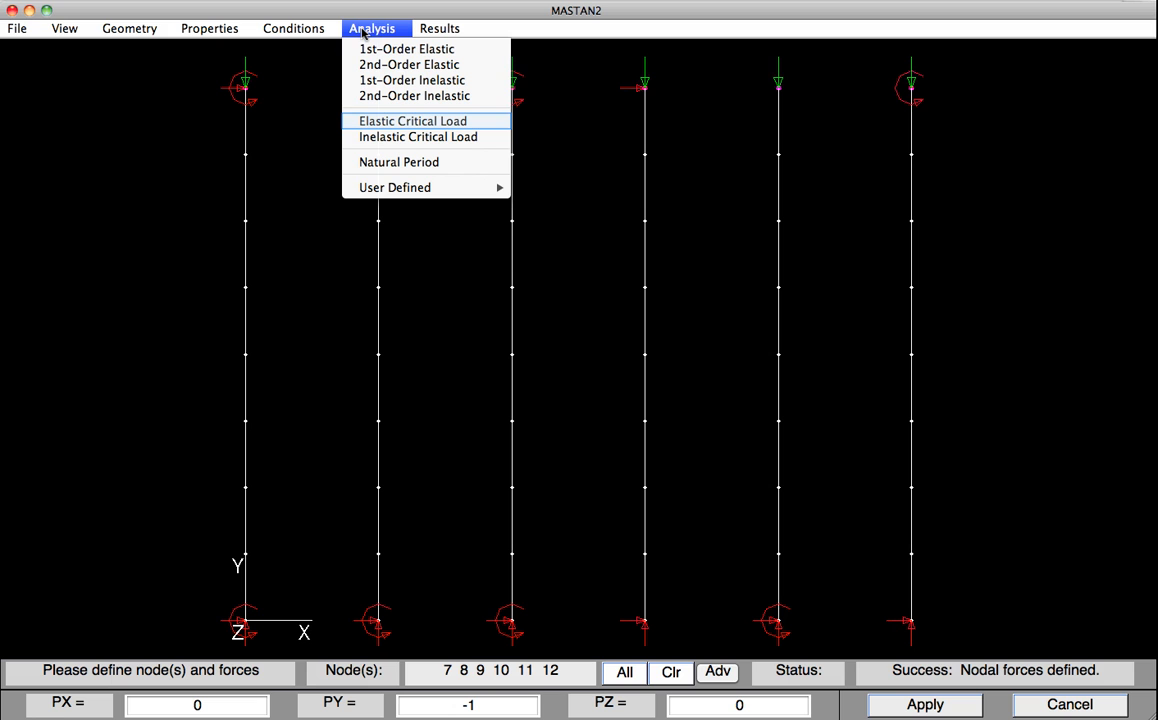
pyautogui.moveTo(410, 126)
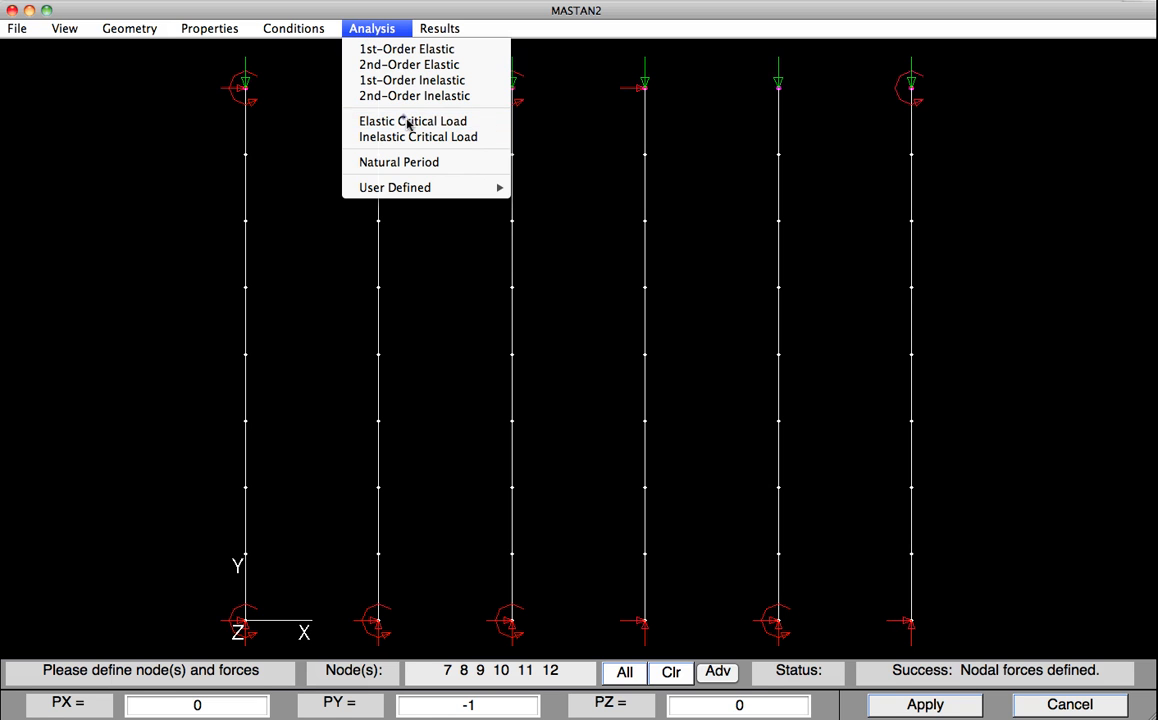
pyautogui.click(412, 122)
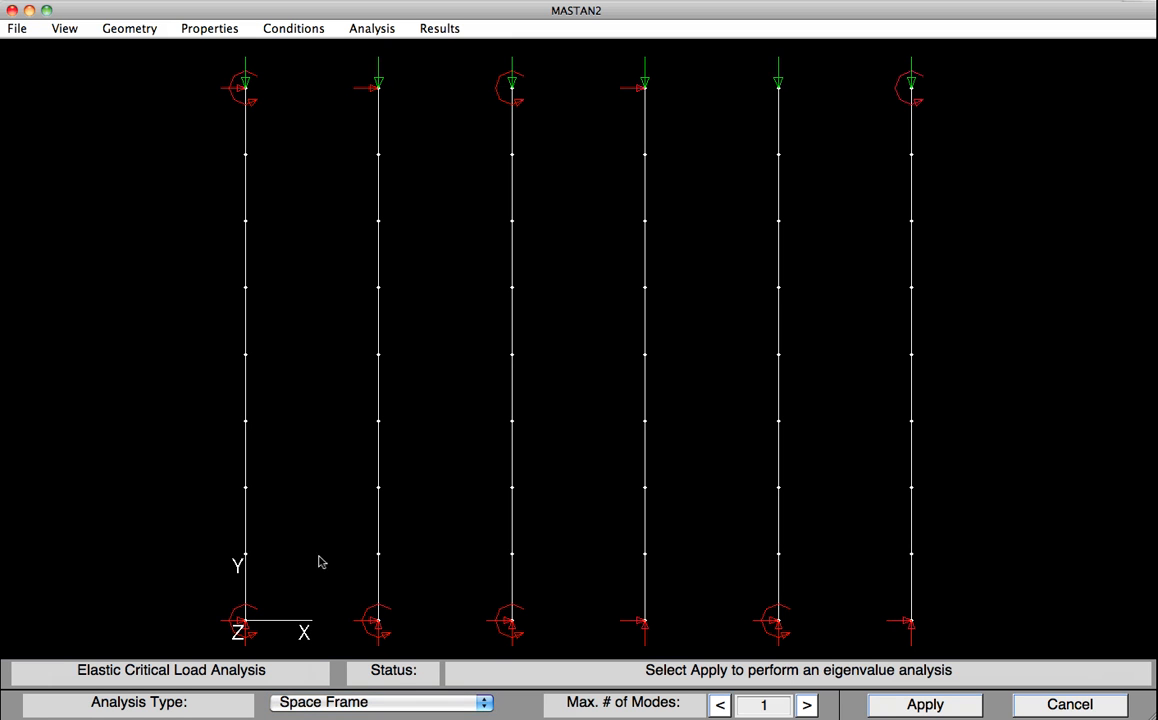
pyautogui.click(380, 700)
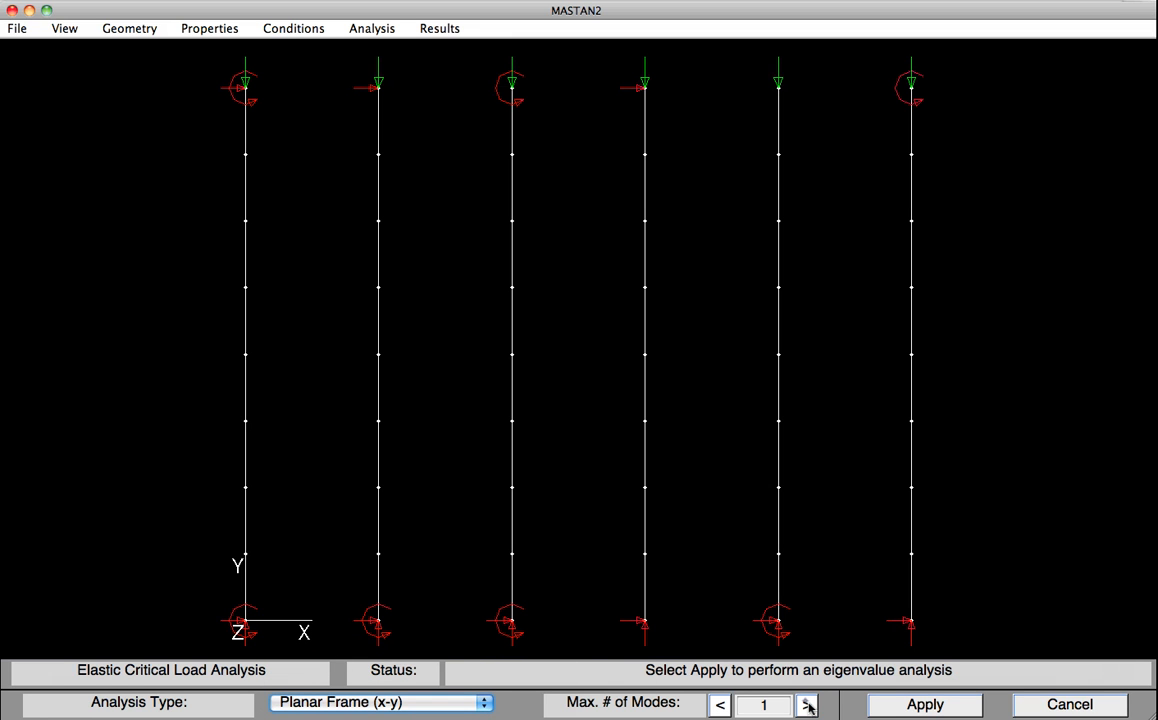
pyautogui.click(808, 704)
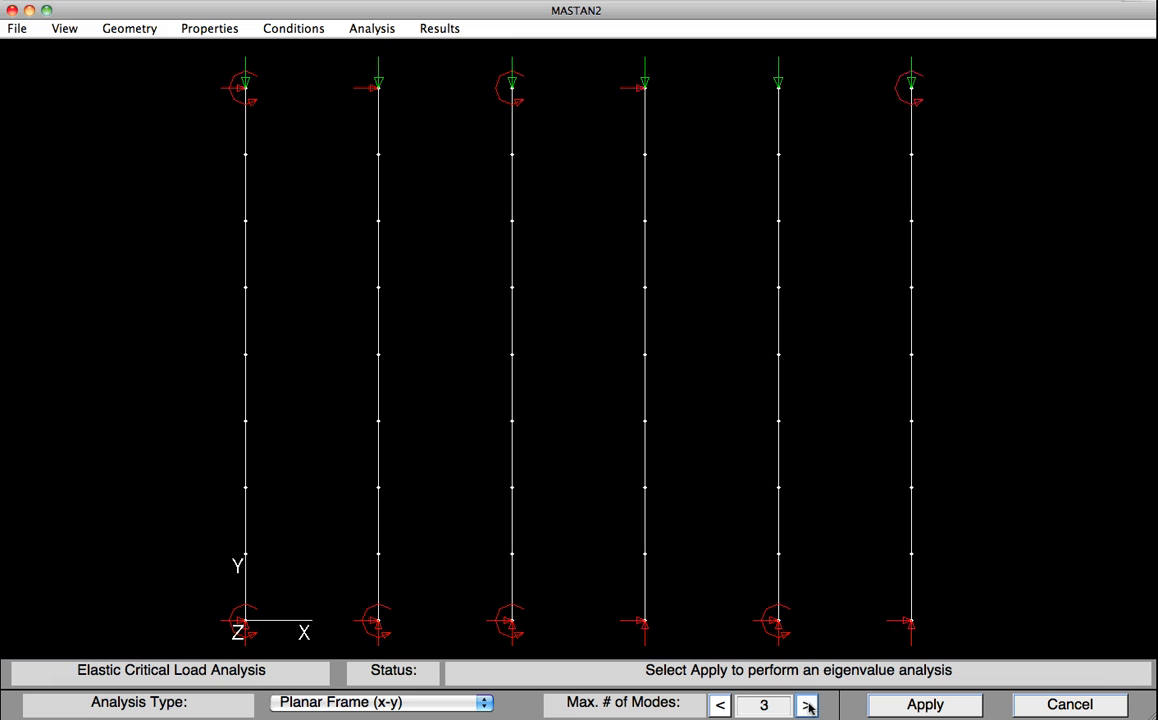
pyautogui.click(806, 704)
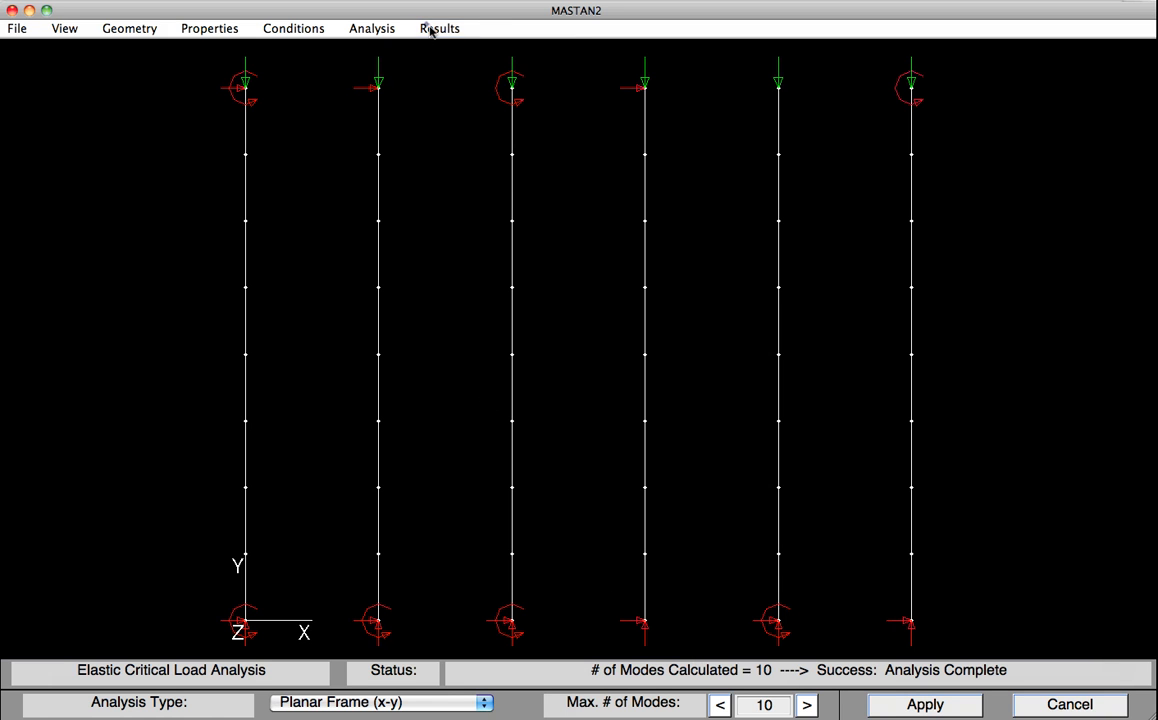
# Display the mode 1 deflected shape, then redraw it at scale 100 (load ratio 273.6101)
pyautogui.click(440, 28)
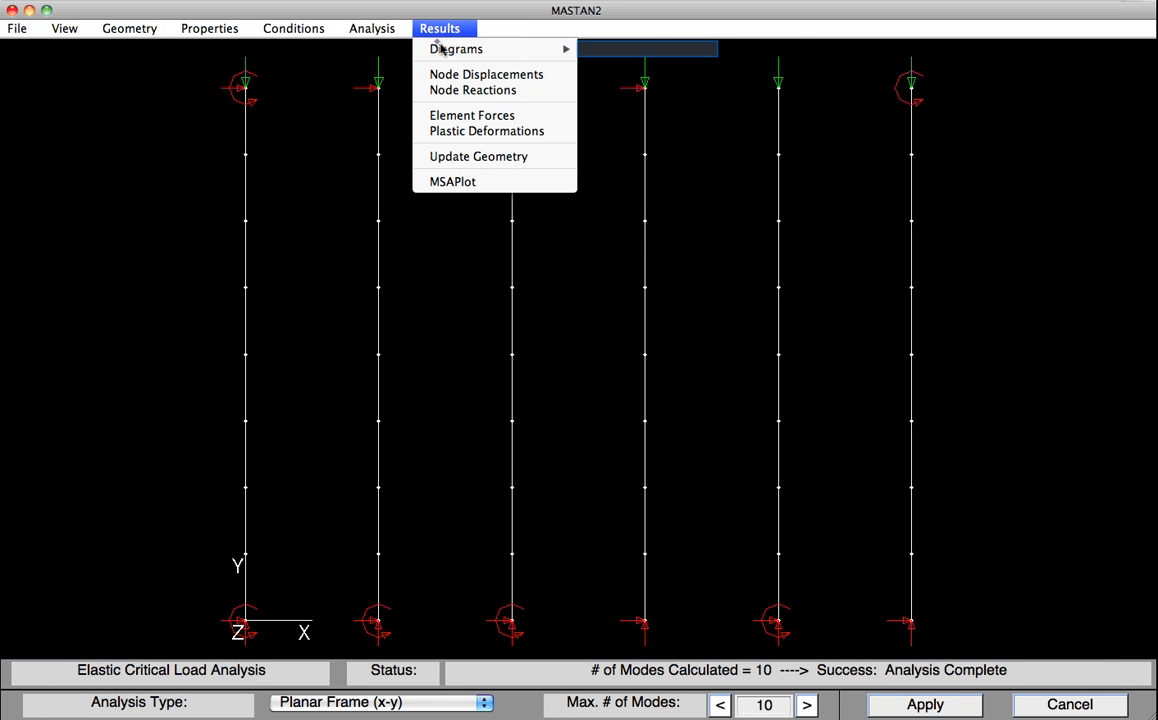
pyautogui.moveTo(456, 48)
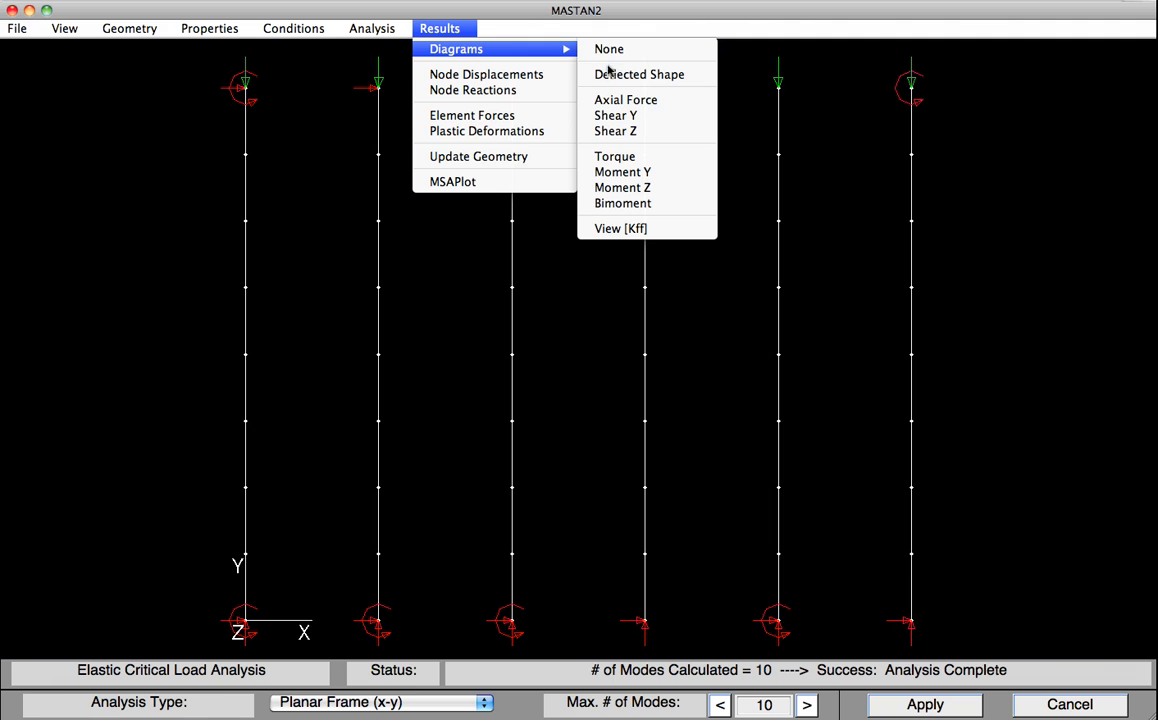
pyautogui.click(640, 74)
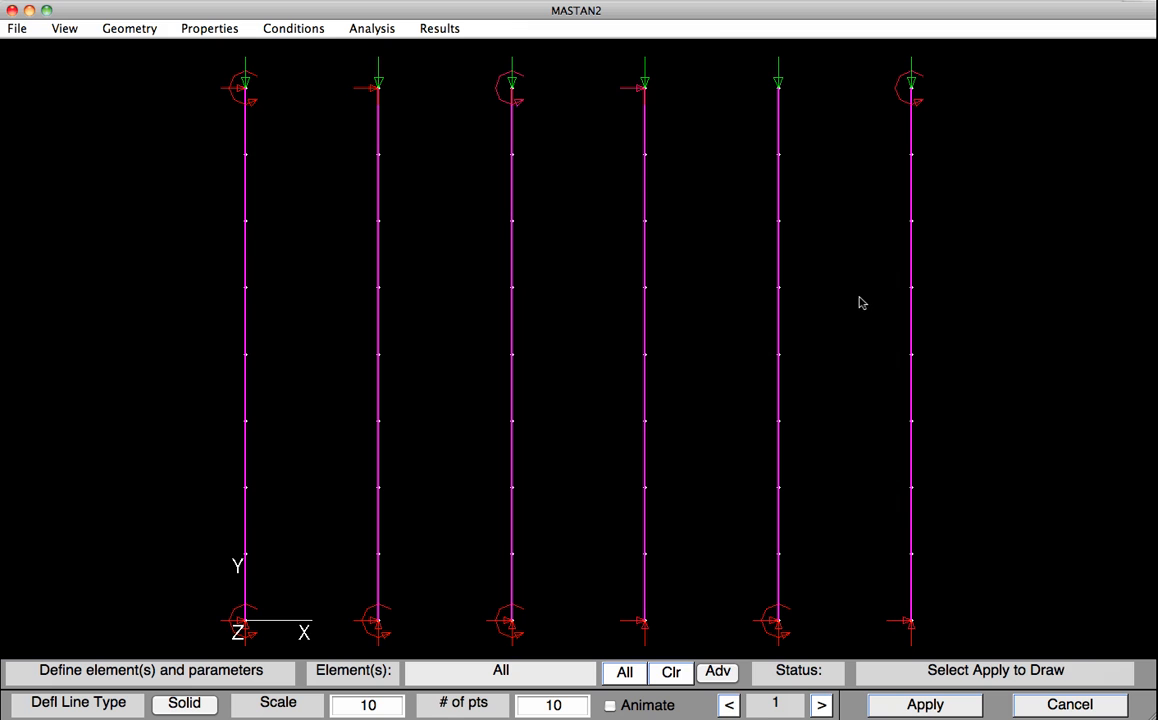
pyautogui.click(924, 704)
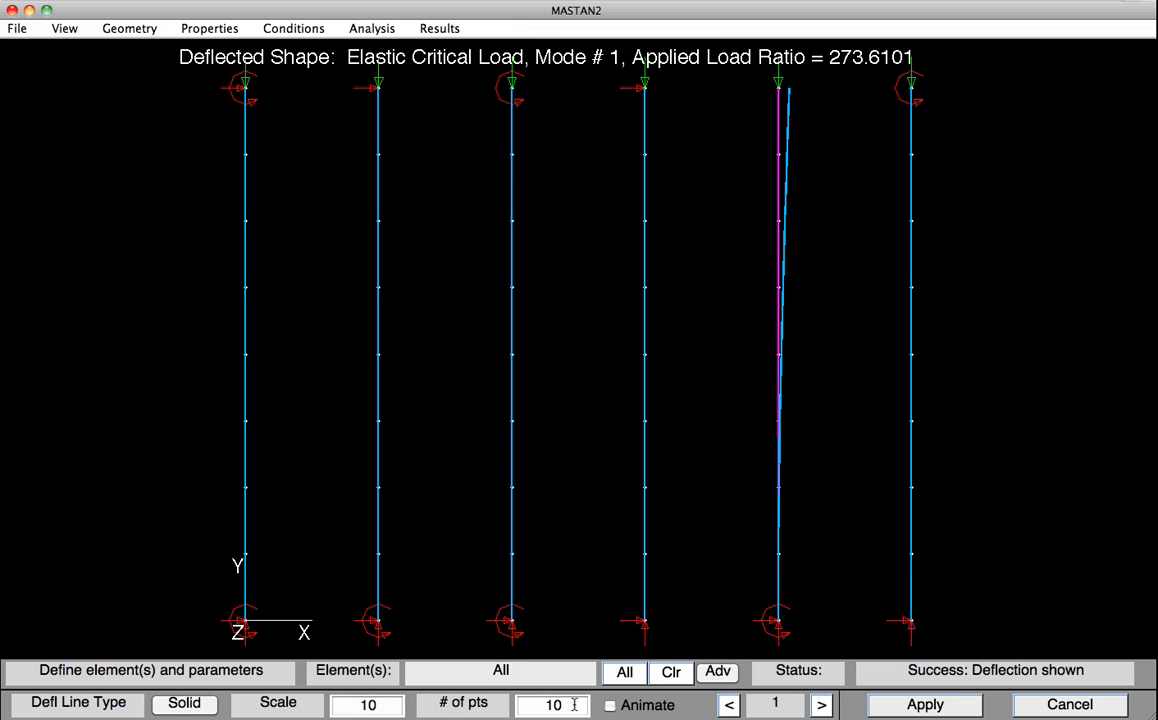
pyautogui.click(368, 704)
pyautogui.write('0')
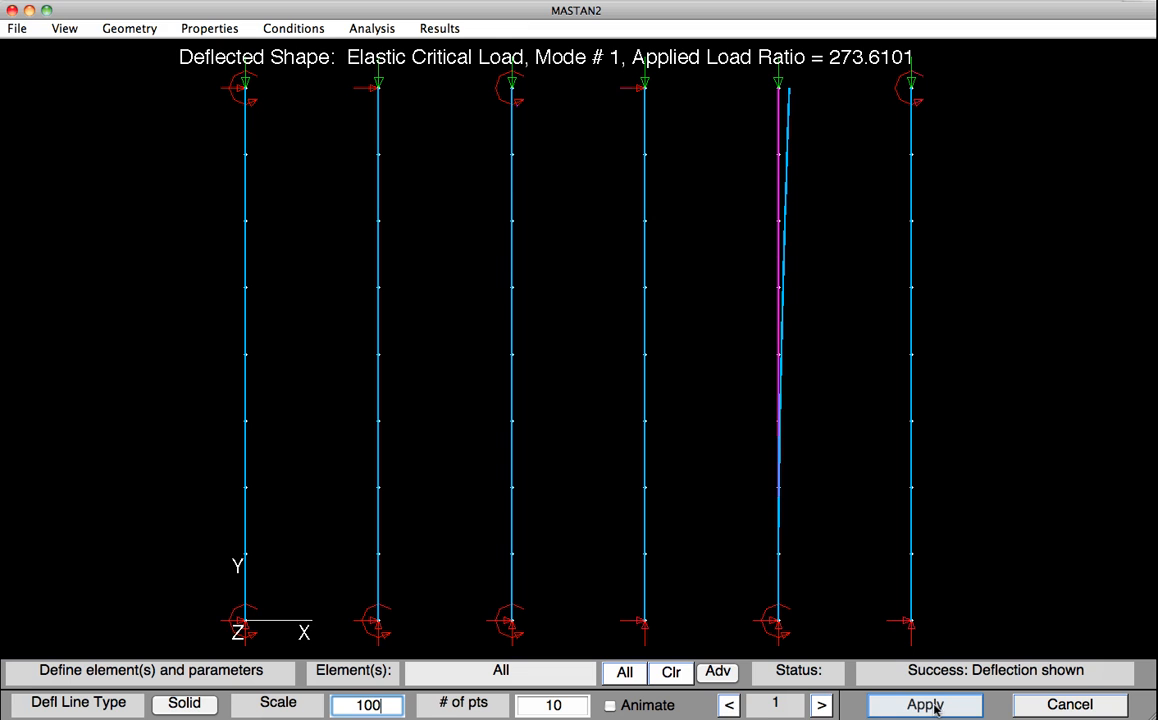
pyautogui.click(924, 704)
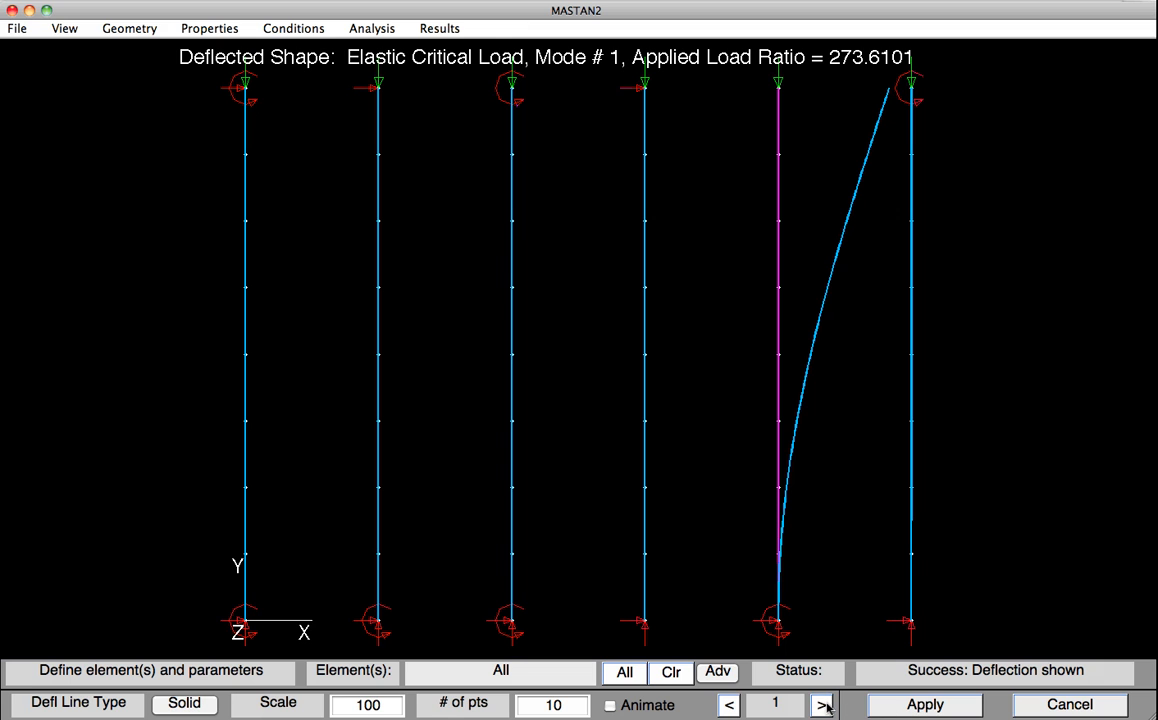
# Show buckled mode 2, then mode 3 with the fourth column bowing at load ratio 1094.4739
pyautogui.click(820, 704)
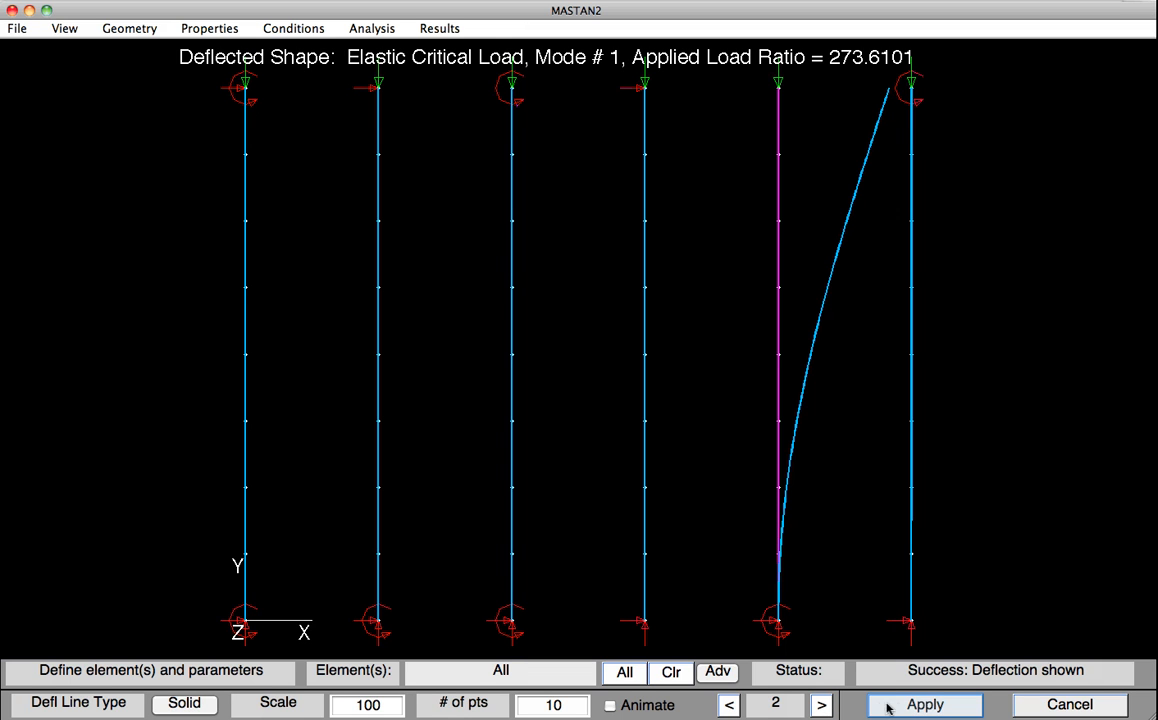
pyautogui.click(924, 704)
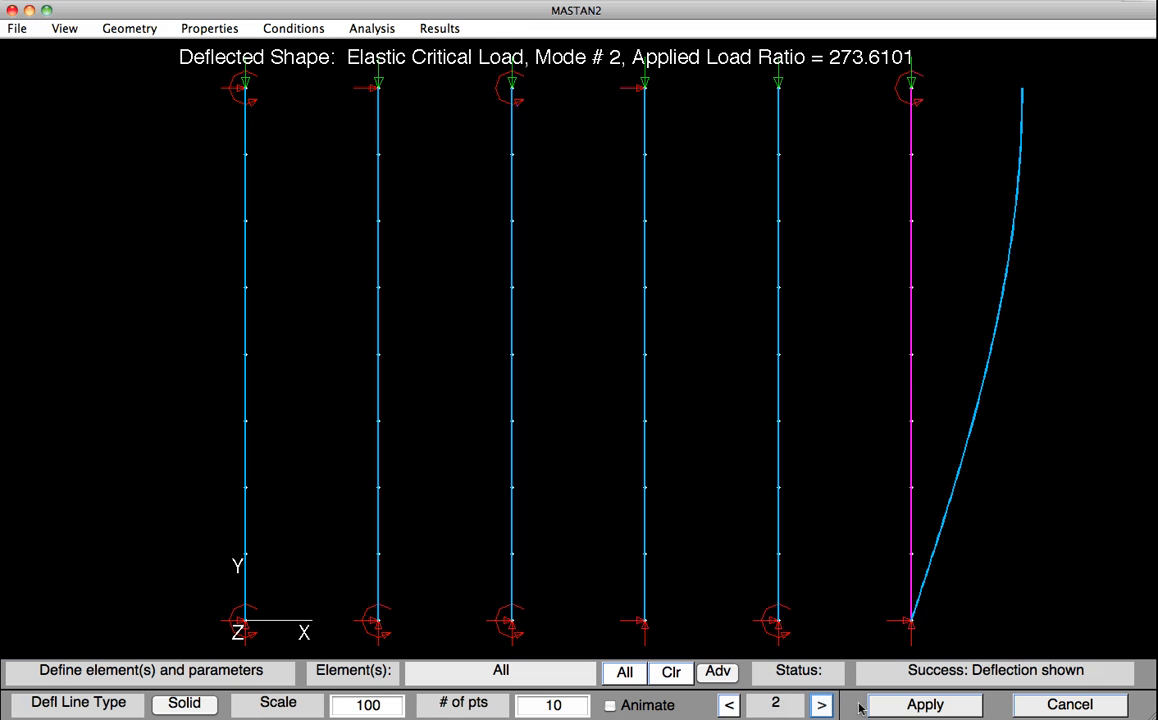
pyautogui.click(820, 704)
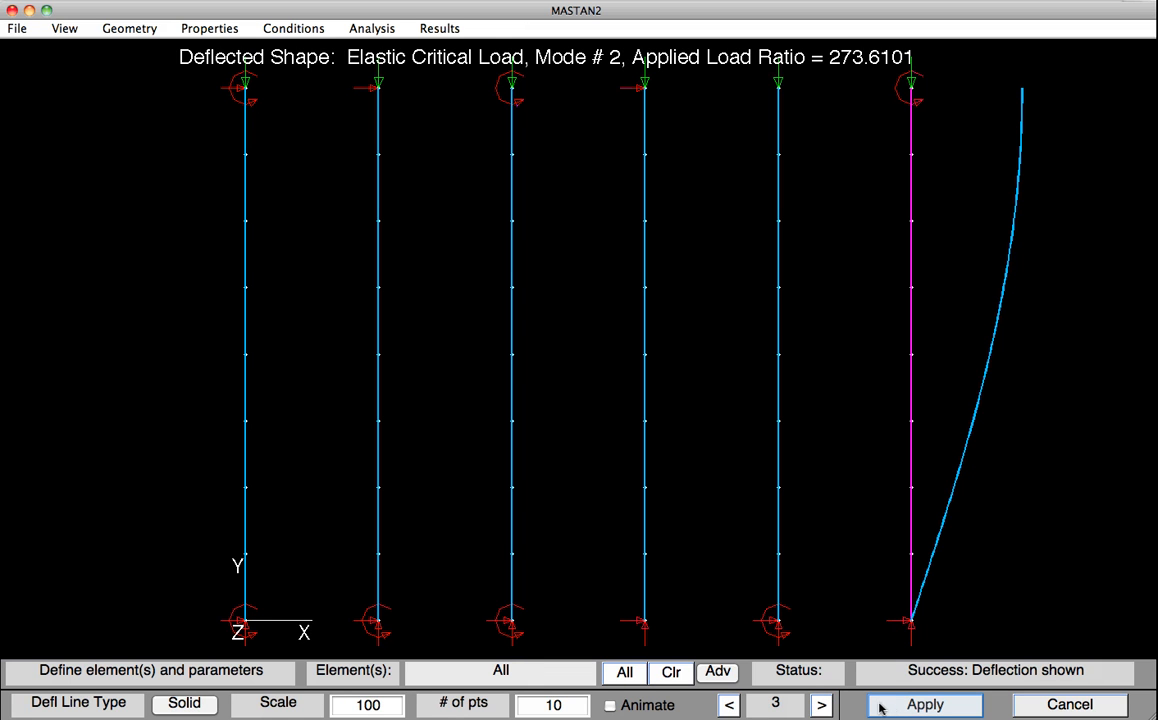
pyautogui.click(924, 704)
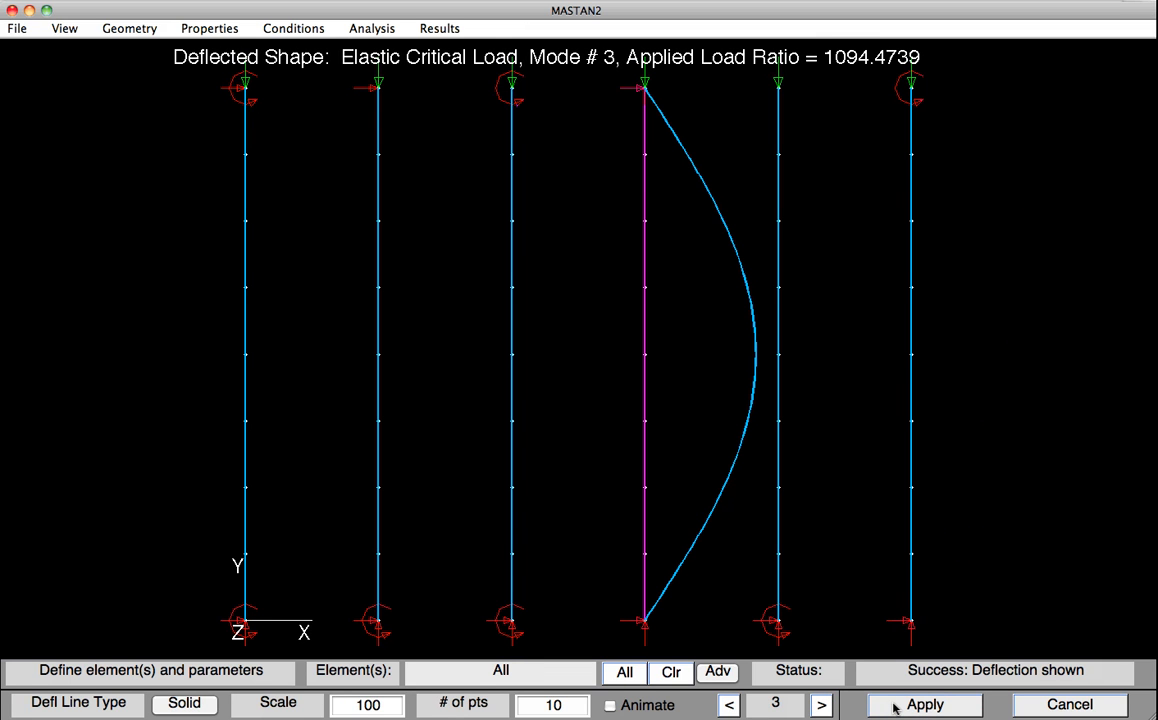